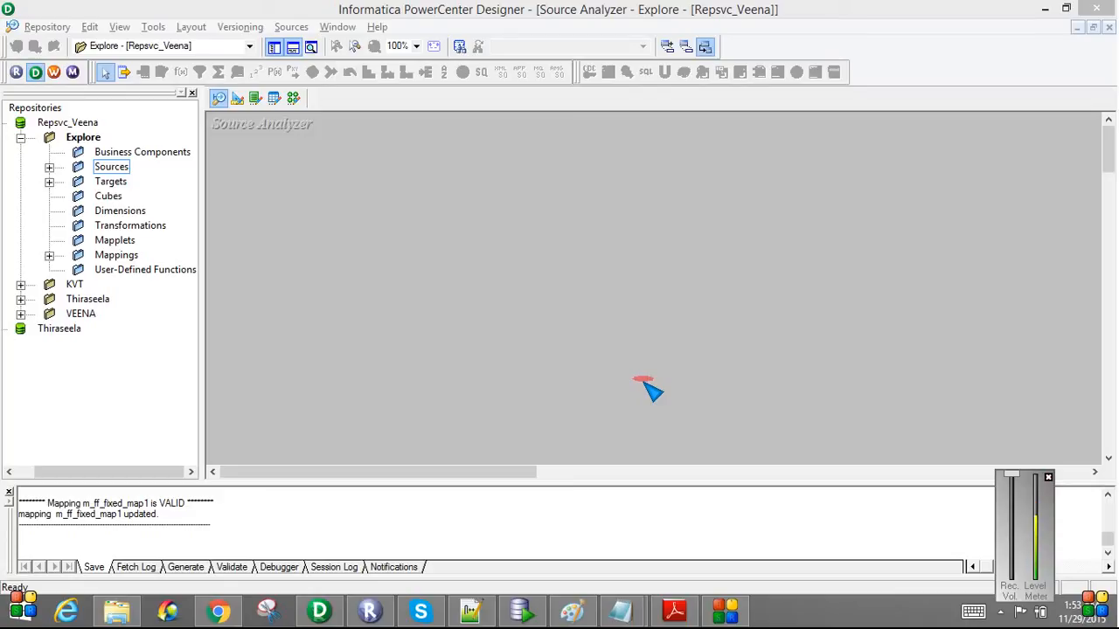
pyautogui.moveTo(269, 453)
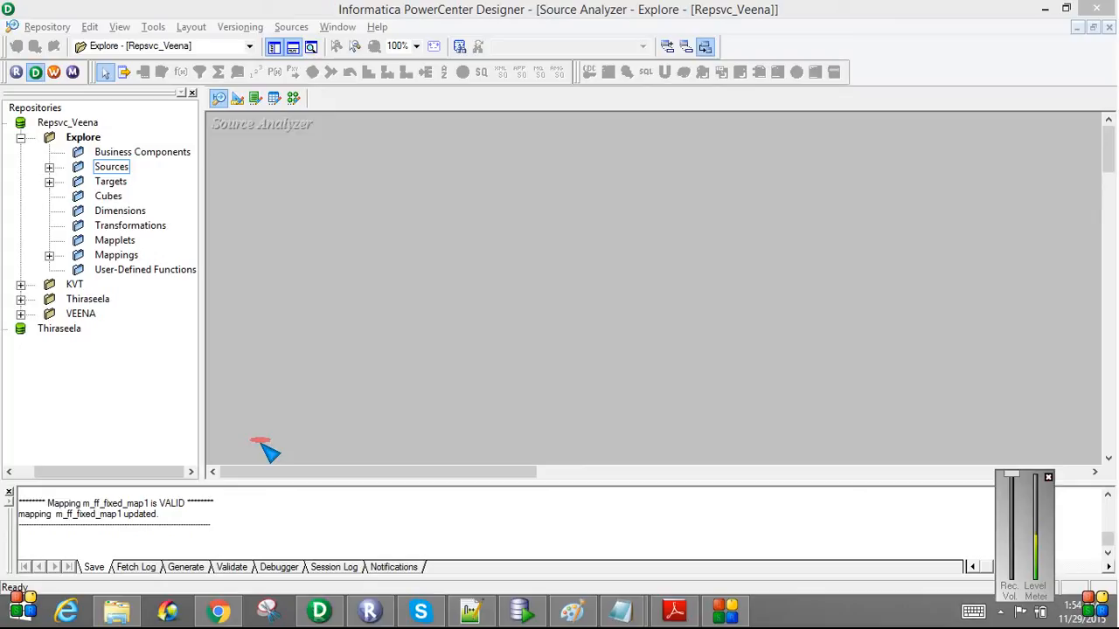
# Open ff_fixed_emp from the Flat File Source folder in Notepad
pyautogui.click(116, 610)
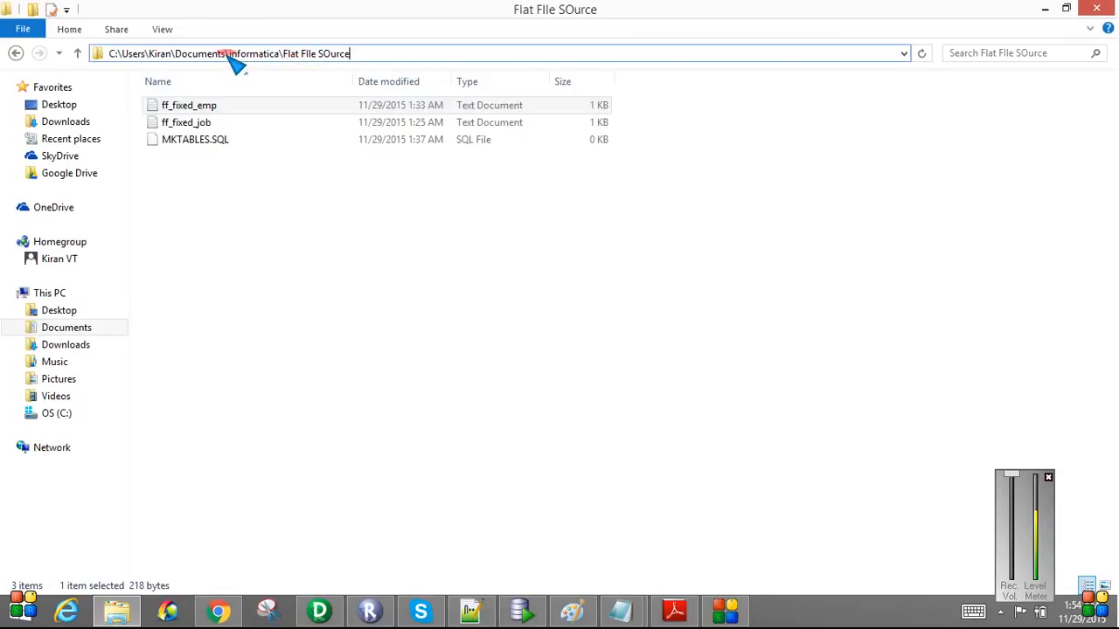
pyautogui.click(188, 105)
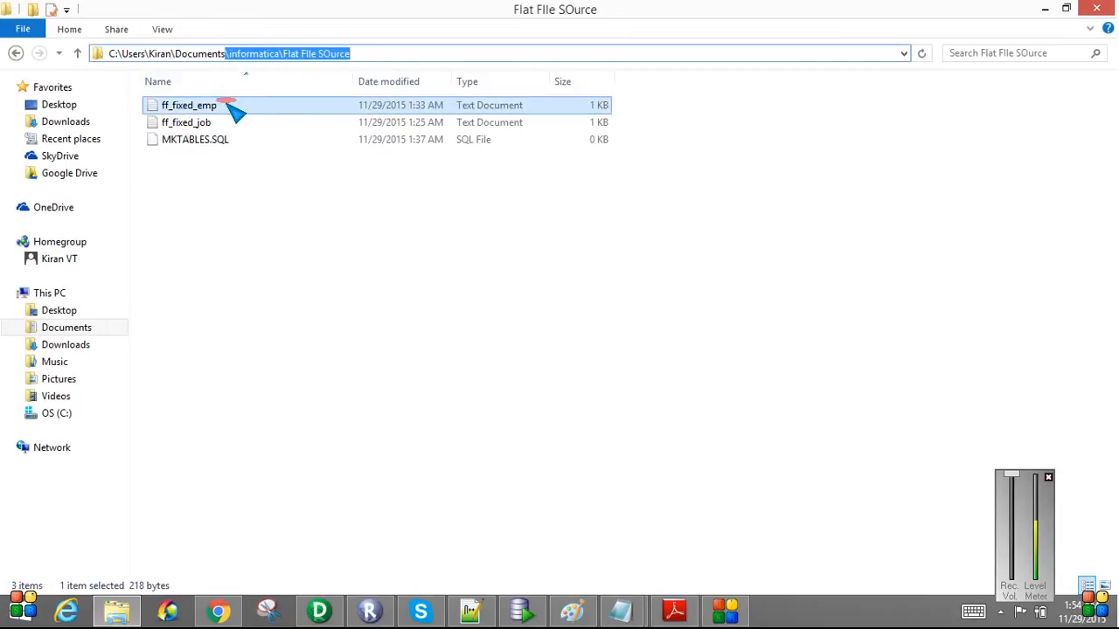
pyautogui.moveTo(189, 105)
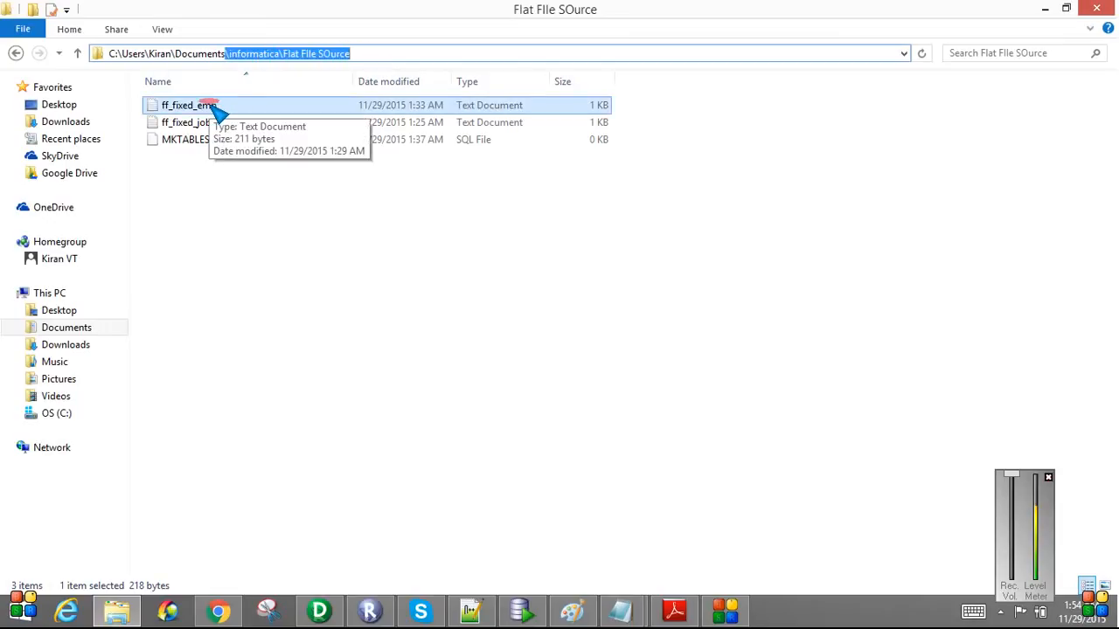
pyautogui.doubleClick(189, 105)
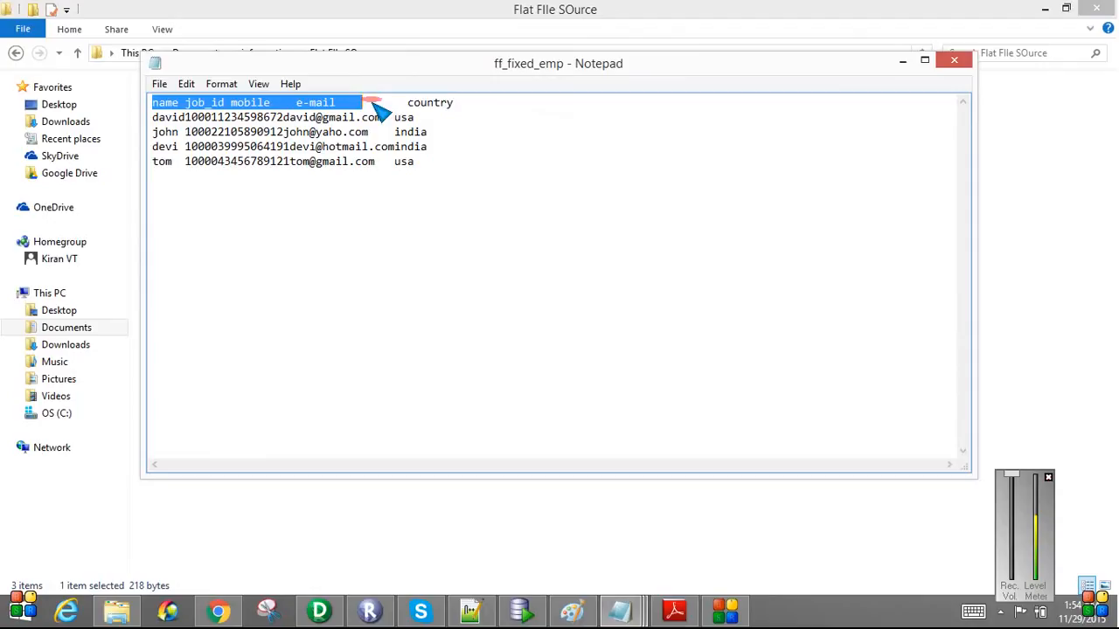
pyautogui.click(201, 101)
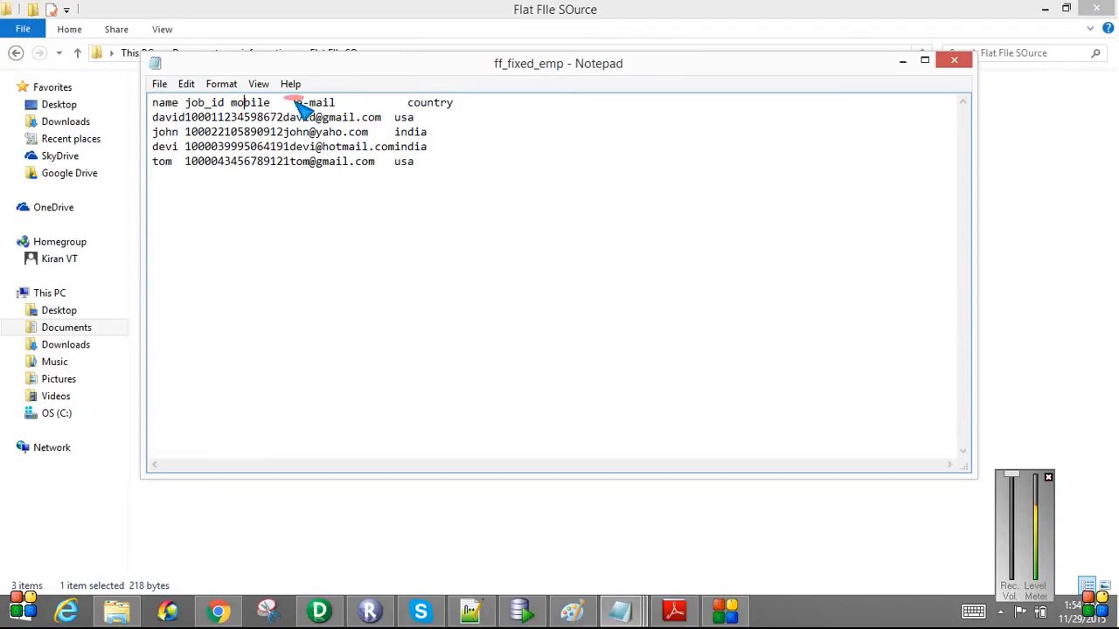
pyautogui.moveTo(406, 166)
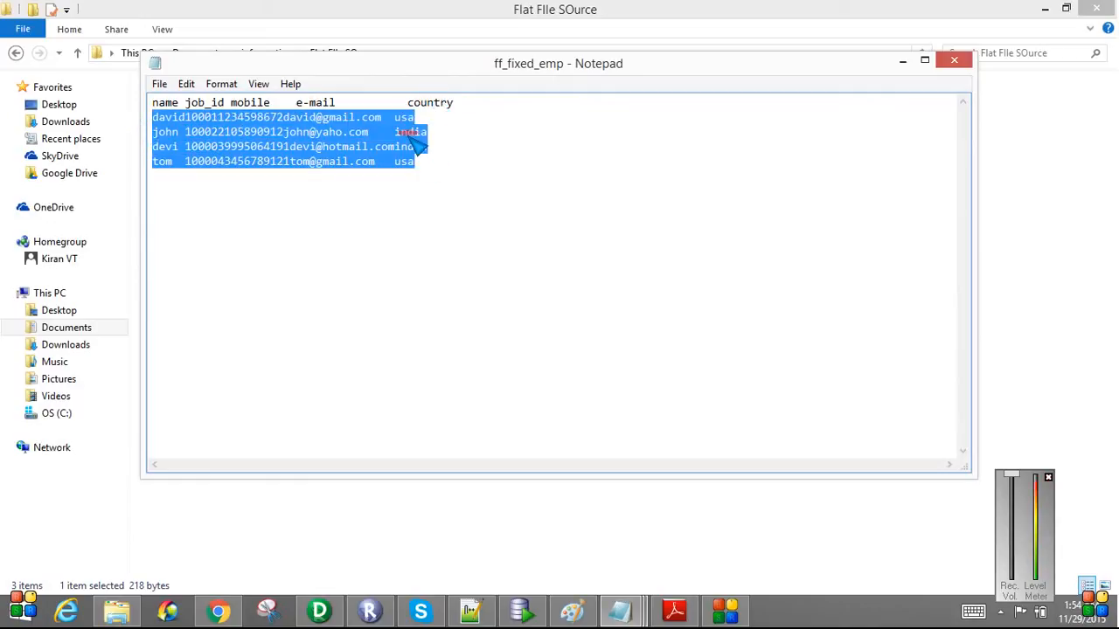
# Review the header and four data rows, highlighting the job id, e-mail and whole file content
pyautogui.click(298, 166)
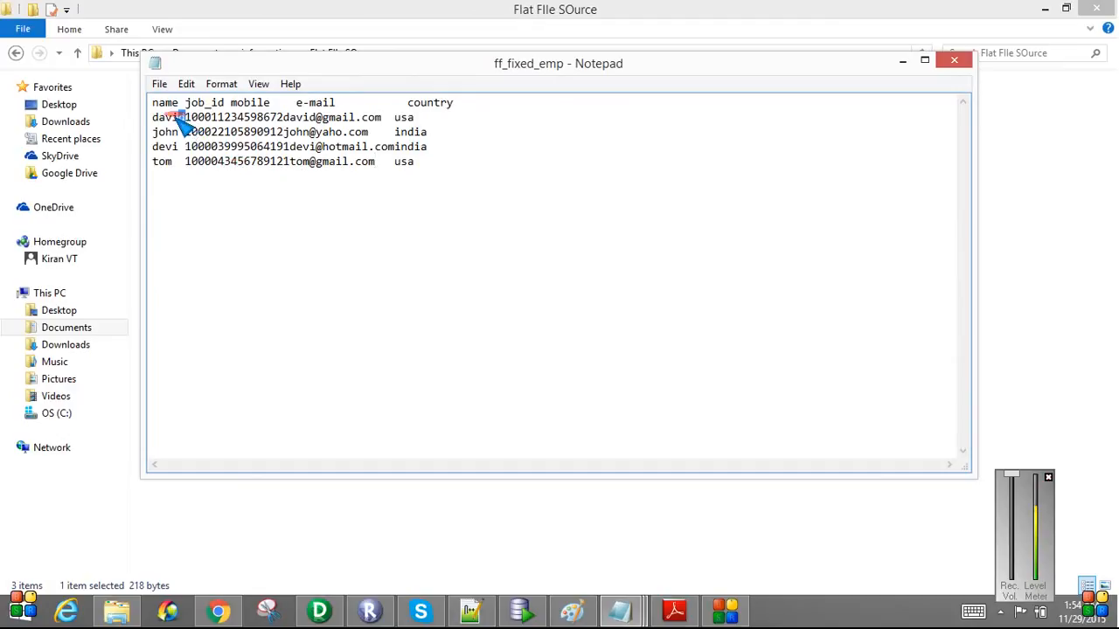
pyautogui.doubleClick(164, 117)
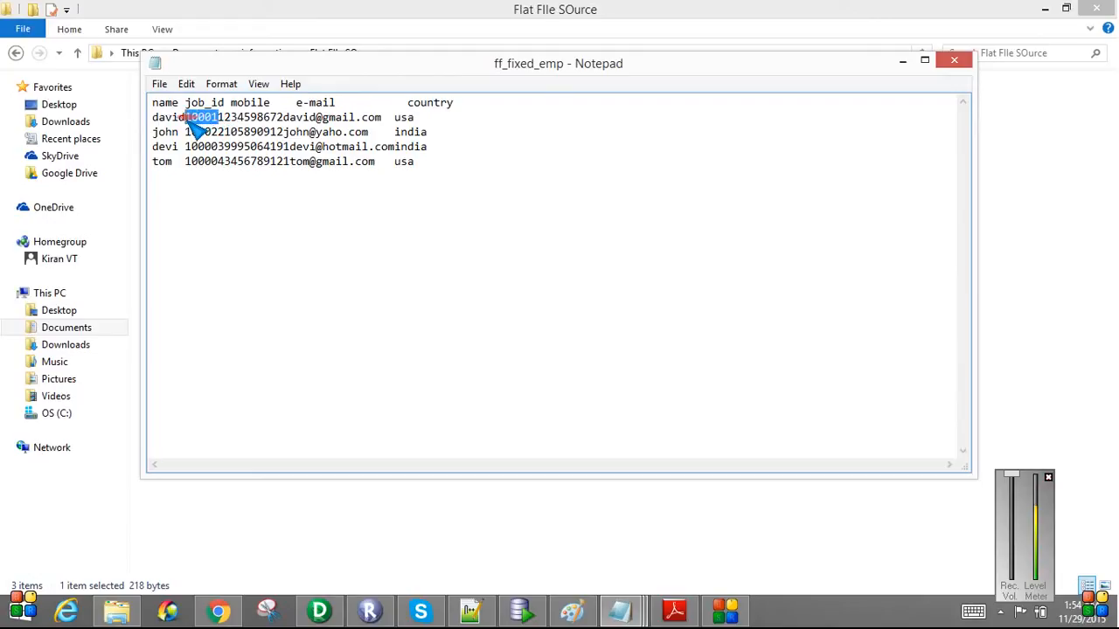
pyautogui.moveTo(181, 118); pyautogui.dragTo(280, 118)
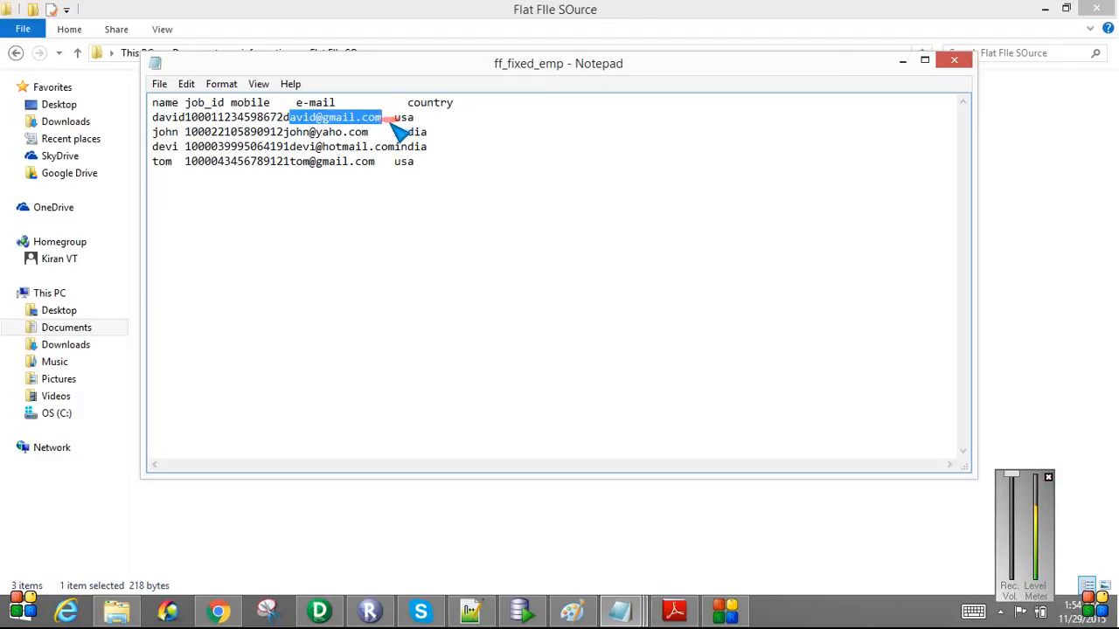
pyautogui.press('ctrl+a')
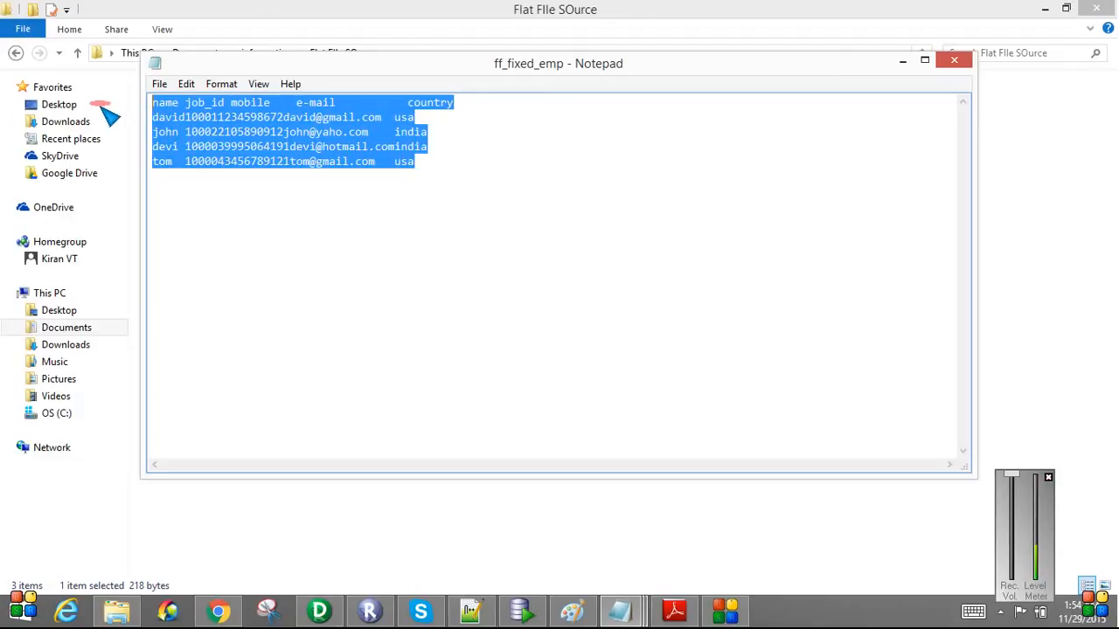
pyautogui.moveTo(848, 161)
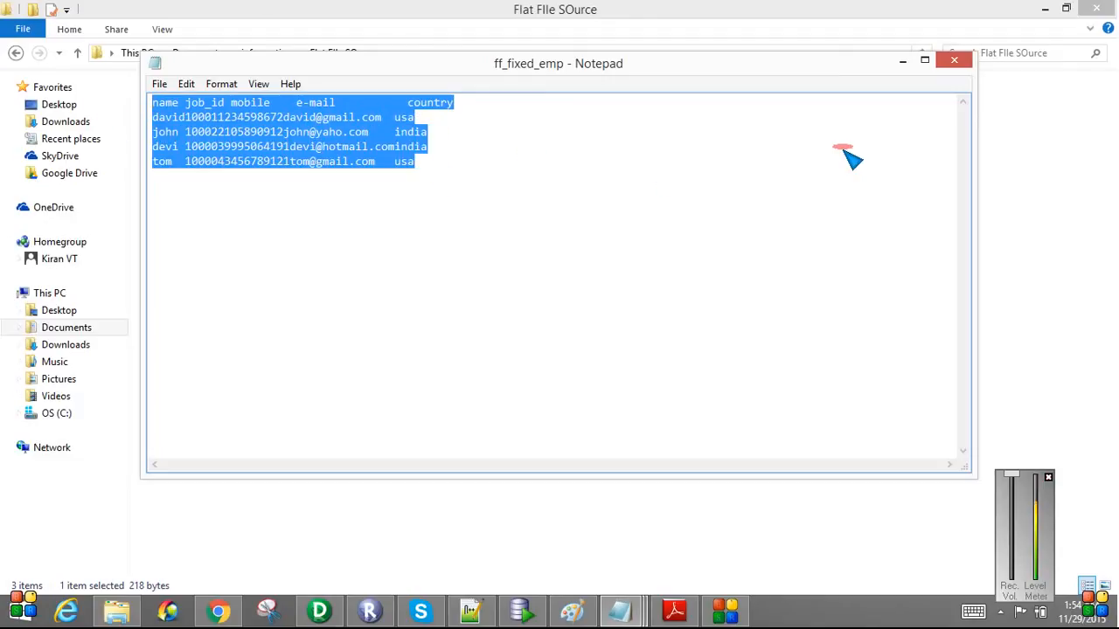
# Import ff_fixed_emp from file as a fixed-width source taking field names from the first line
pyautogui.click(955, 60)
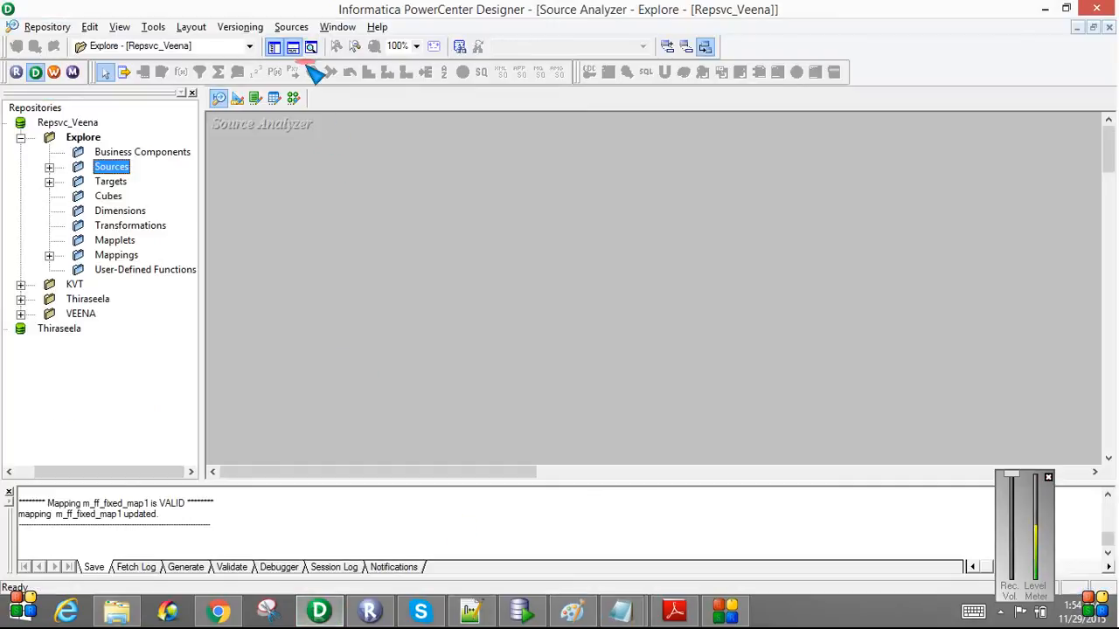
pyautogui.click(239, 27)
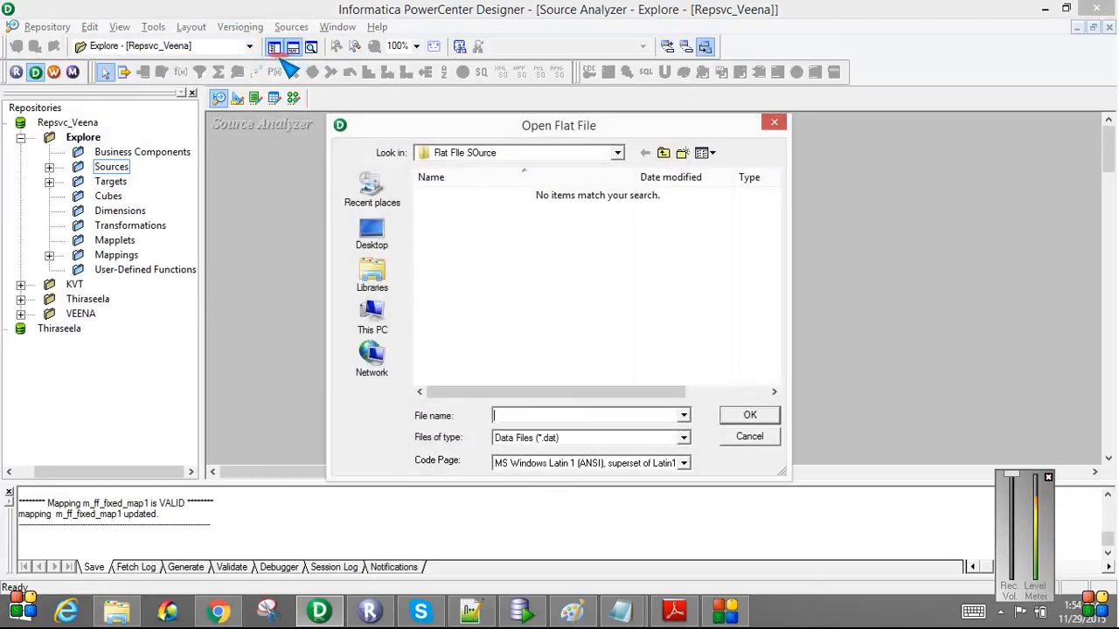
pyautogui.click(685, 438)
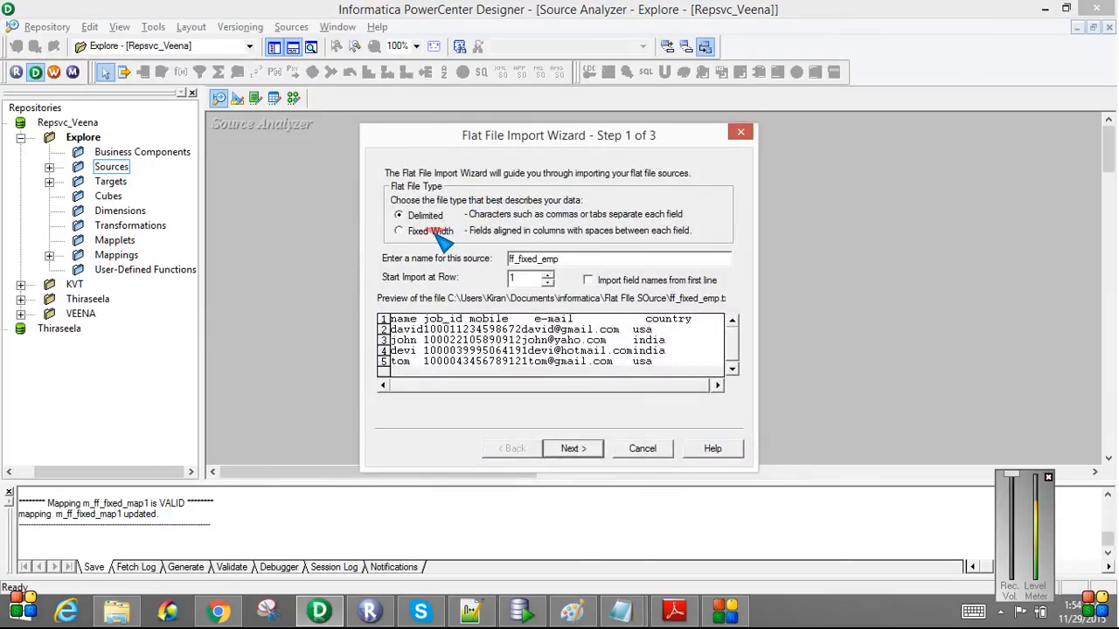
pyautogui.click(398, 230)
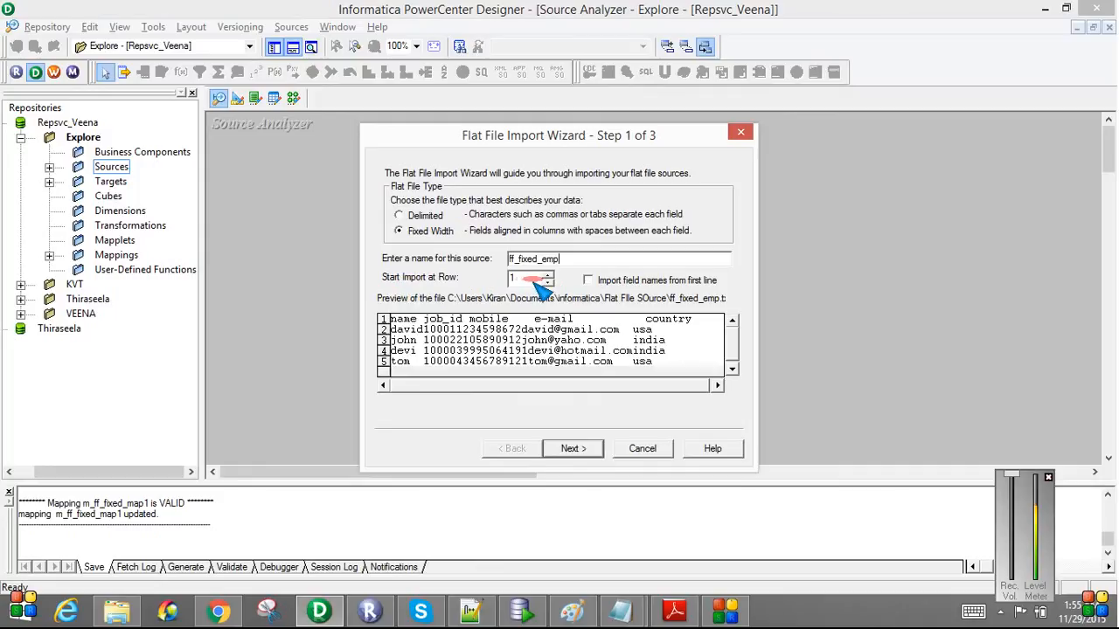
pyautogui.moveTo(664, 289)
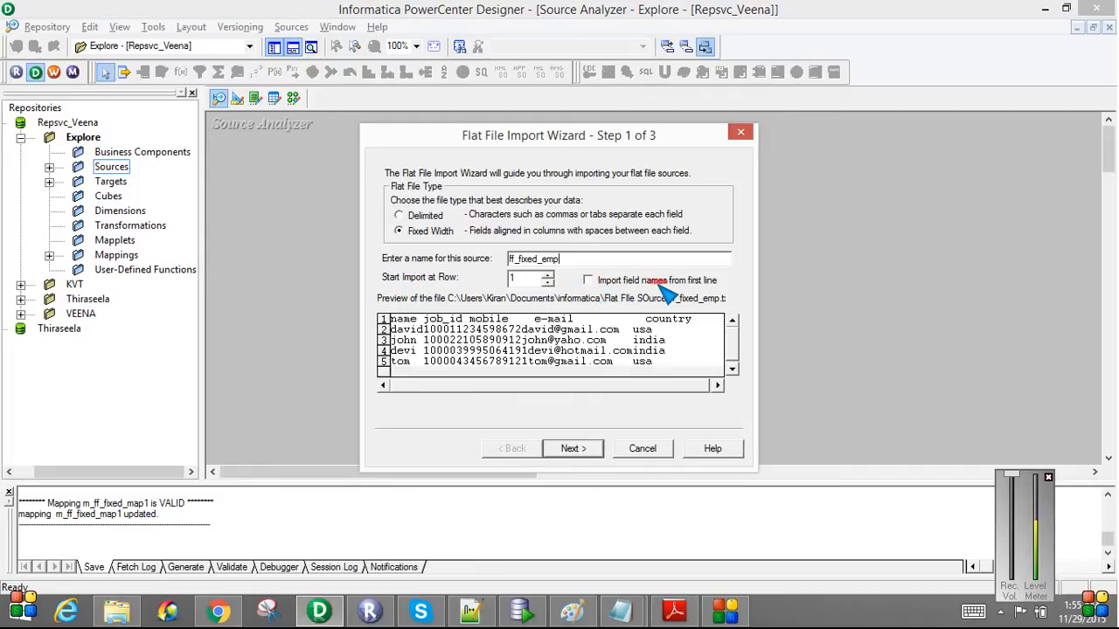
pyautogui.moveTo(708, 329)
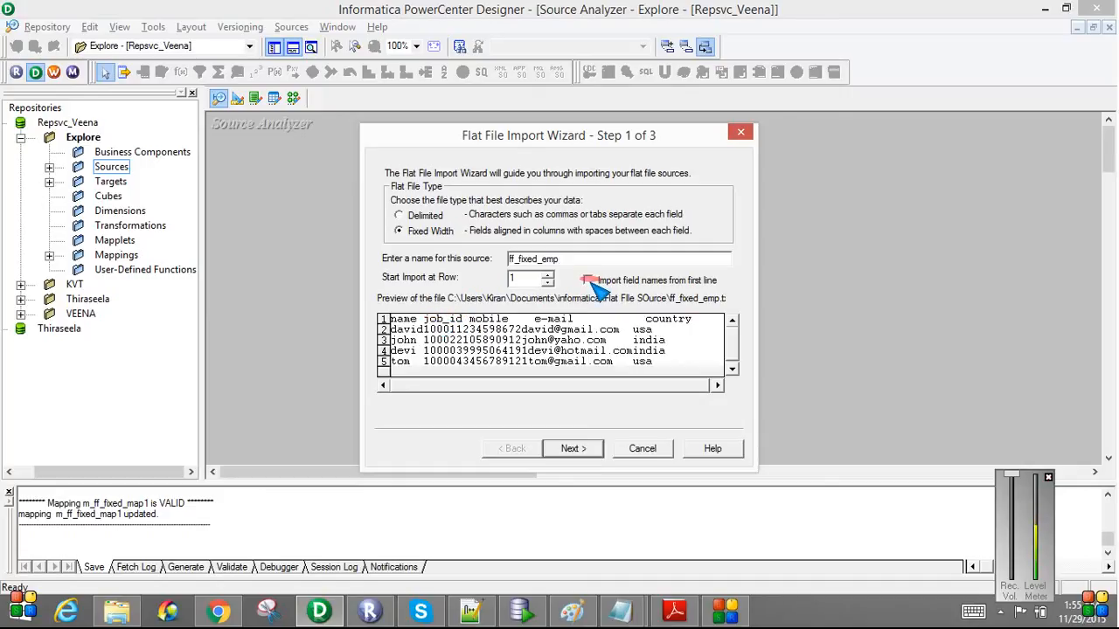
pyautogui.click(549, 274)
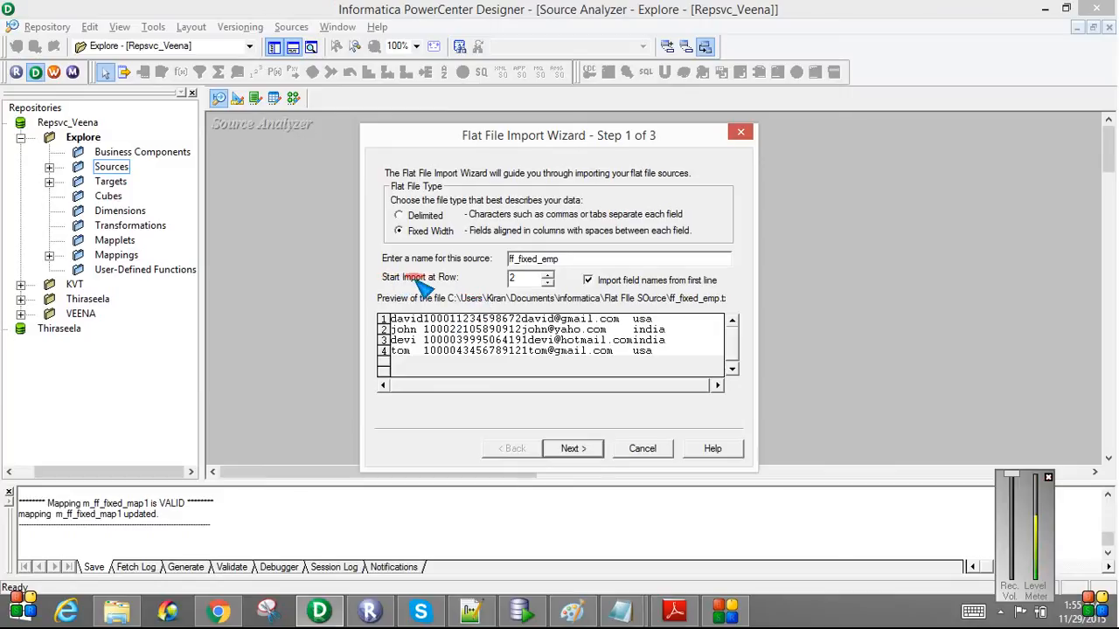
pyautogui.moveTo(172, 594)
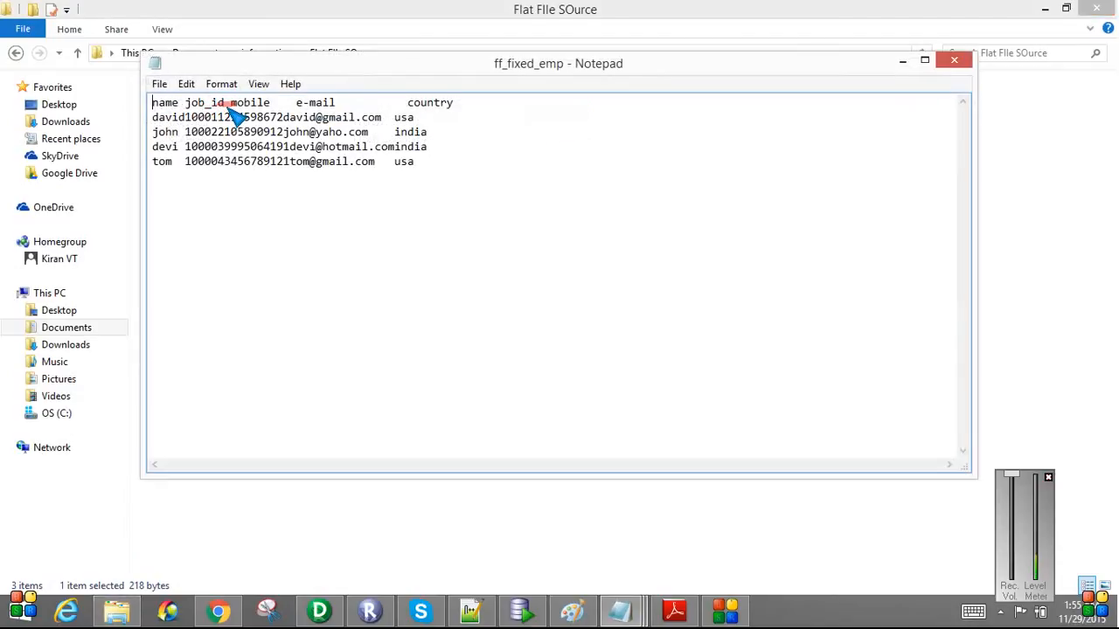
pyautogui.doubleClick(164, 117)
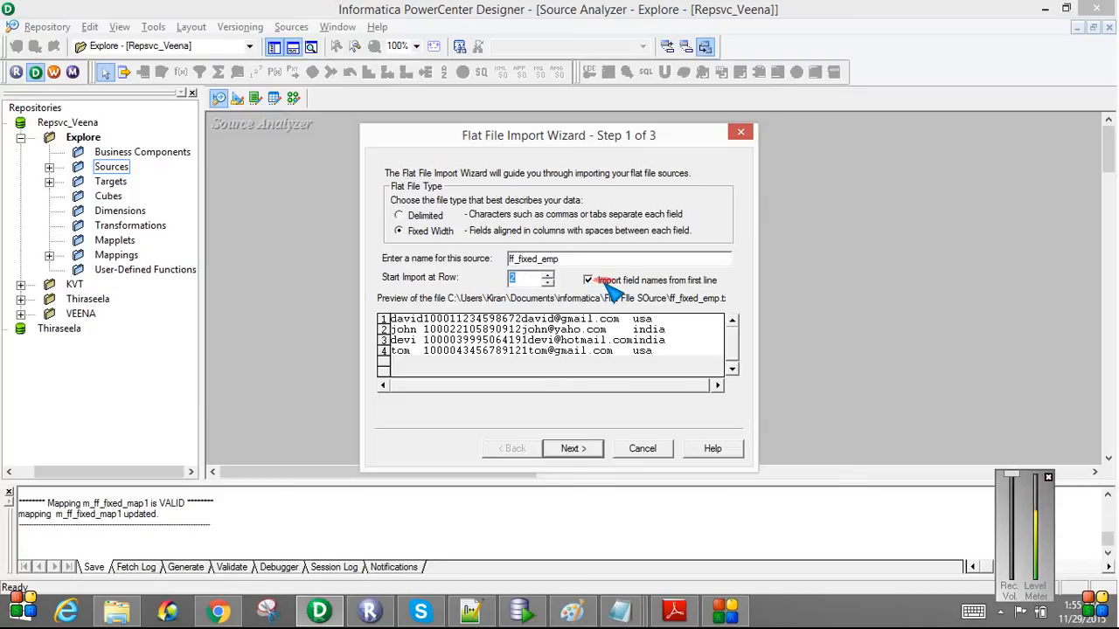
pyautogui.moveTo(626, 293)
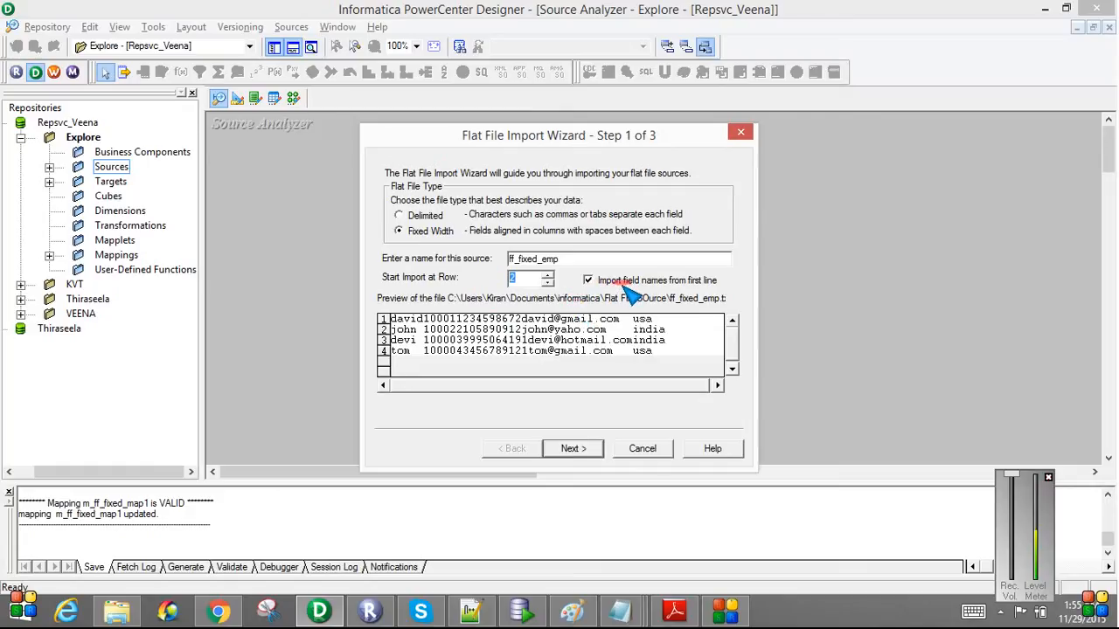
# Accept the column break positions and advance to wizard step 3 of 3
pyautogui.click(574, 448)
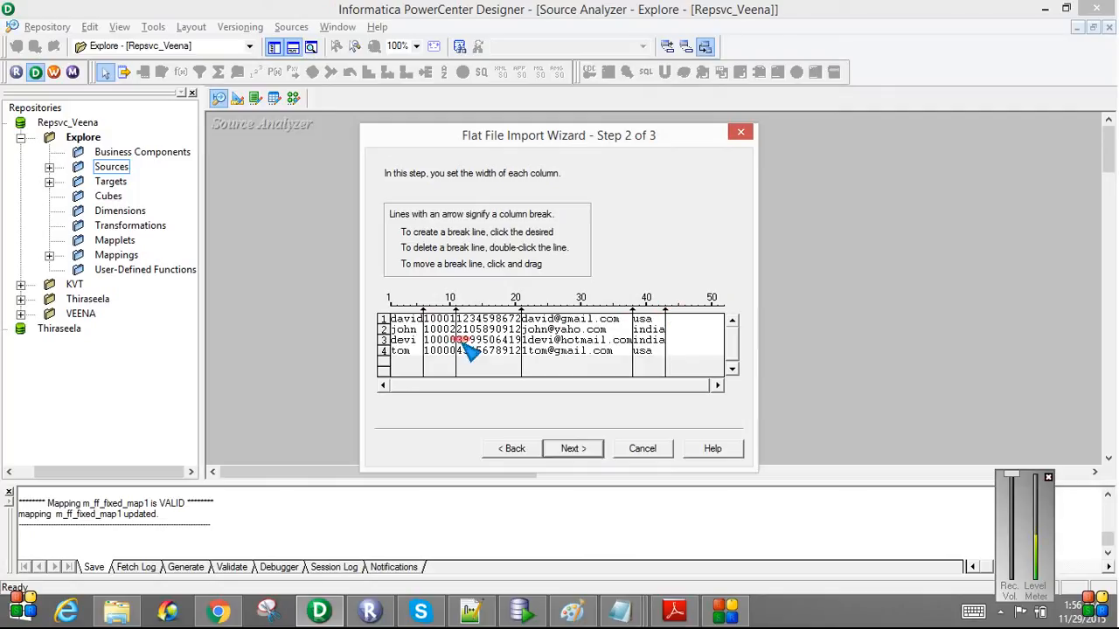
pyautogui.click(573, 447)
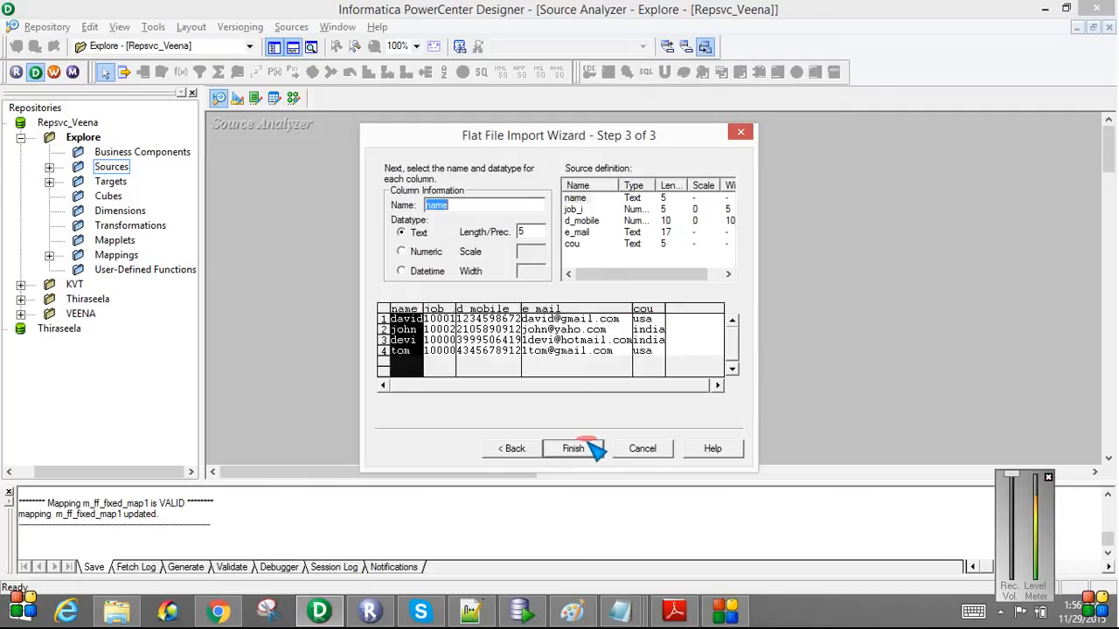
# Name the second column job_id and select the name, mobile, e_mail and country columns
pyautogui.click(576, 198)
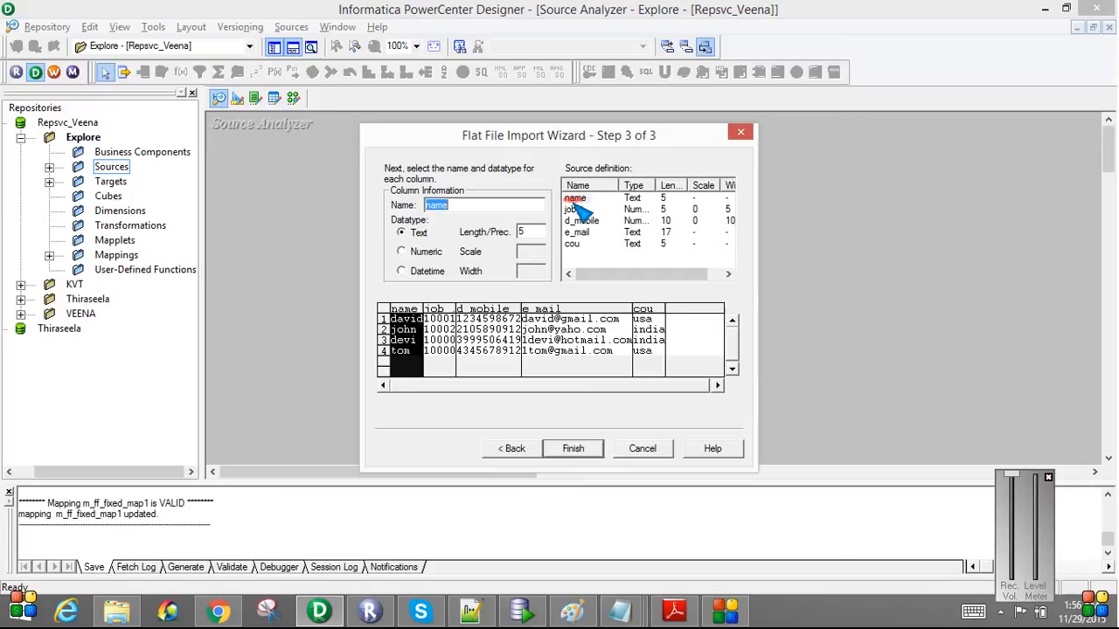
pyautogui.click(575, 198)
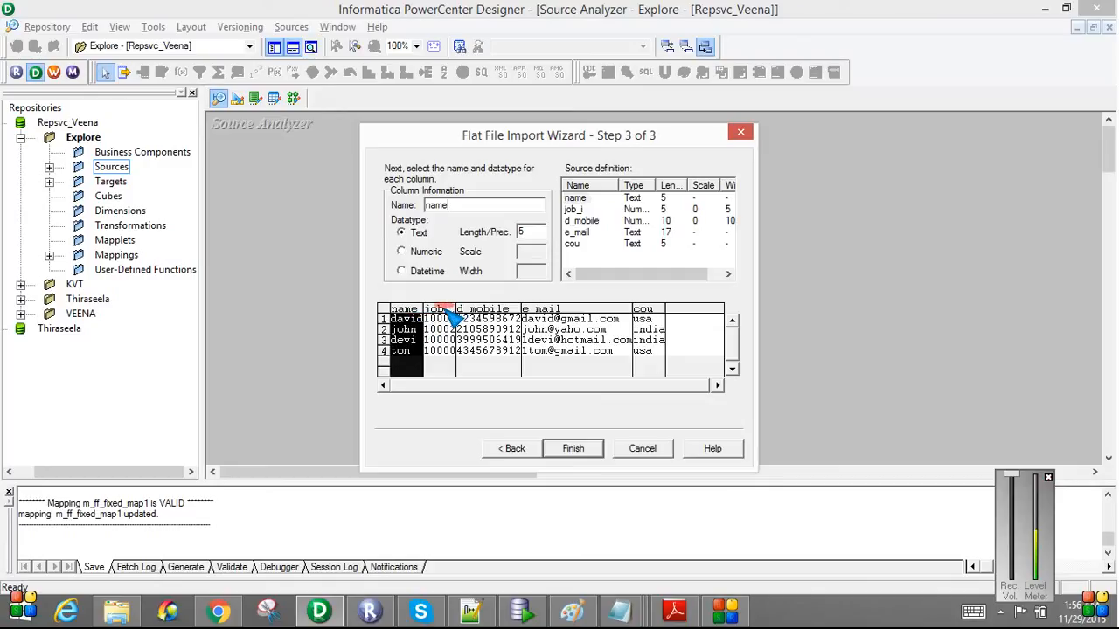
pyautogui.click(440, 318)
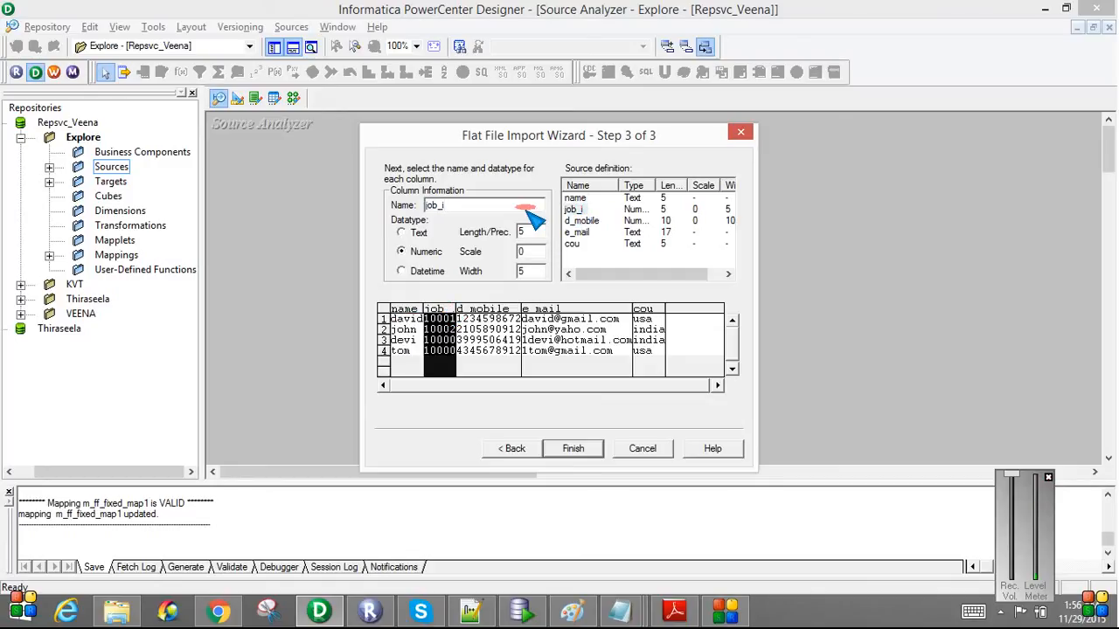
pyautogui.write('d')
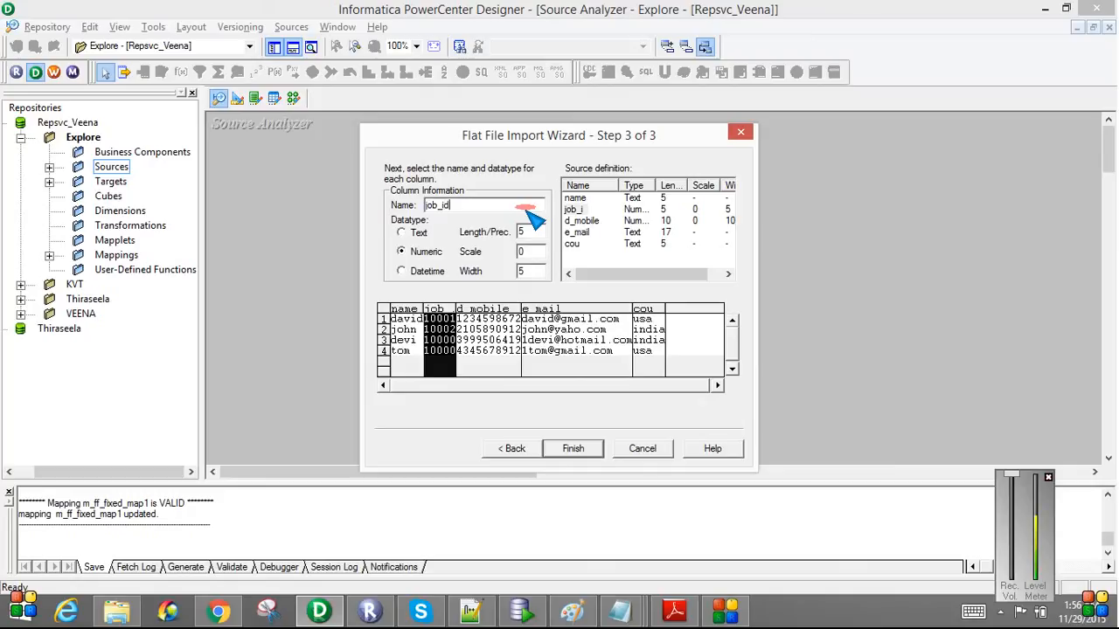
pyautogui.click(581, 220)
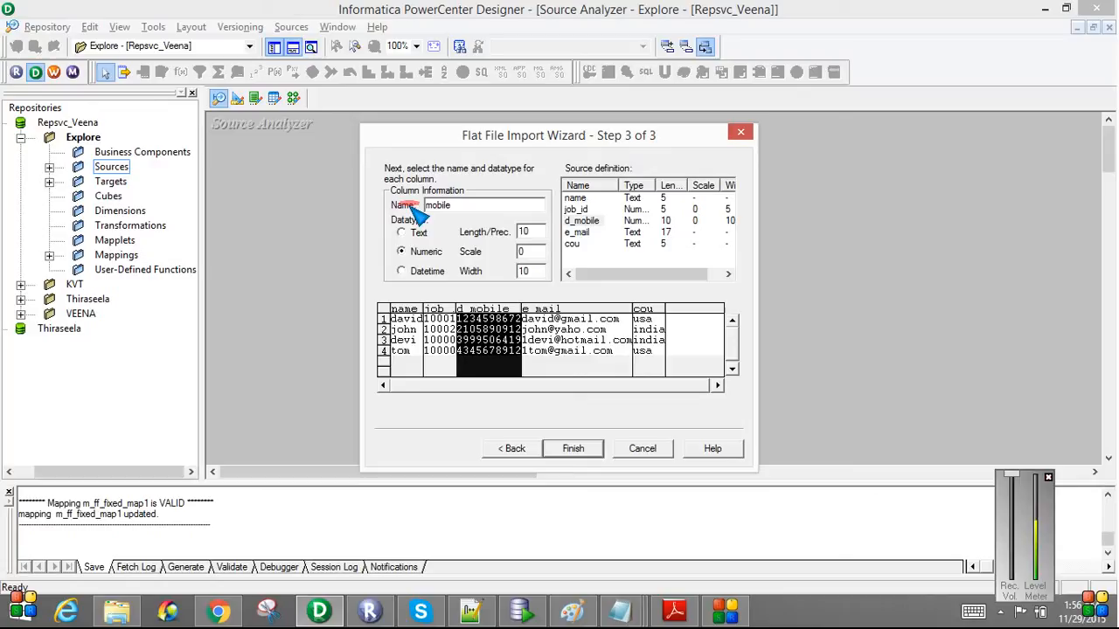
pyautogui.click(577, 231)
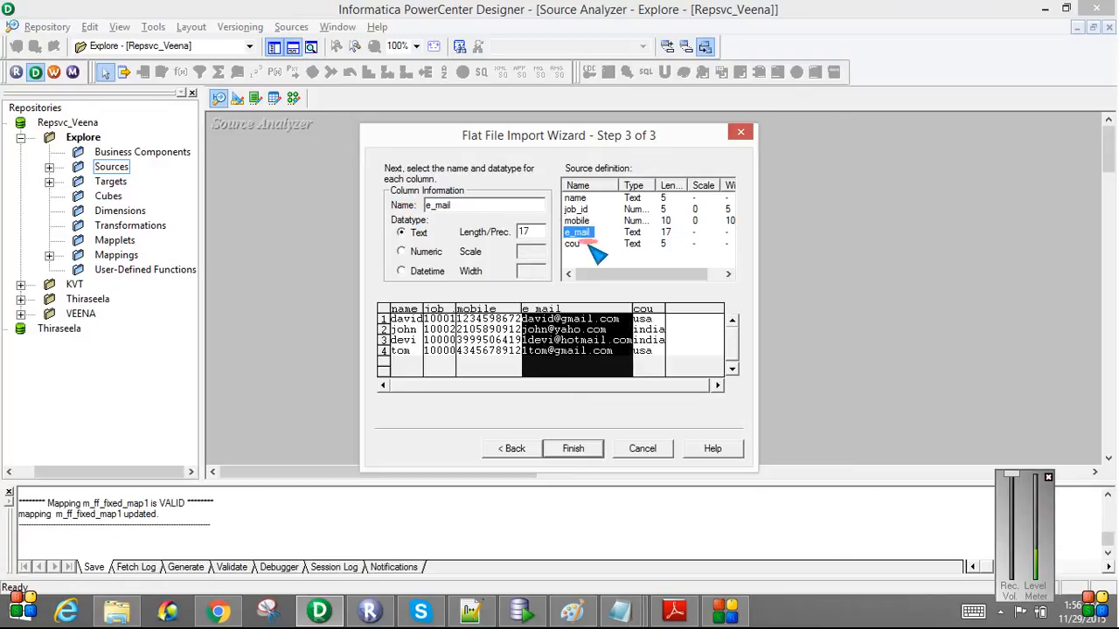
pyautogui.click(573, 243)
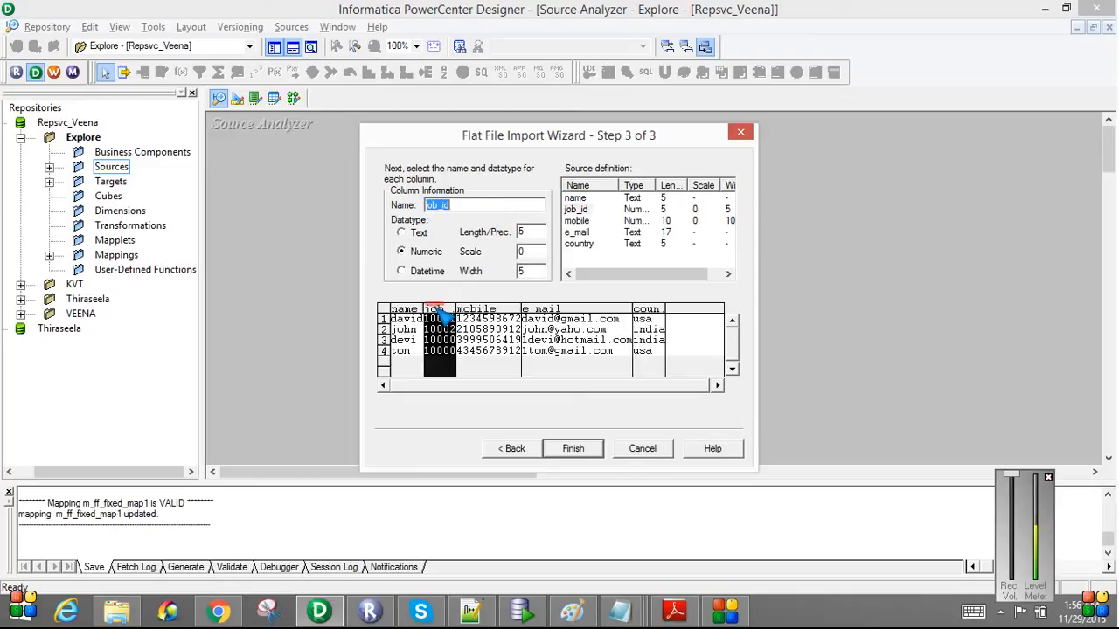
# Verify all five column definitions, finish the import and resolve the Table Exists prompt
pyautogui.click(577, 318)
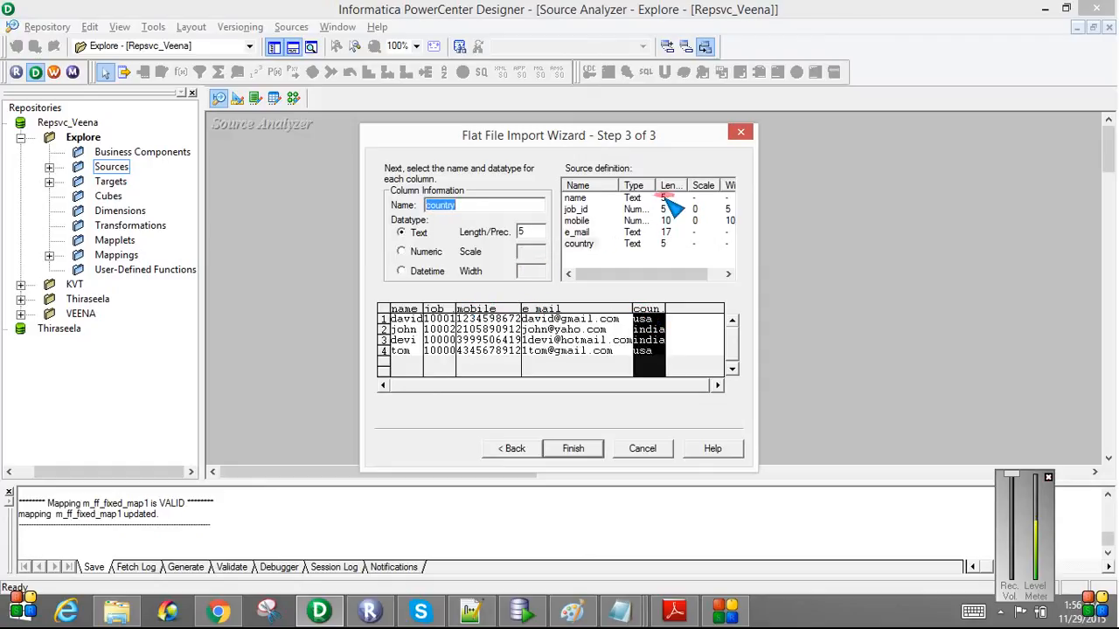
pyautogui.click(575, 195)
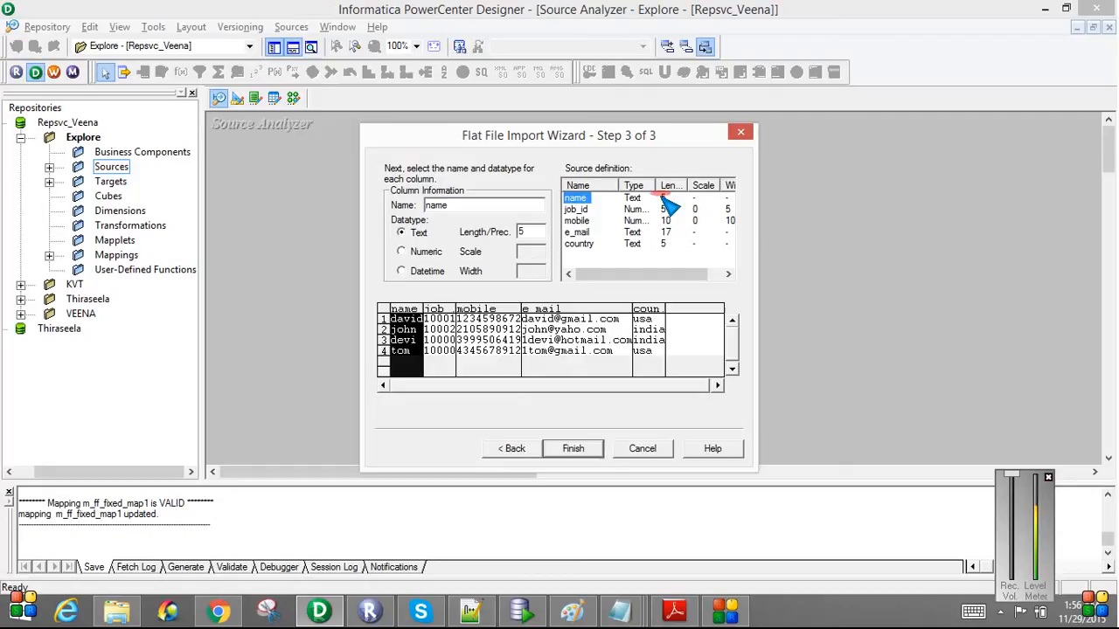
pyautogui.click(577, 210)
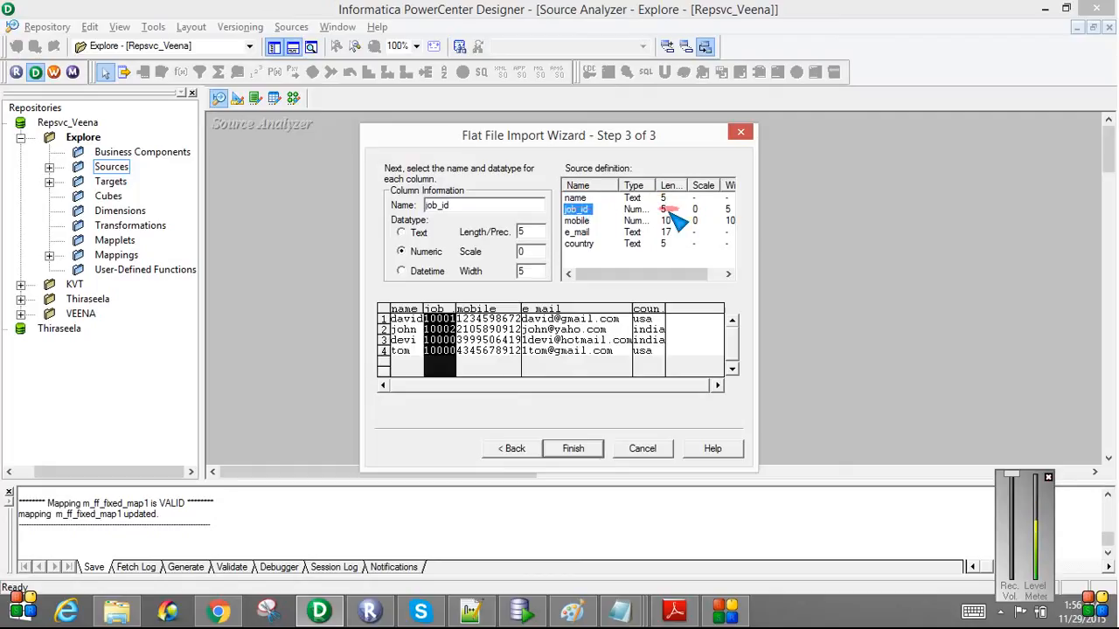
pyautogui.click(577, 221)
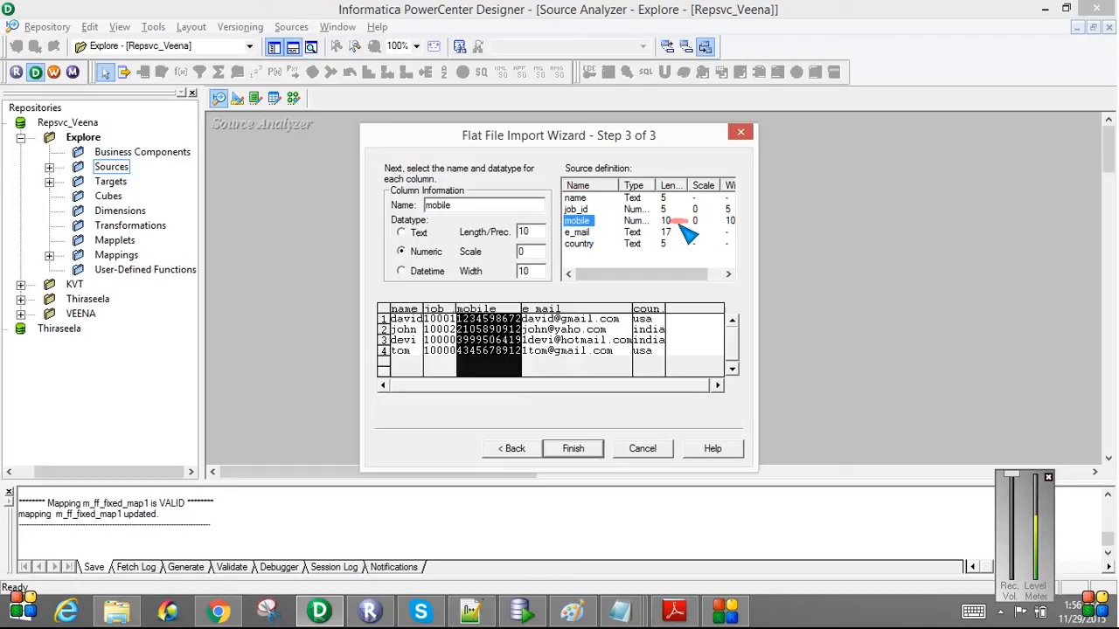
pyautogui.click(577, 231)
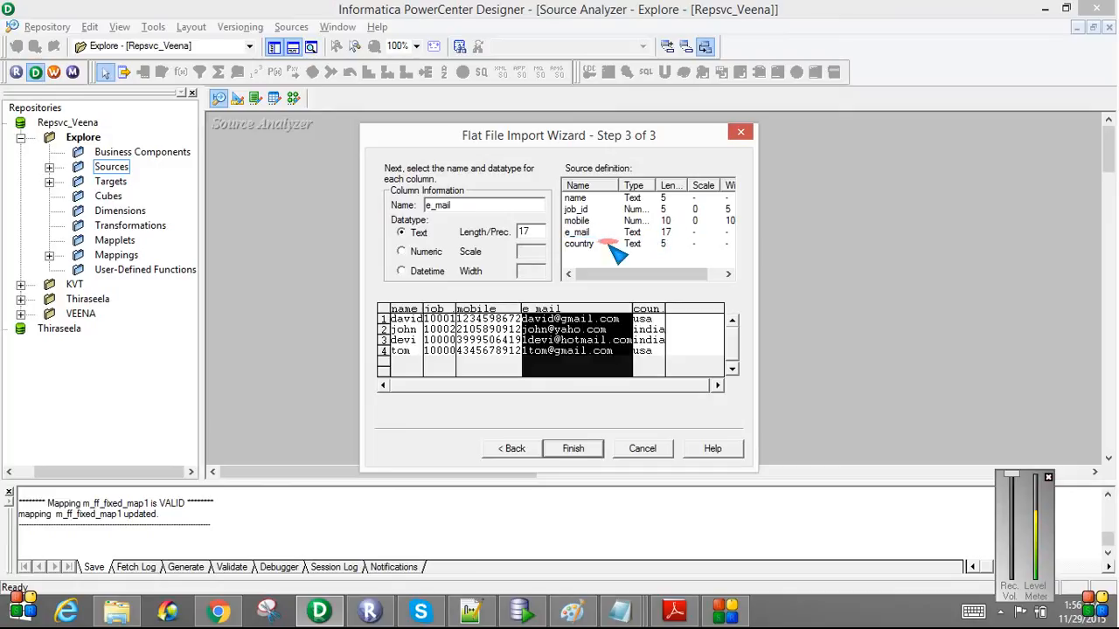
pyautogui.click(578, 243)
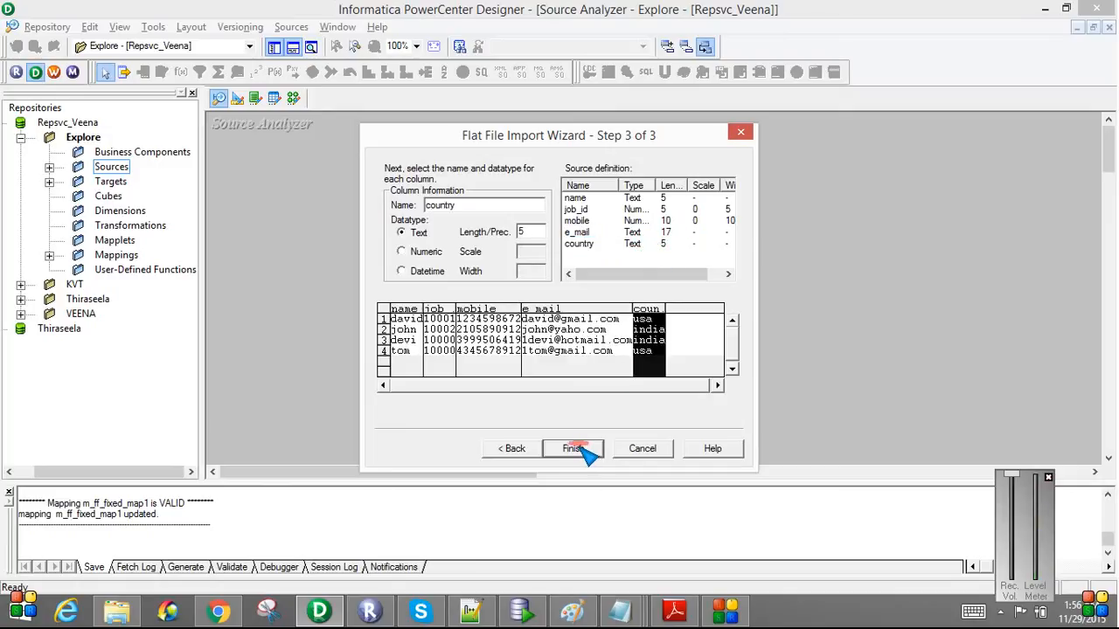
pyautogui.click(573, 448)
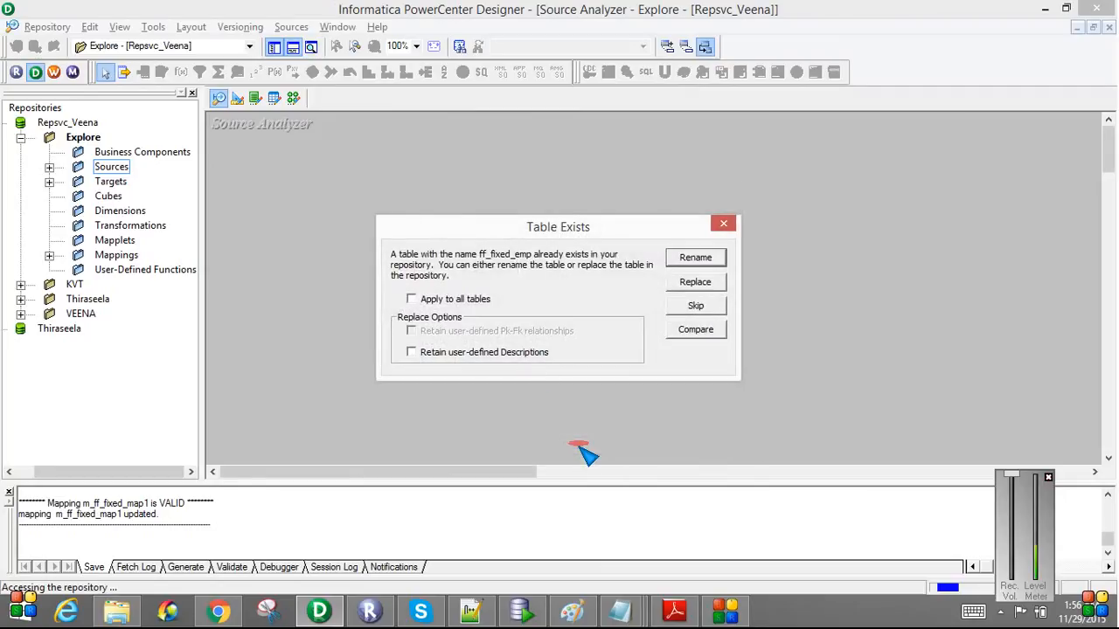
pyautogui.moveTo(458, 273)
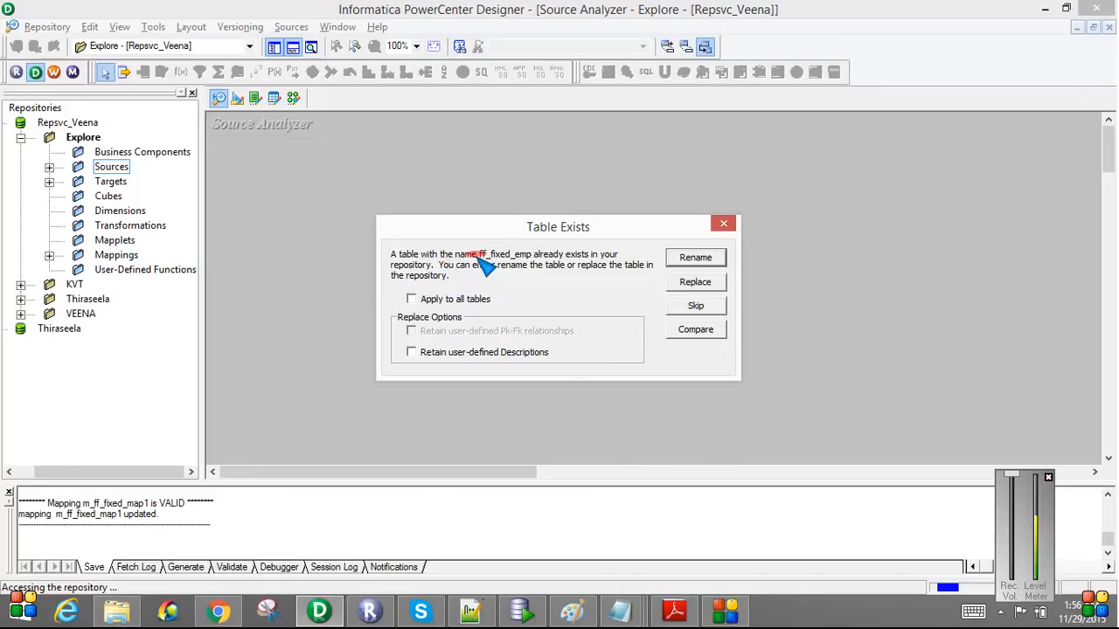
pyautogui.click(696, 282)
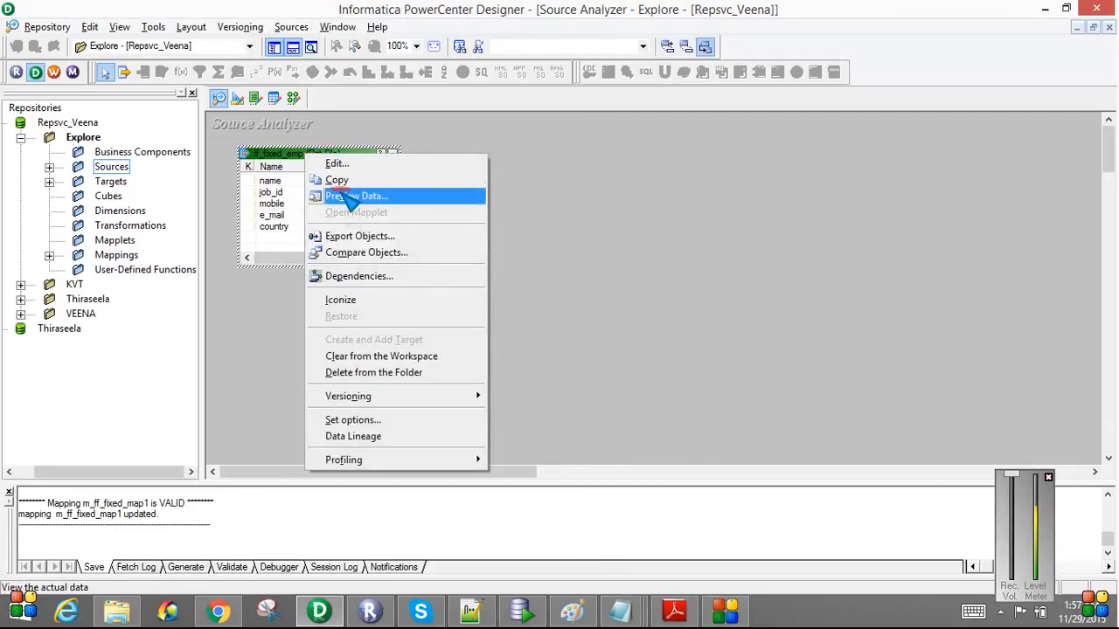
# Preview the source data from the ff_fixed_emp file with All Files shown, then close the preview
pyautogui.click(355, 196)
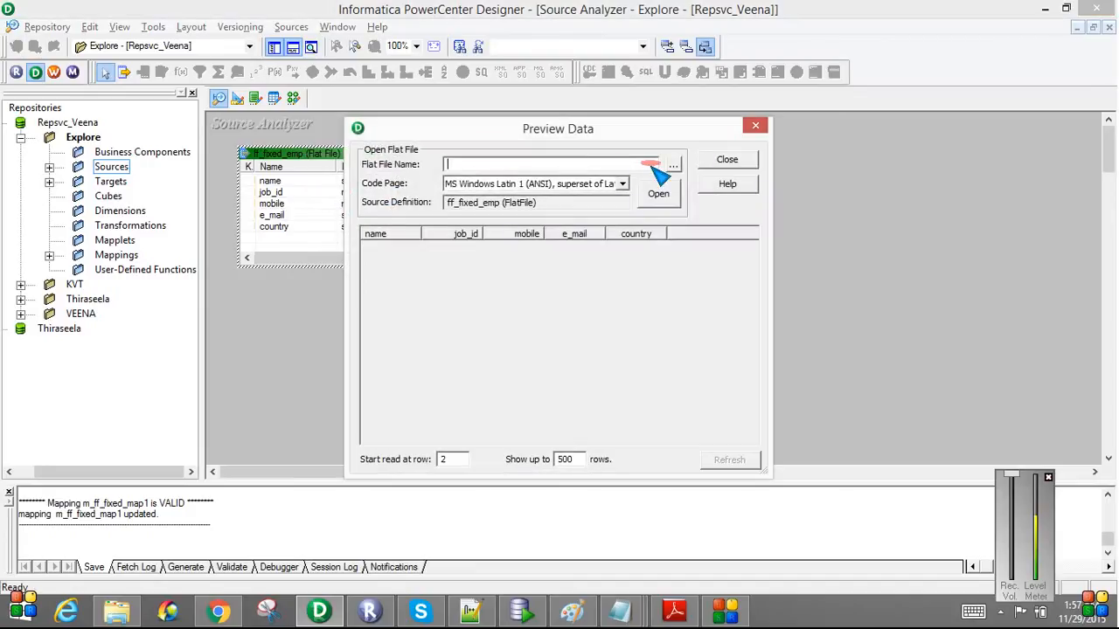
pyautogui.click(671, 164)
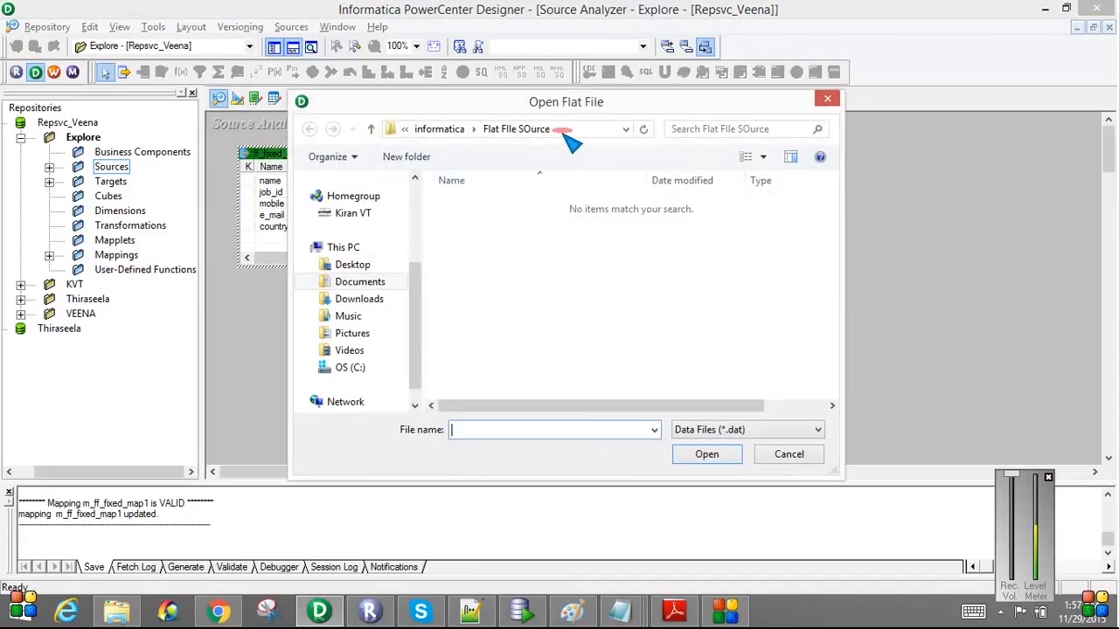
pyautogui.click(748, 430)
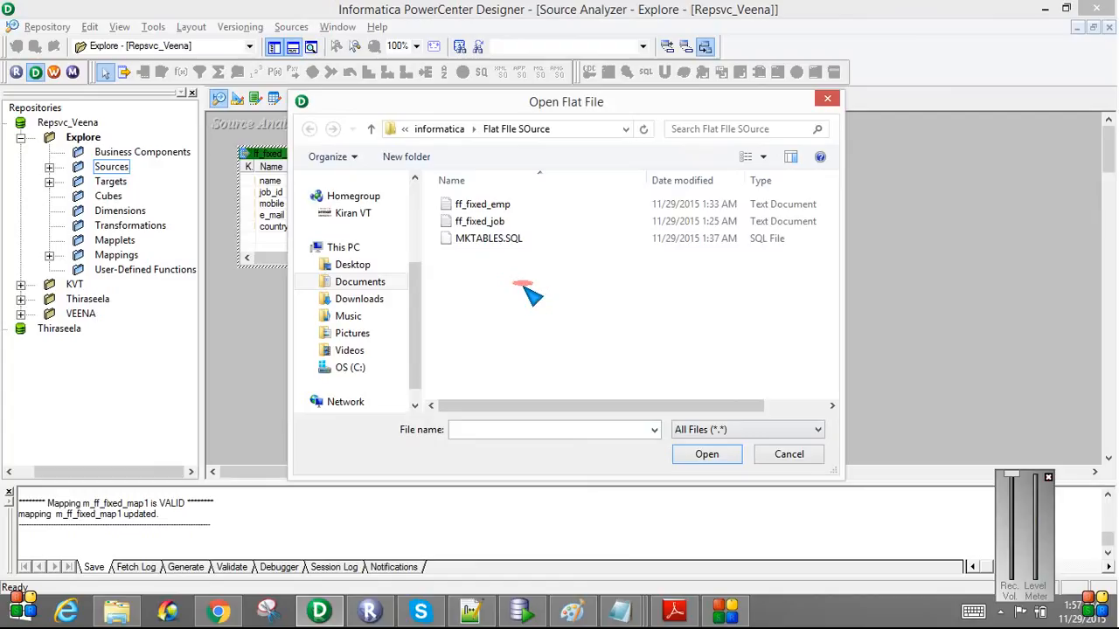
pyautogui.click(707, 455)
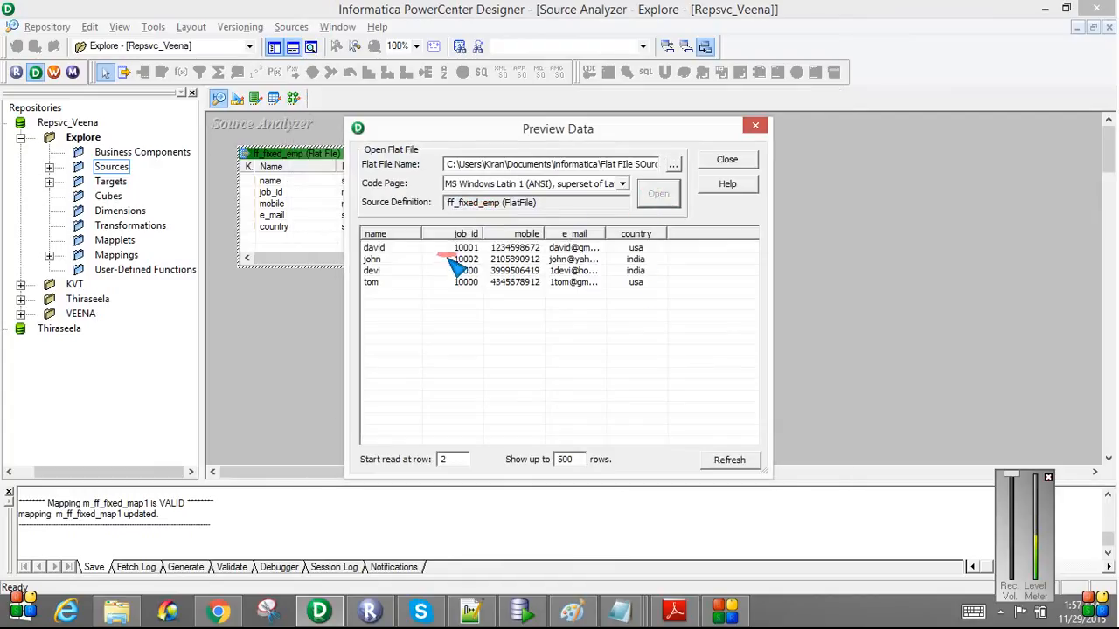
pyautogui.moveTo(423, 259)
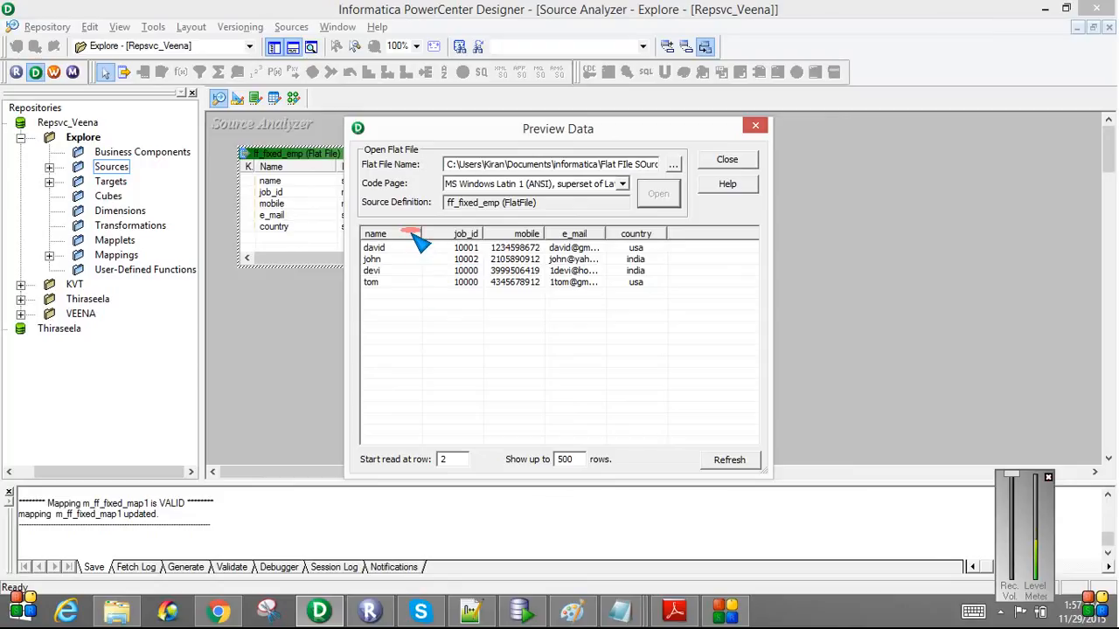
pyautogui.moveTo(628, 289)
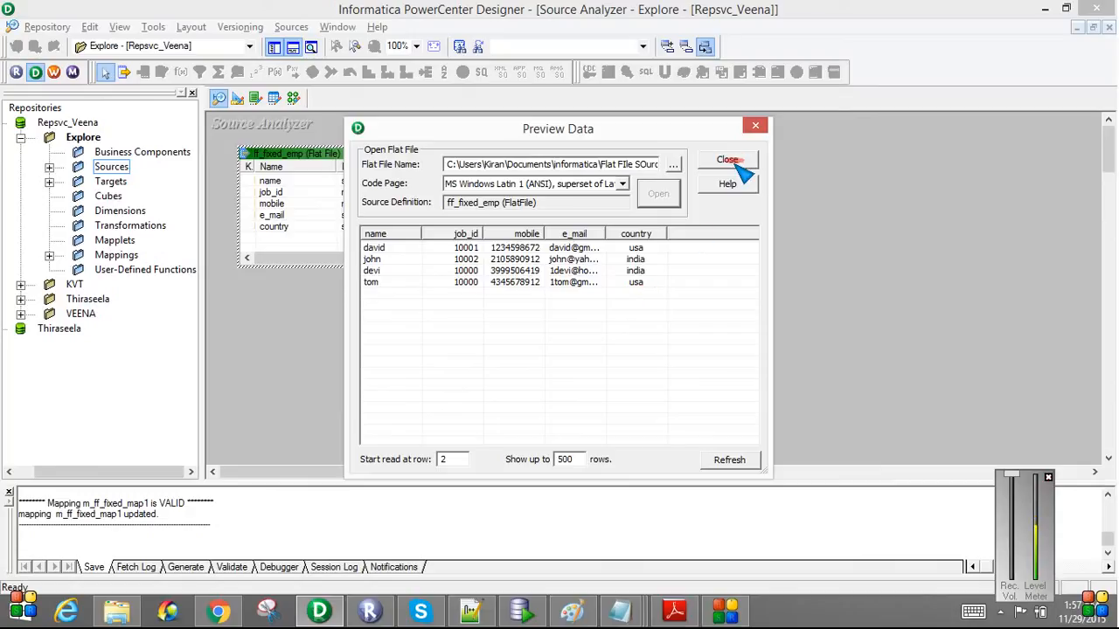
pyautogui.click(728, 161)
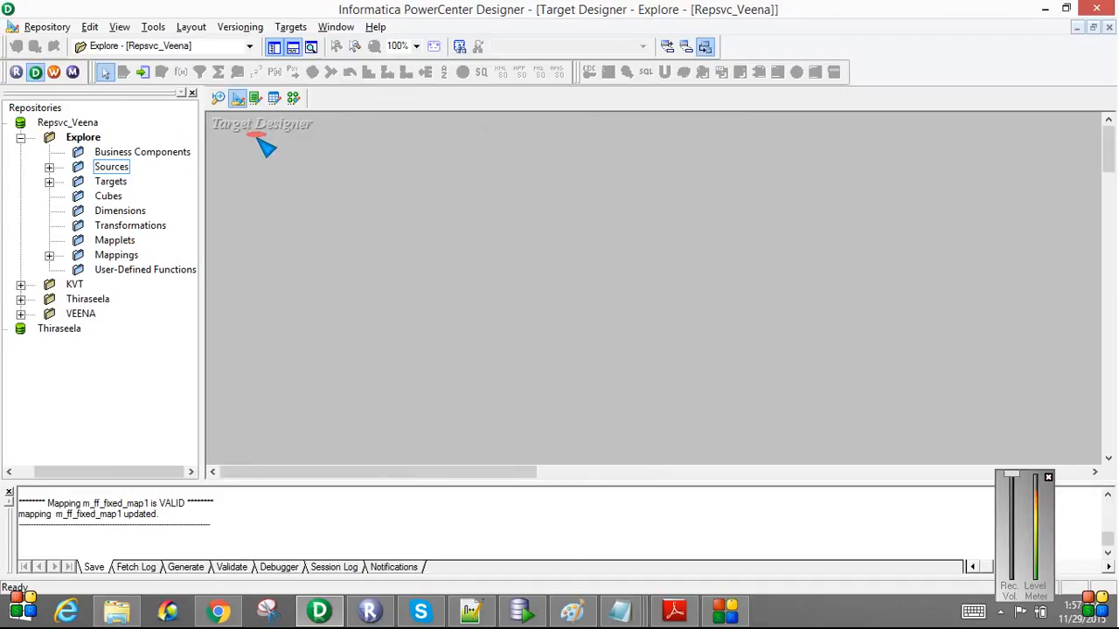
# Drag flat-file source ff_fixed_emp into Target Designer, replacing the existing target
pyautogui.click(49, 166)
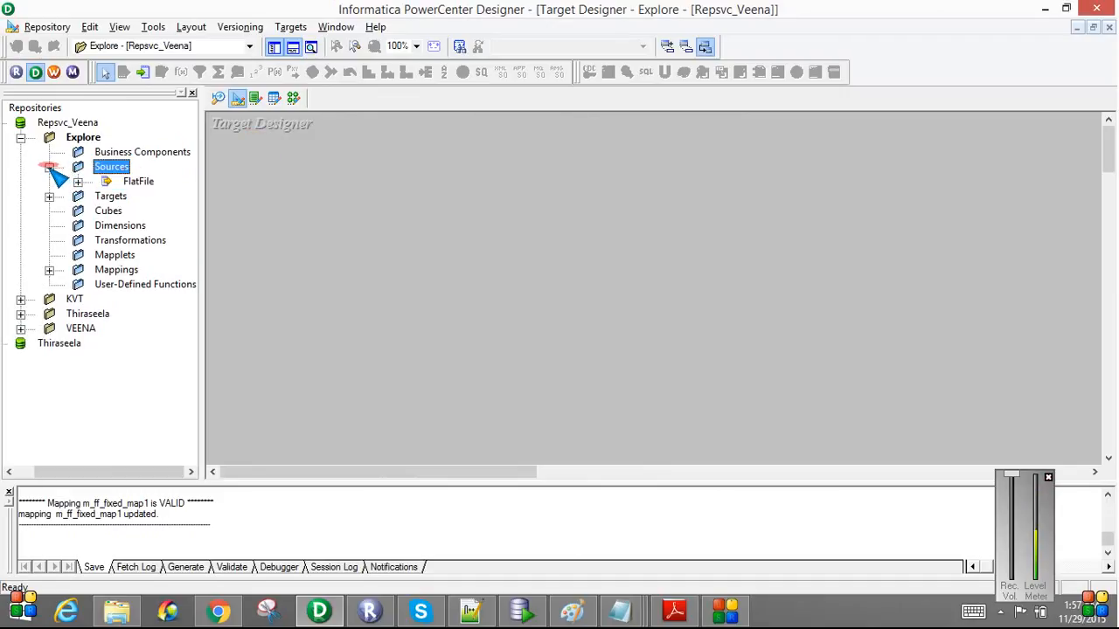
pyautogui.click(105, 180)
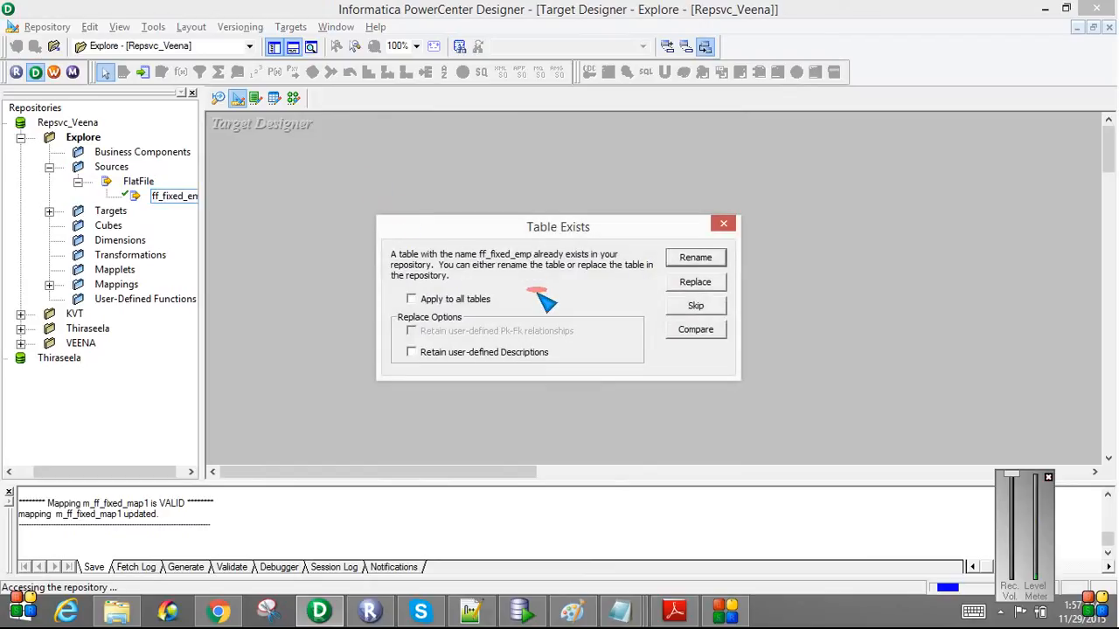
pyautogui.moveTo(507, 276)
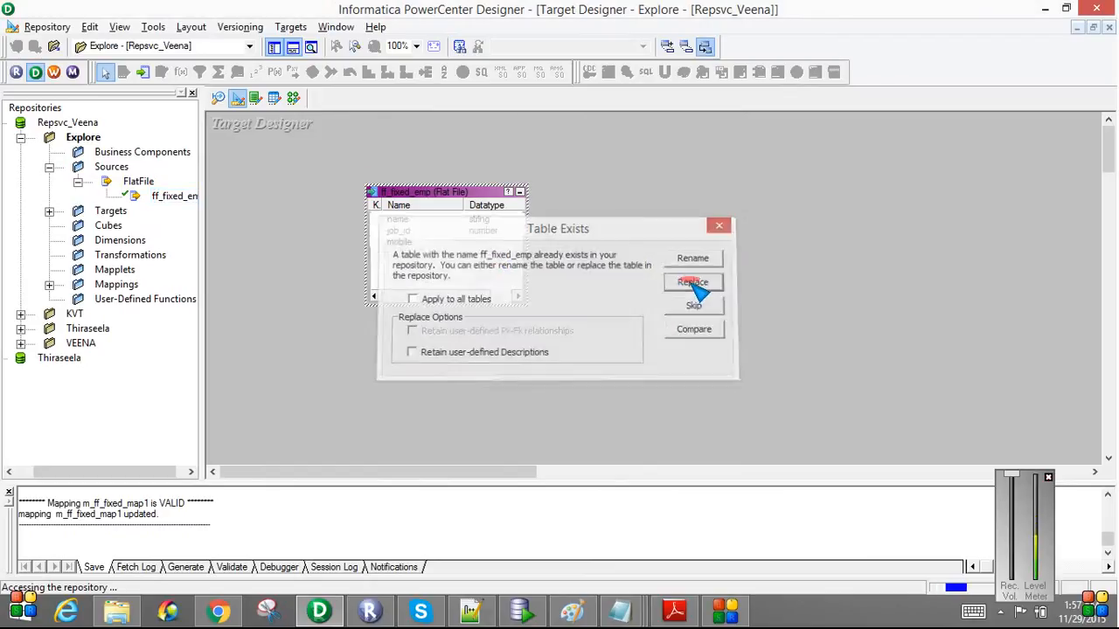
pyautogui.click(692, 282)
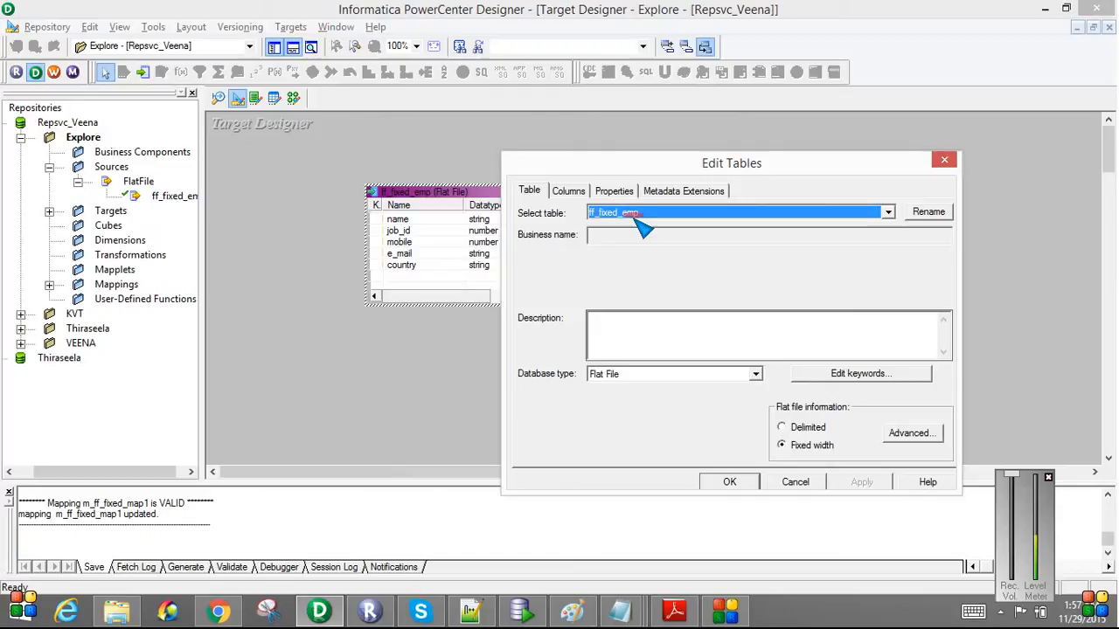
# Set target ff_fixed_emp's database type to Oracle, review its columns and confirm
pyautogui.click(756, 375)
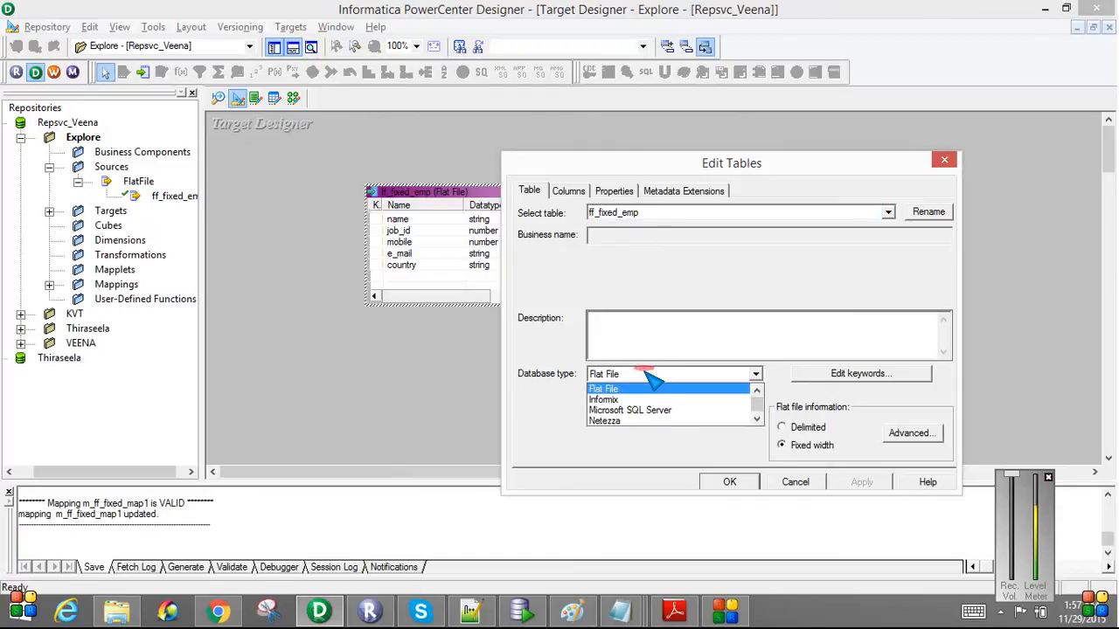
pyautogui.scroll(-3)
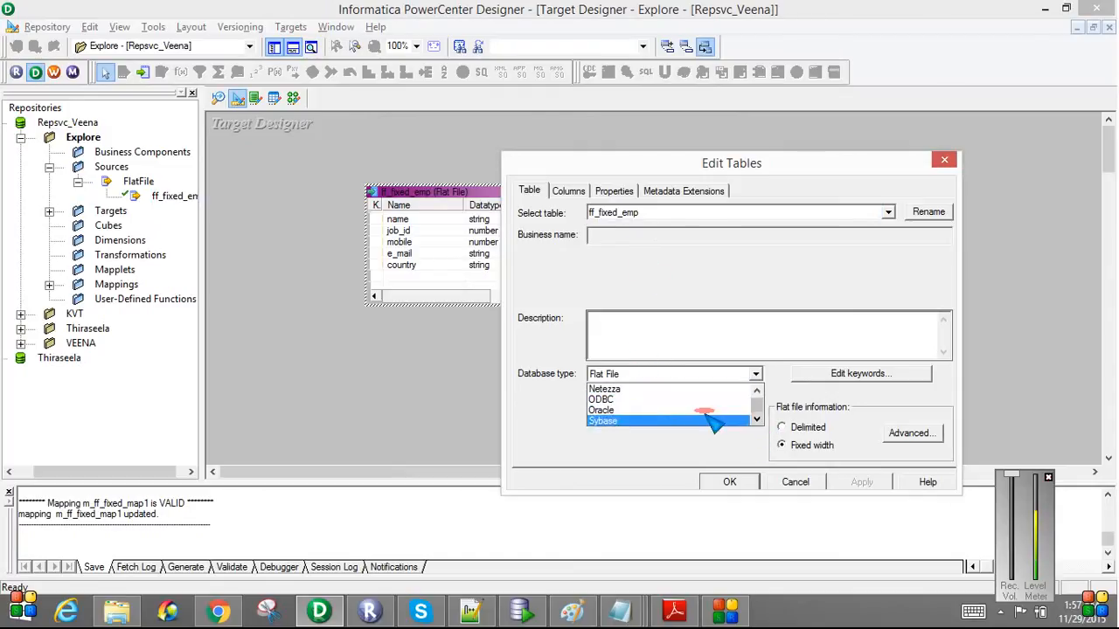
pyautogui.click(602, 409)
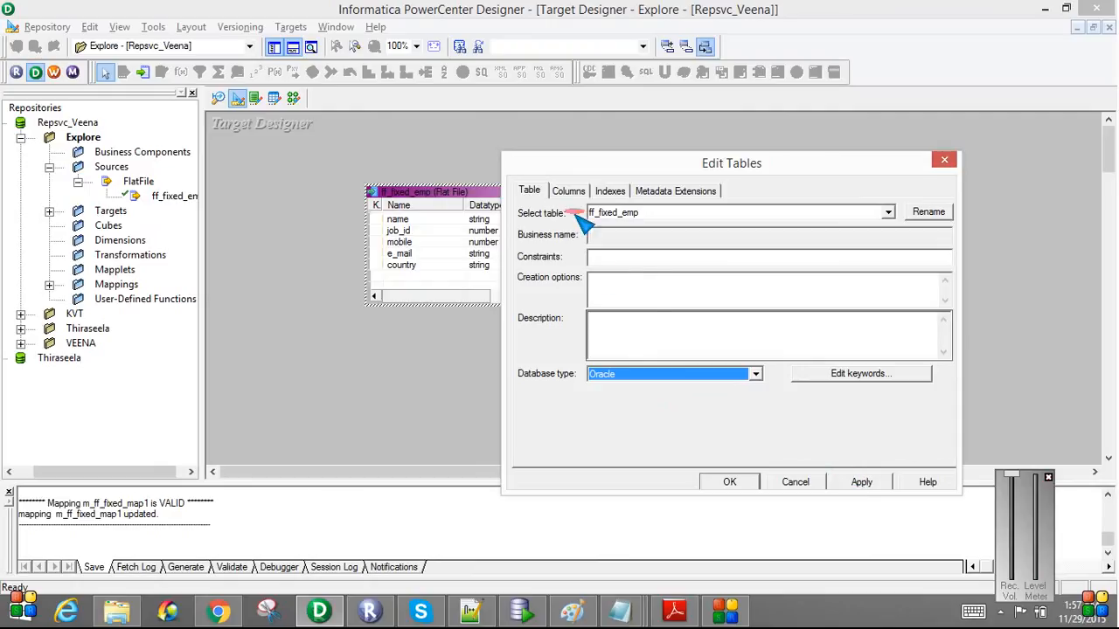
pyautogui.moveTo(419, 196)
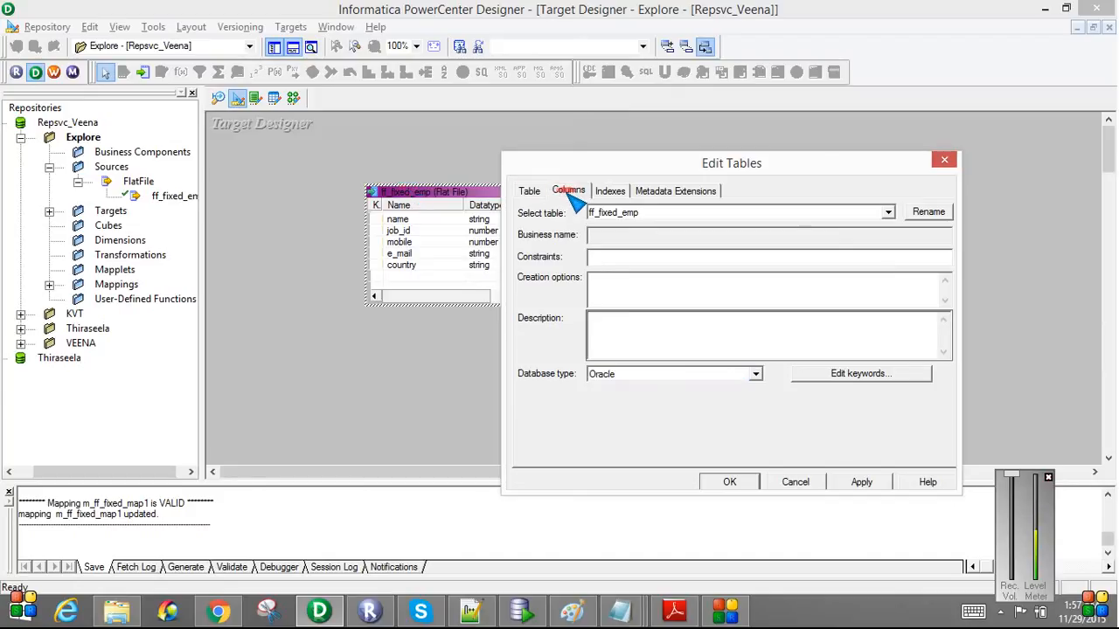
pyautogui.click(569, 191)
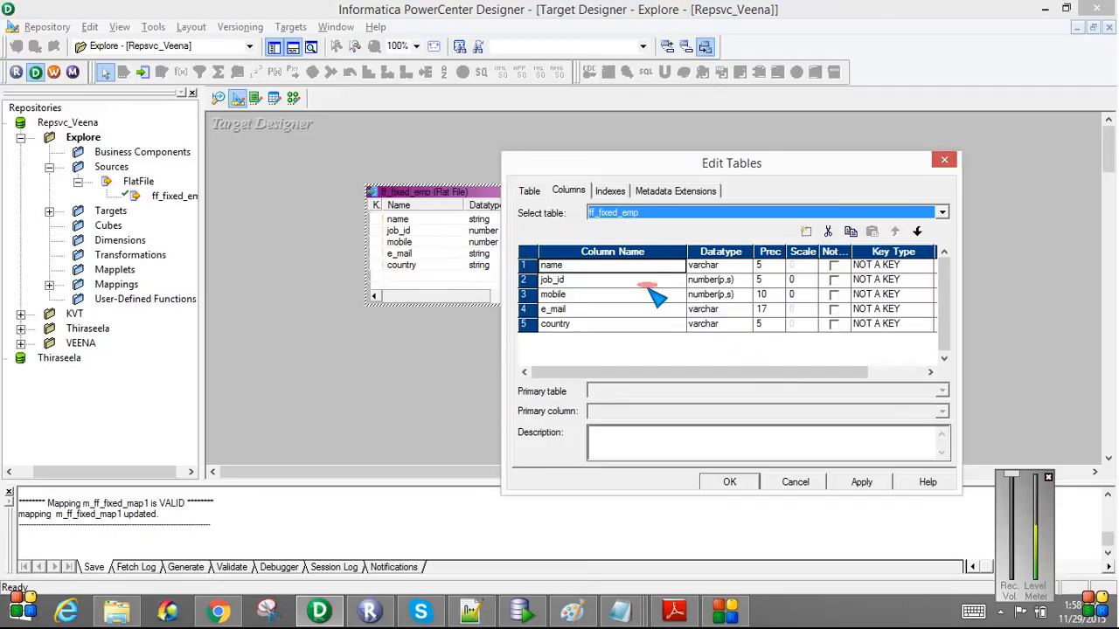
pyautogui.click(528, 191)
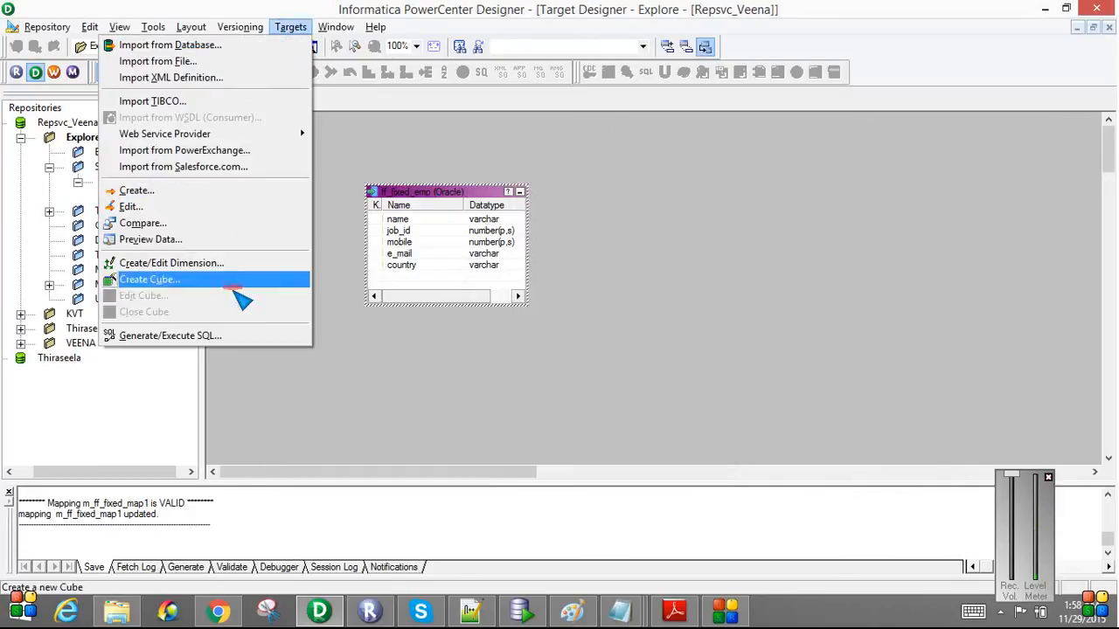
# Connect to OracleDB as scott and generate and execute the CREATE TABLE for ff_fixed_emp
pyautogui.click(169, 336)
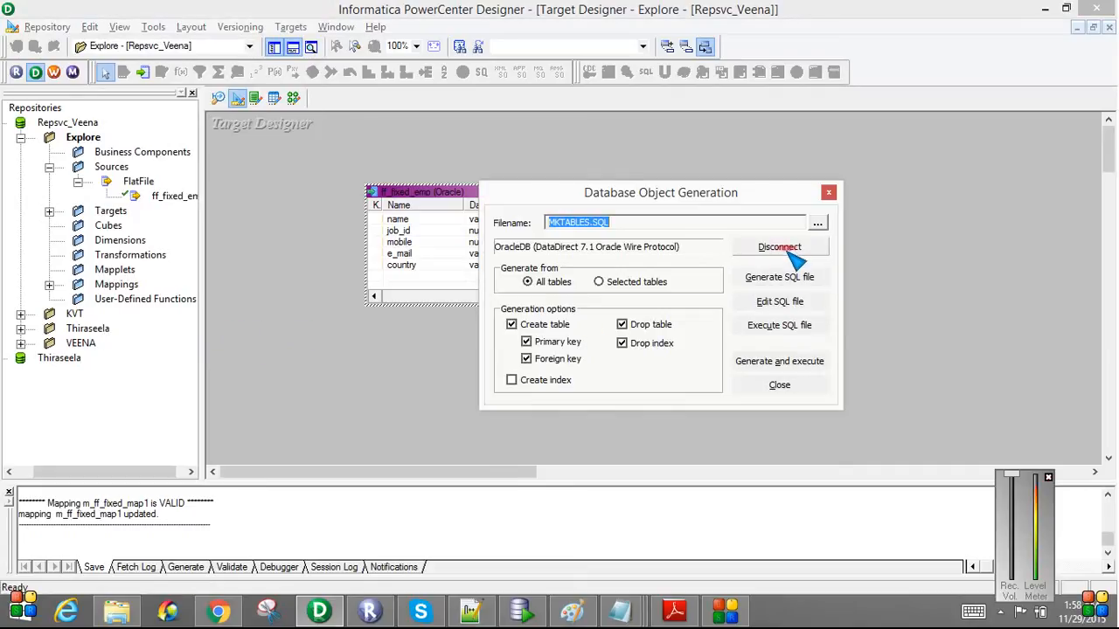
pyautogui.click(778, 246)
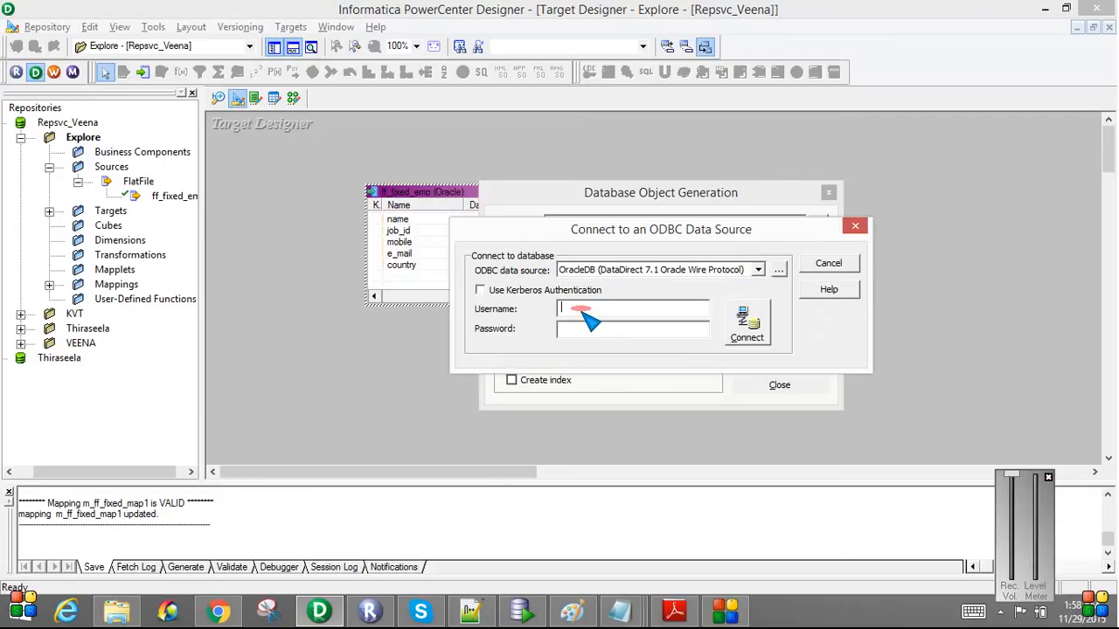
pyautogui.write('scott')
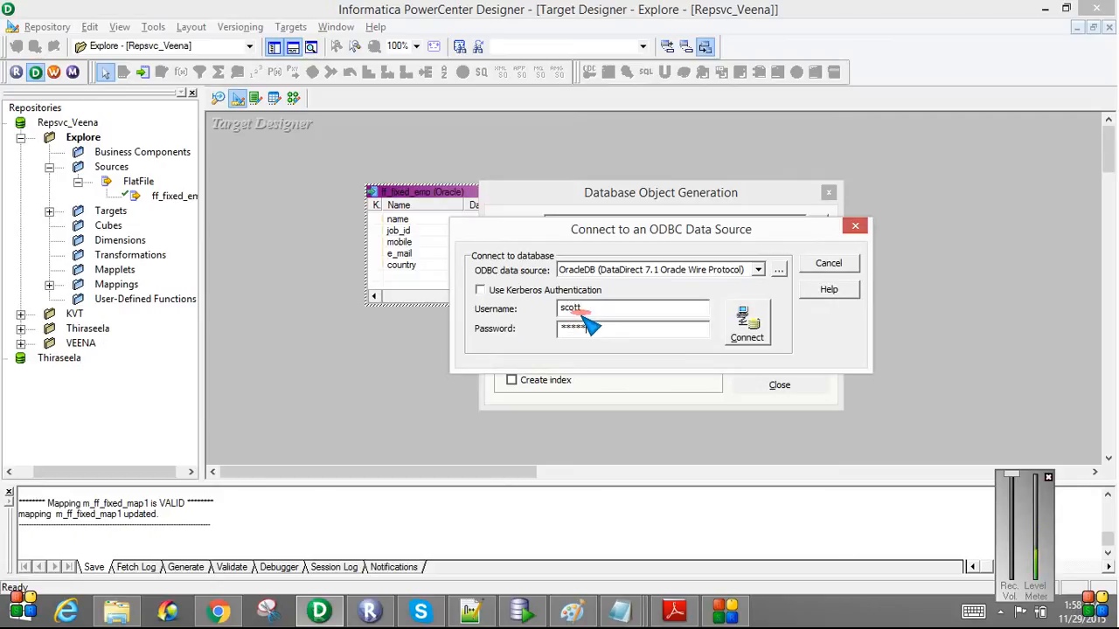
pyautogui.click(746, 338)
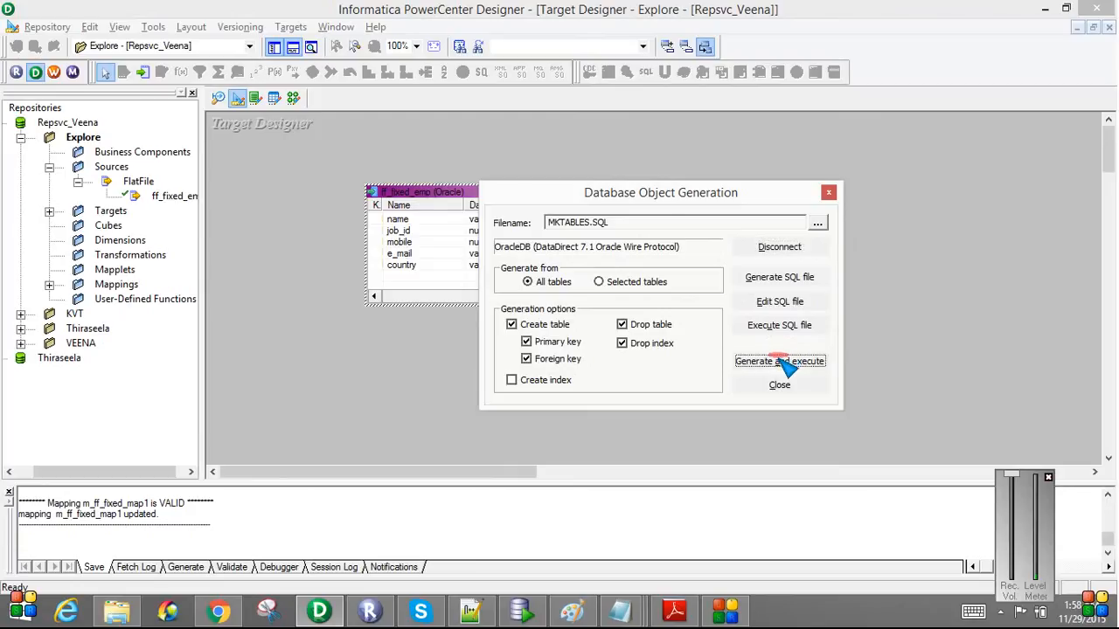
pyautogui.click(780, 360)
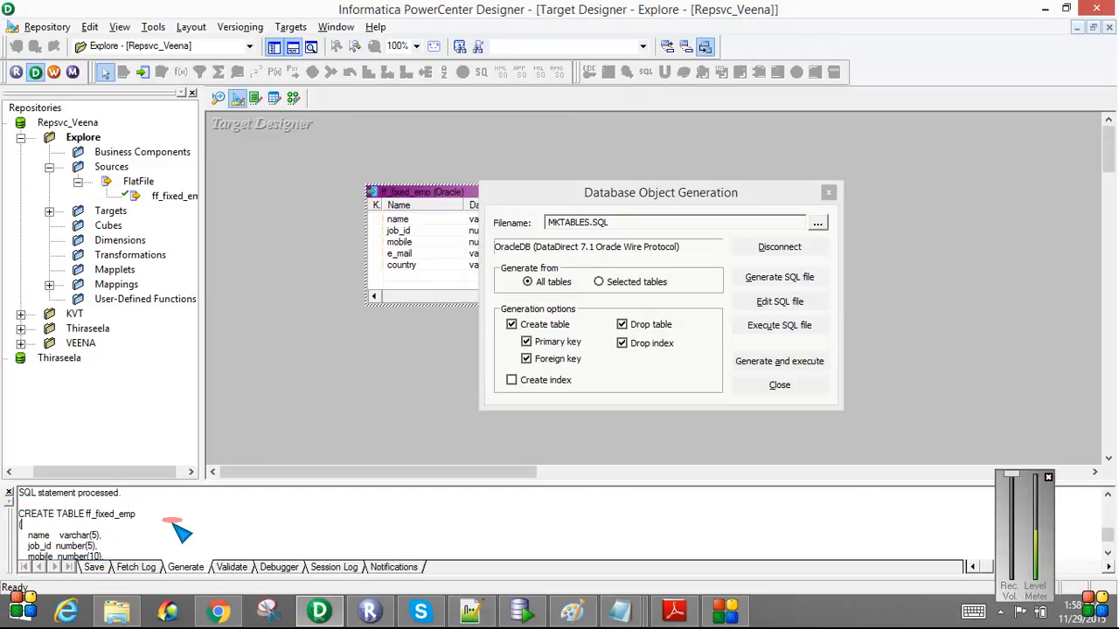
pyautogui.click(778, 385)
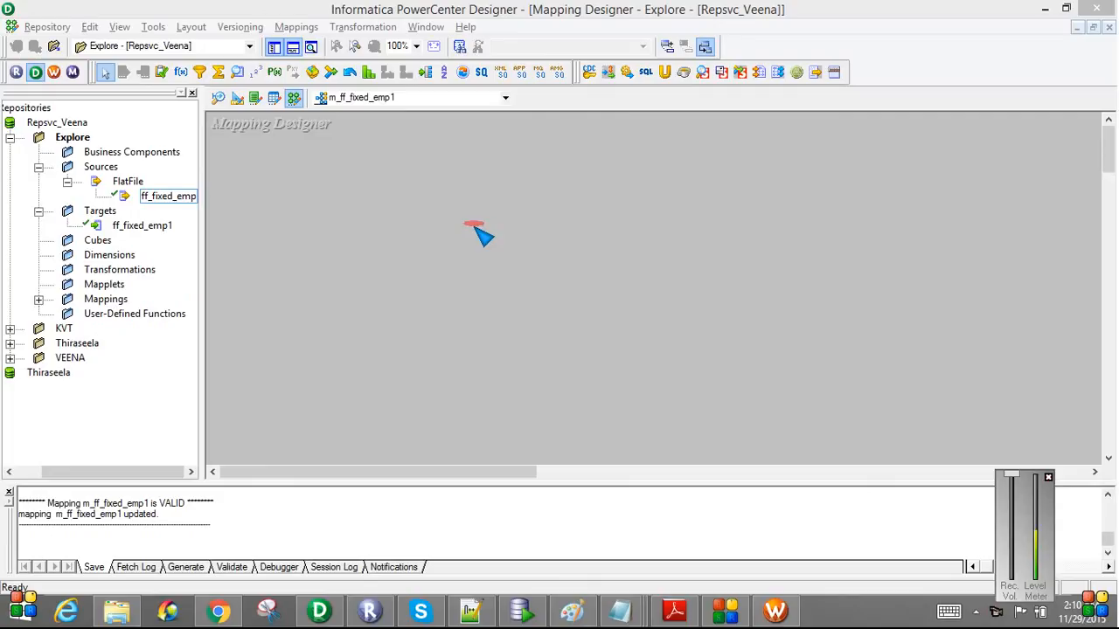
pyautogui.moveTo(266, 153)
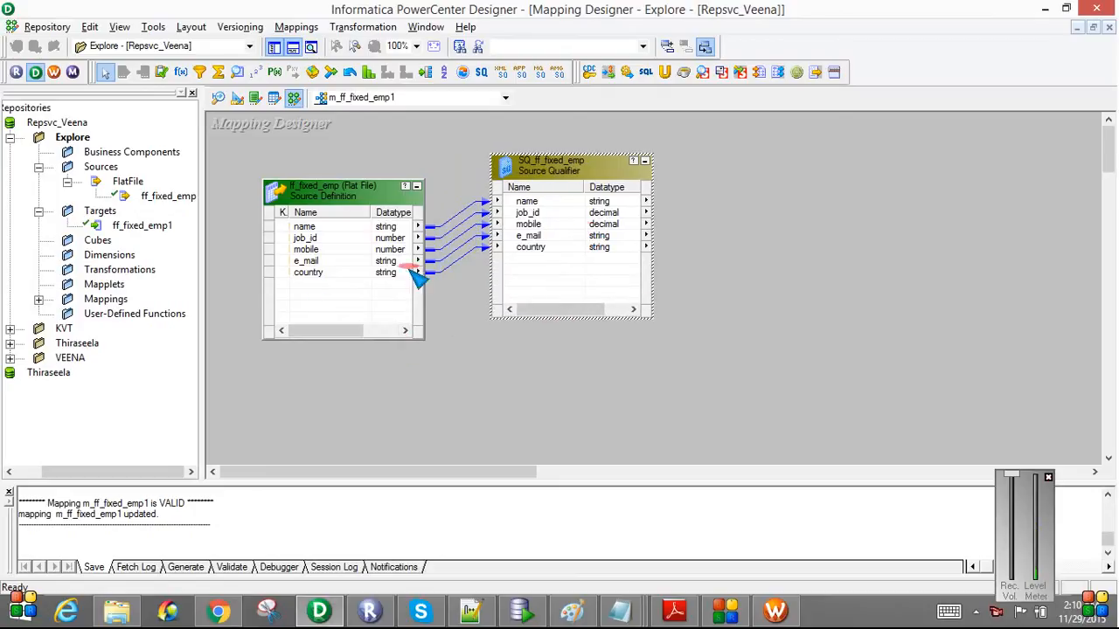
# Place source and target ff_fixed_emp1 in the mapping, link all qualifier ports and save
pyautogui.click(141, 225)
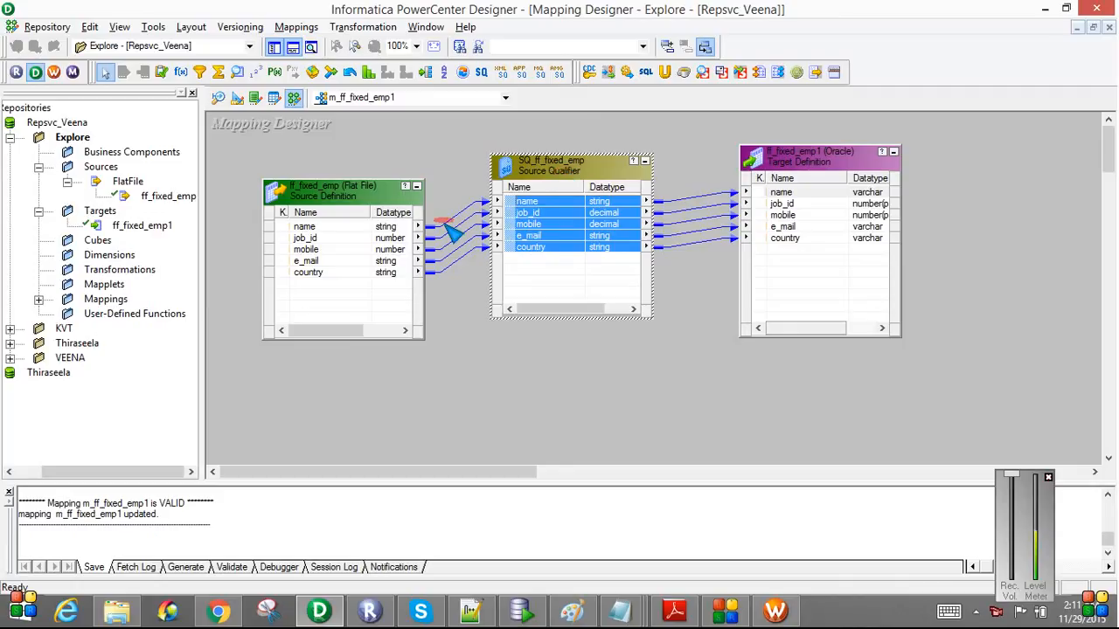
pyautogui.moveTo(405, 231)
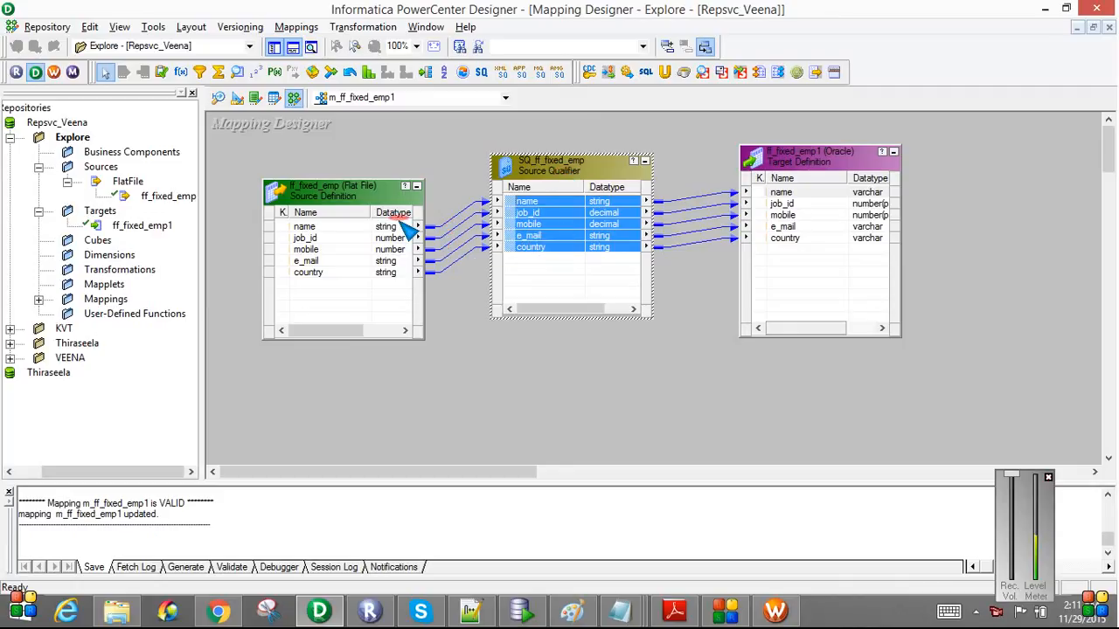
pyautogui.moveTo(800, 178)
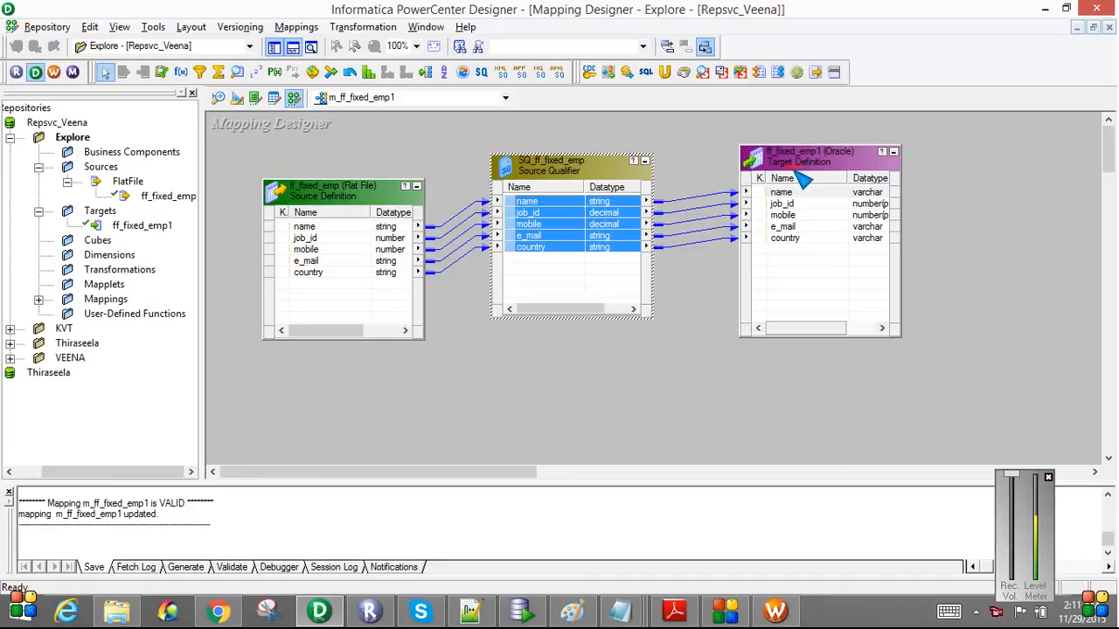
pyautogui.click(780, 191)
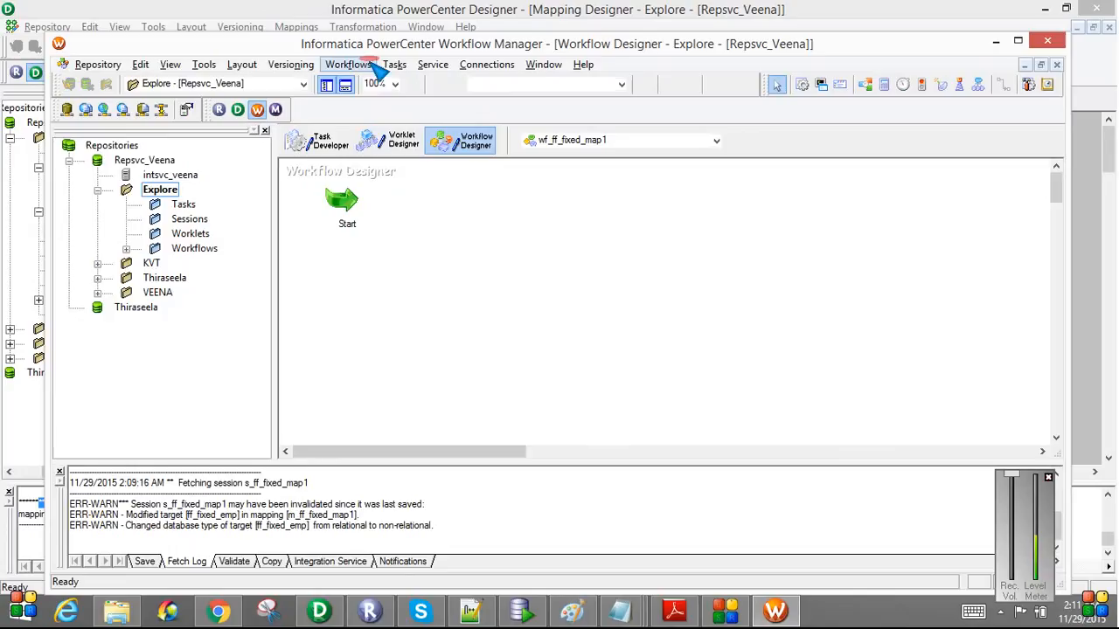
pyautogui.moveTo(371, 219)
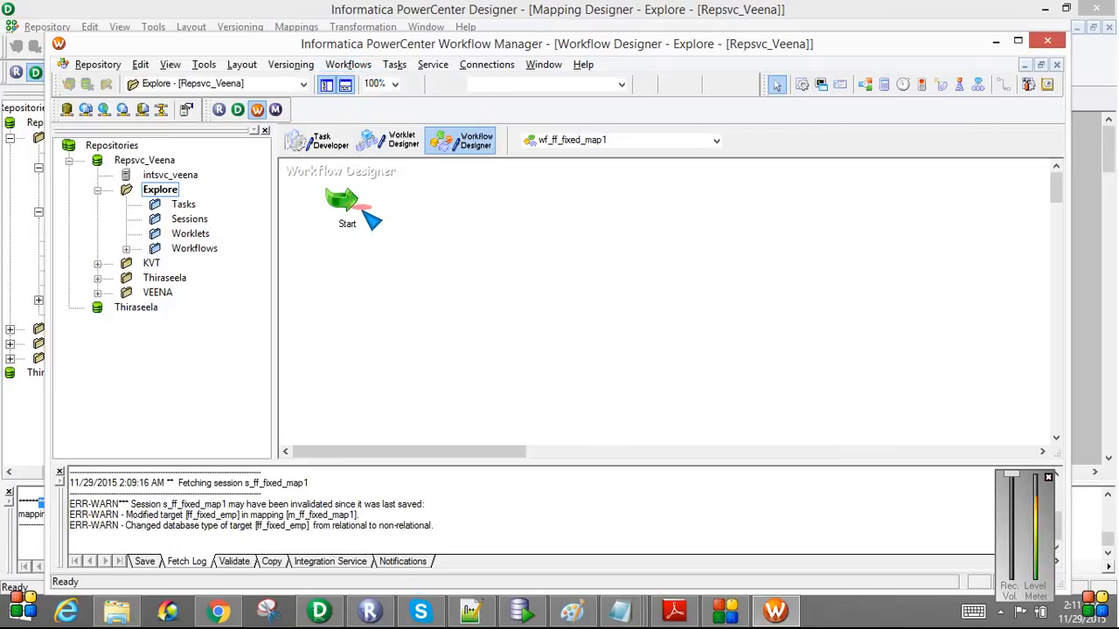
# Create a new workflow named wf_ff_fixed_emp1
pyautogui.click(348, 63)
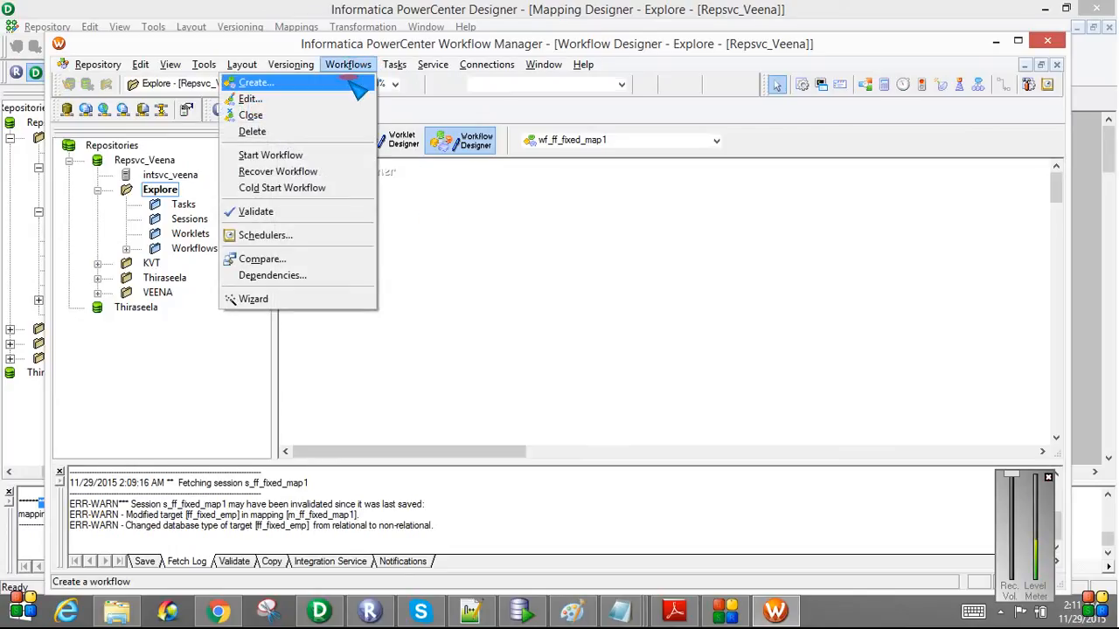
pyautogui.click(255, 82)
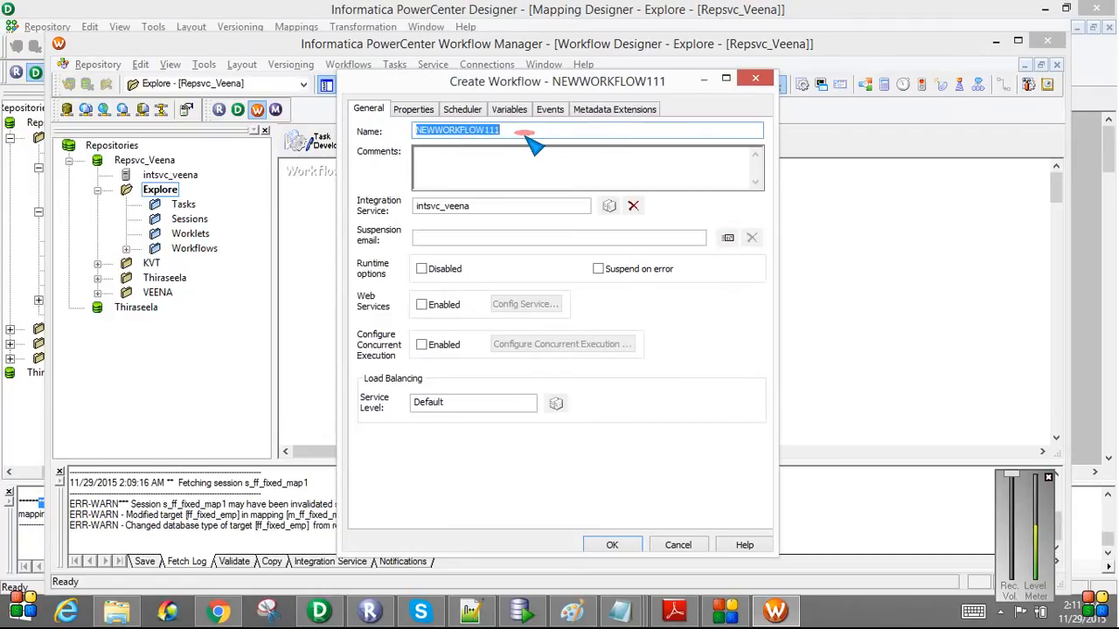
pyautogui.write('wf_ff_')
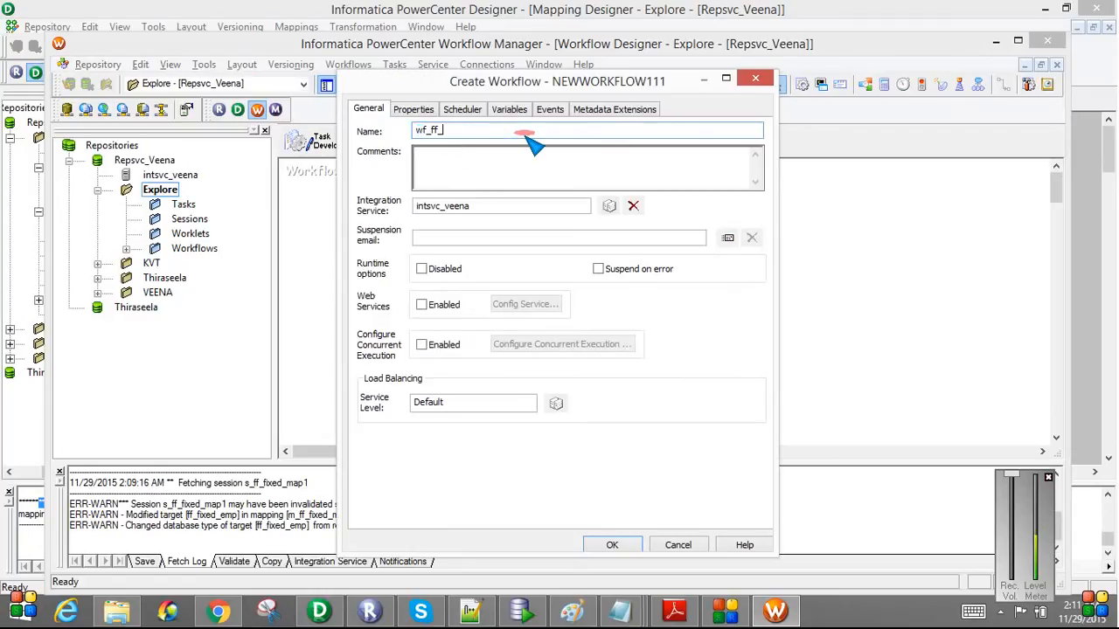
pyautogui.write('fixed_')
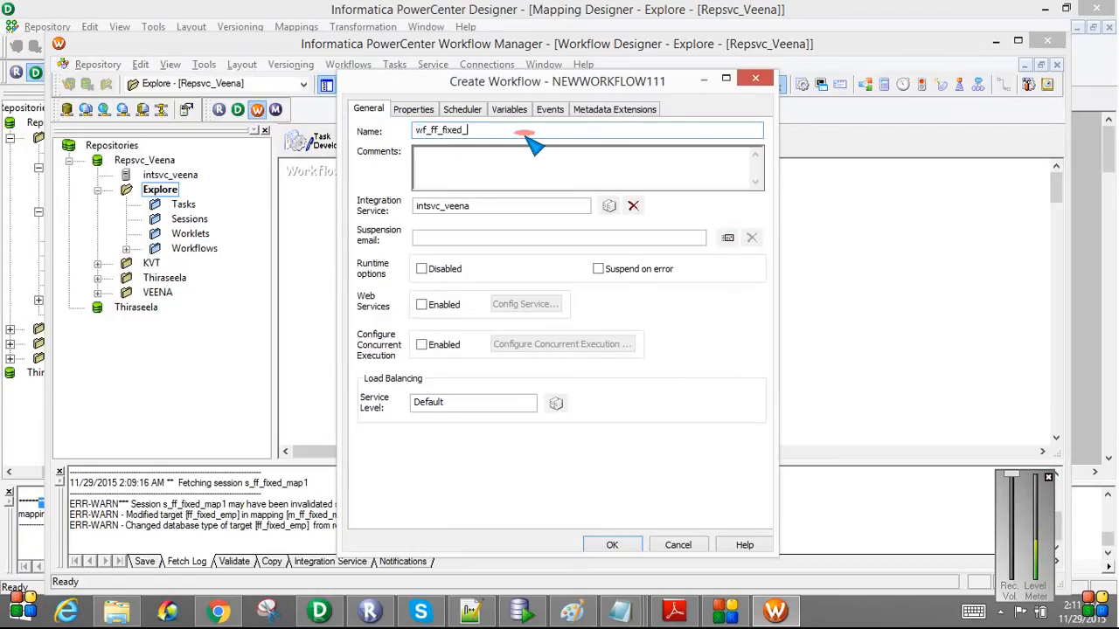
pyautogui.write('emp1')
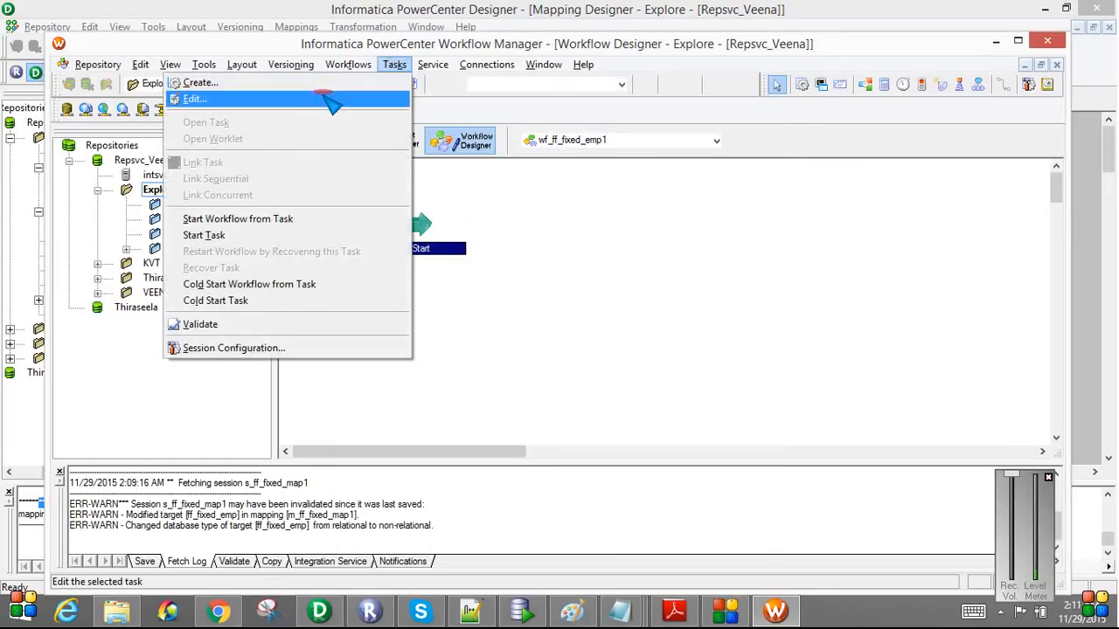
# Start creating a Session task named s_ff_fixed_emp1
pyautogui.click(199, 82)
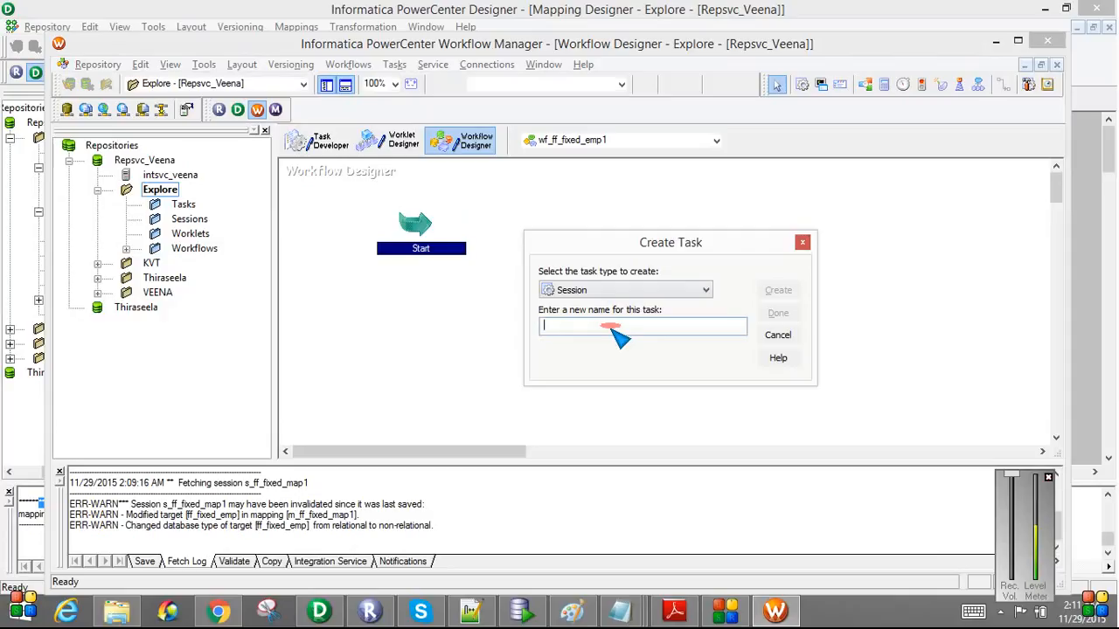
pyautogui.write('s_ff_fixed_emp1')
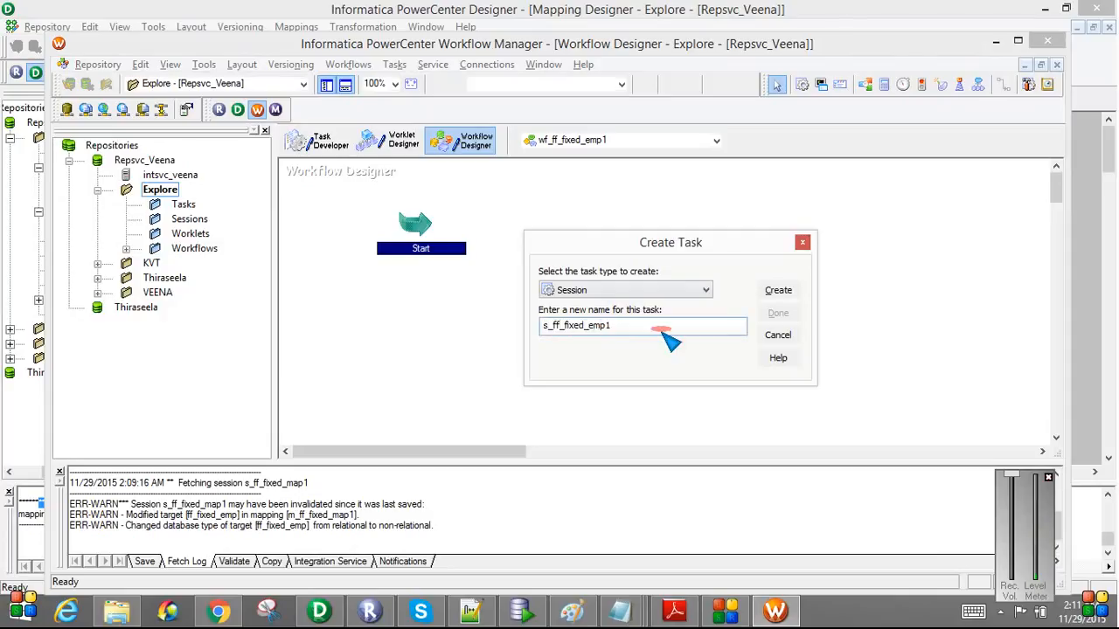
# Create session s_ff_fixed_emp1 on mapping m_ff_fixed_emp1, place it beside Start and open its settings
pyautogui.click(776, 290)
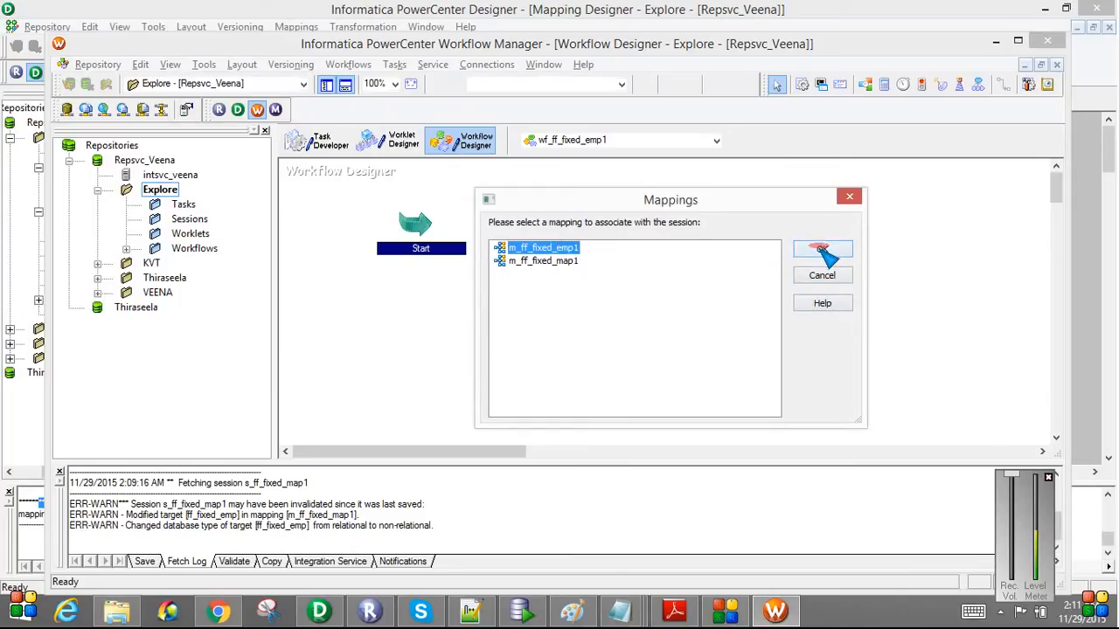
pyautogui.click(822, 253)
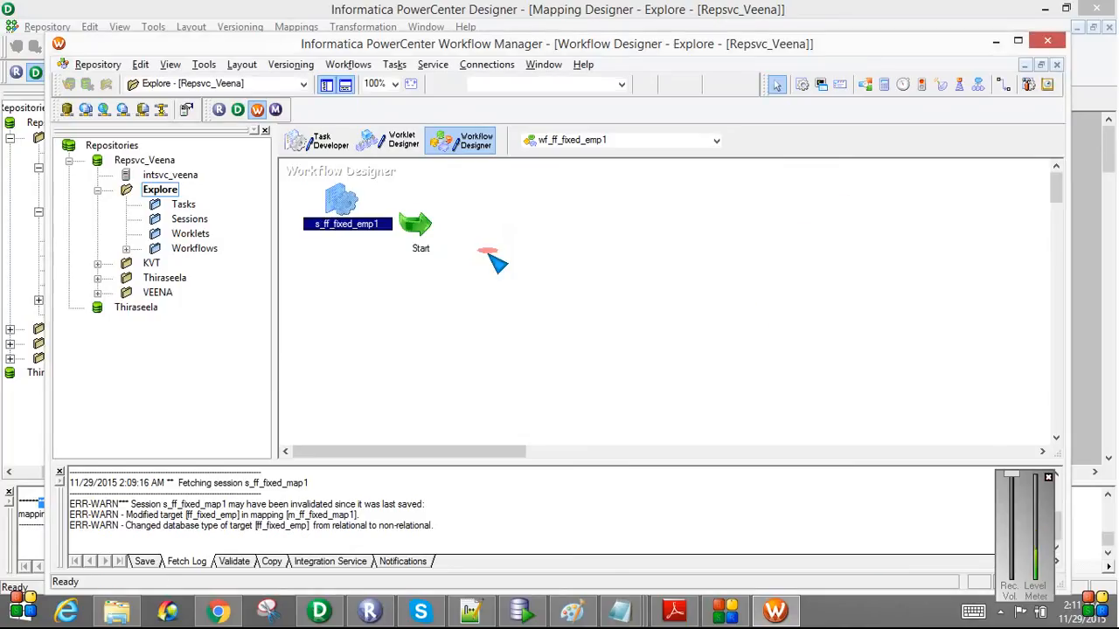
pyautogui.moveTo(346, 210); pyautogui.dragTo(528, 248)
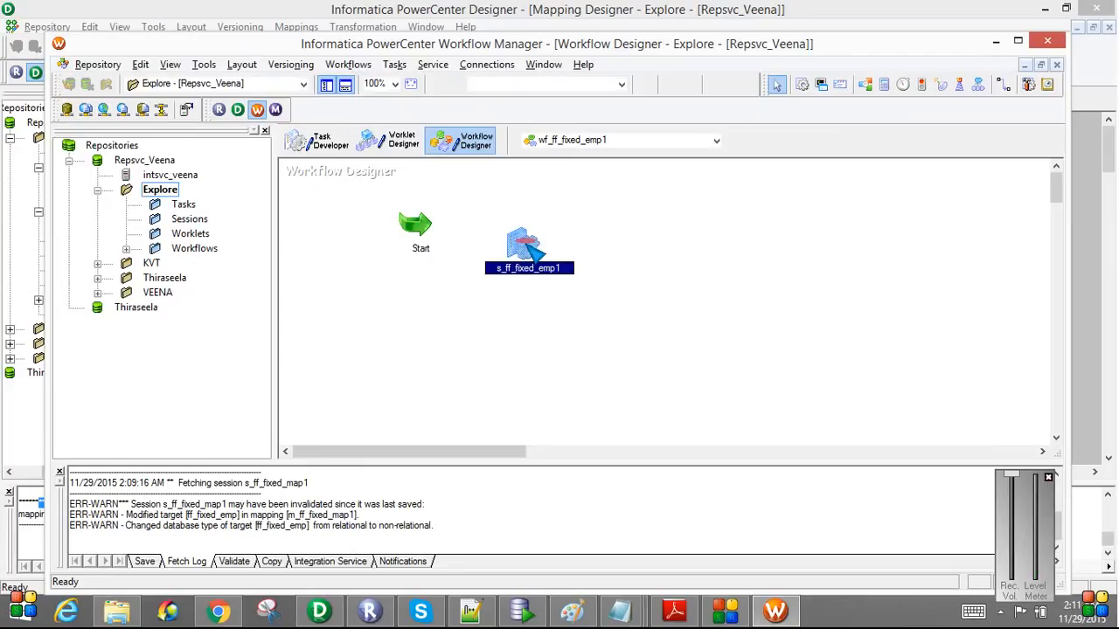
pyautogui.doubleClick(528, 248)
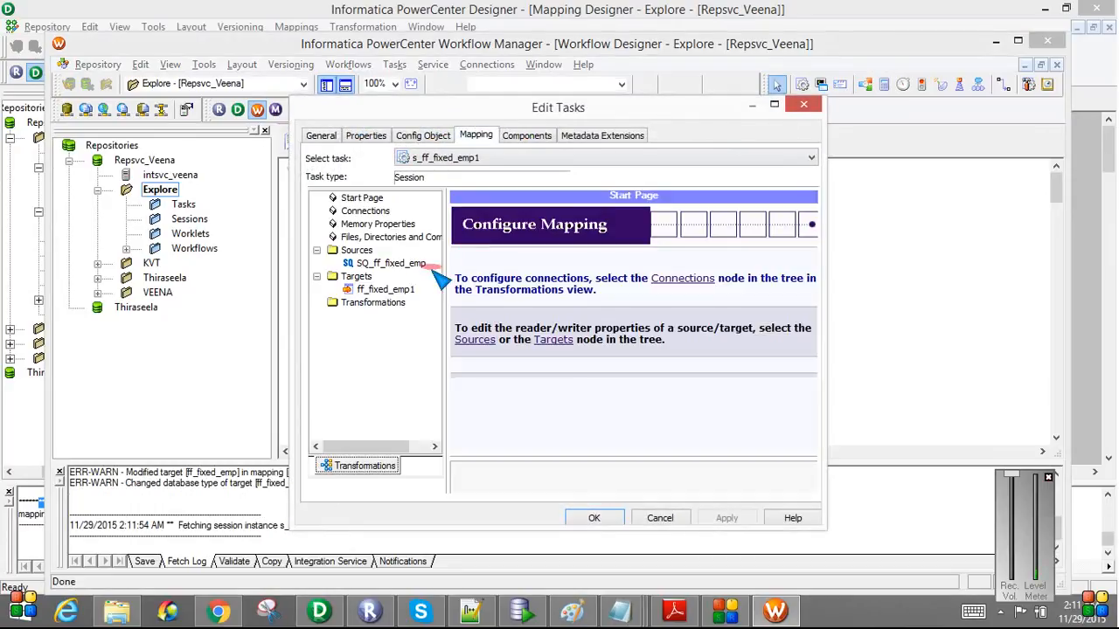
# Point the source reader at ff_fixed_emp.txt in the Flat File Source folder
pyautogui.click(391, 263)
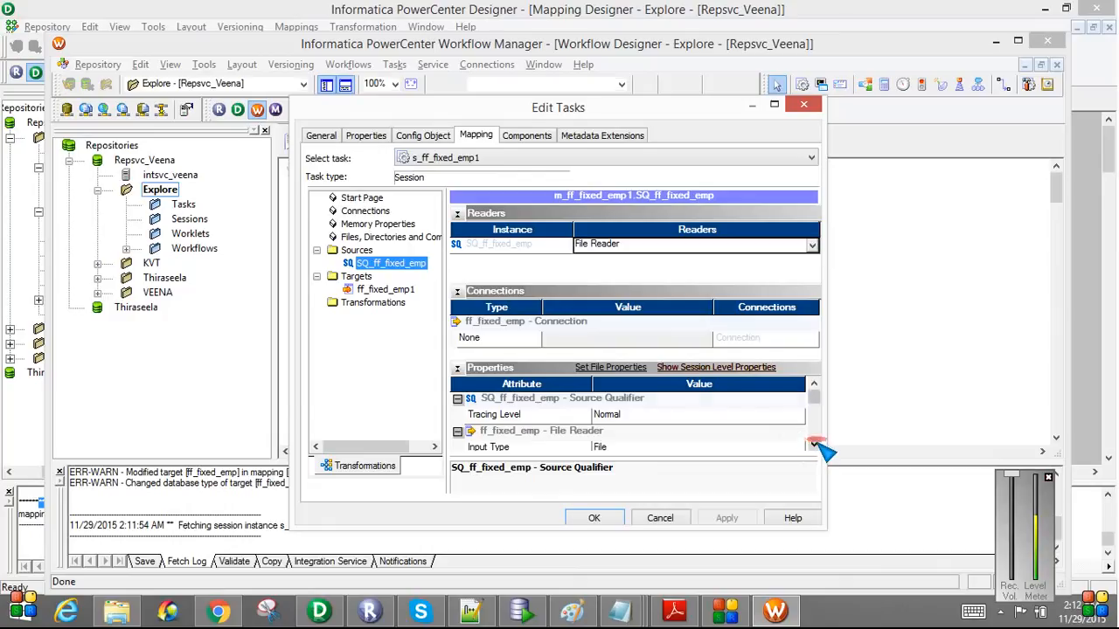
pyautogui.scroll(-3)
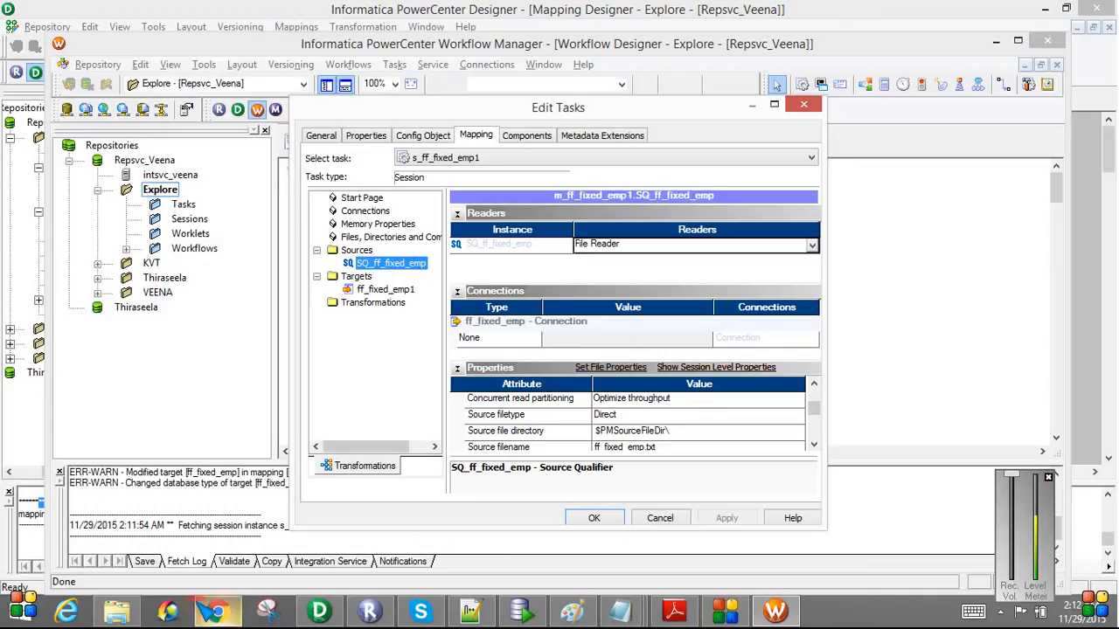
pyautogui.click(115, 610)
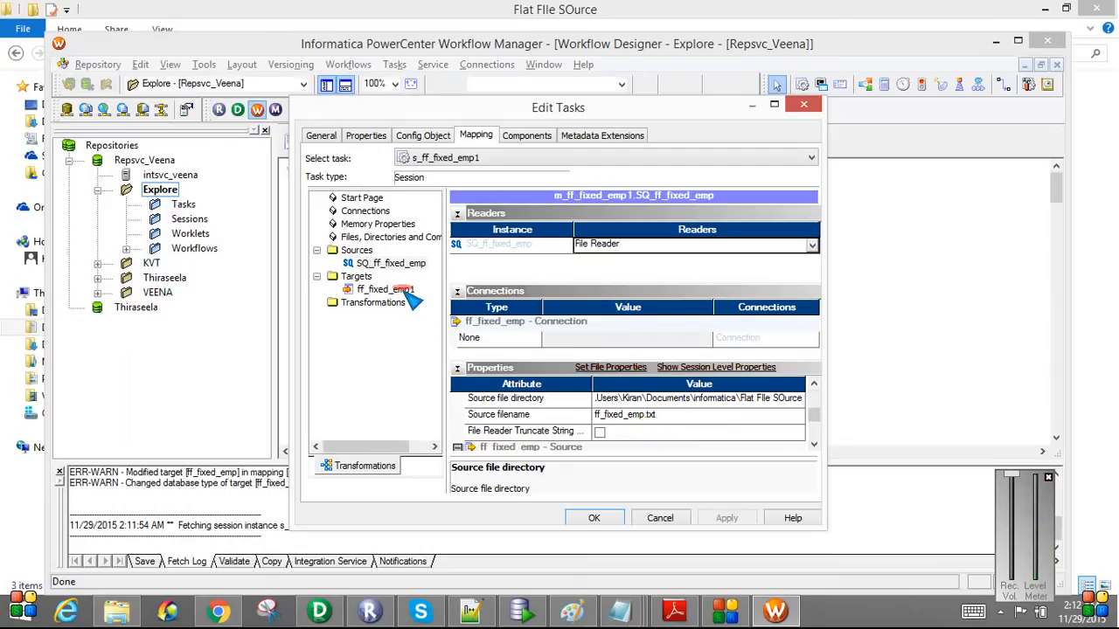
# Enable Truncate target table on the target writer, apply the session changes, and link Start to the session
pyautogui.click(385, 288)
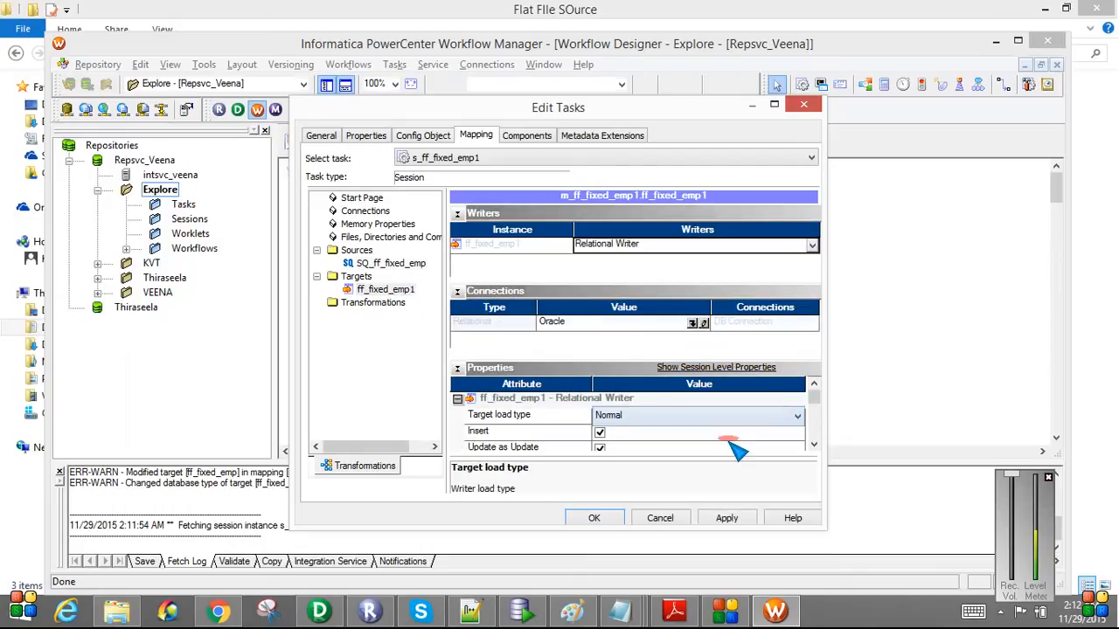
pyautogui.scroll(-3)
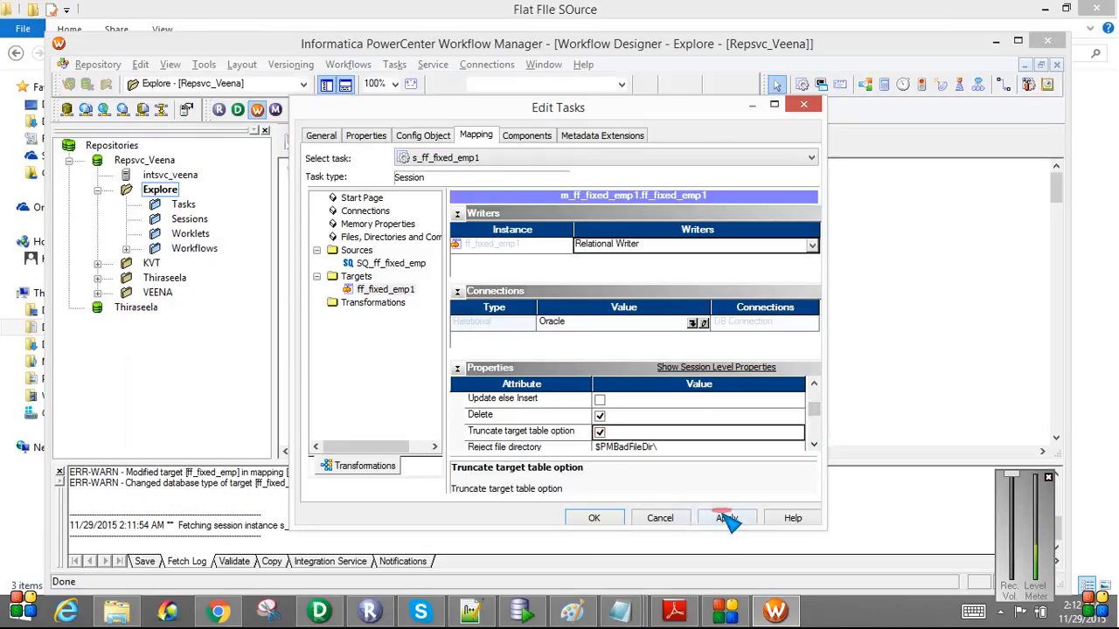
pyautogui.click(595, 518)
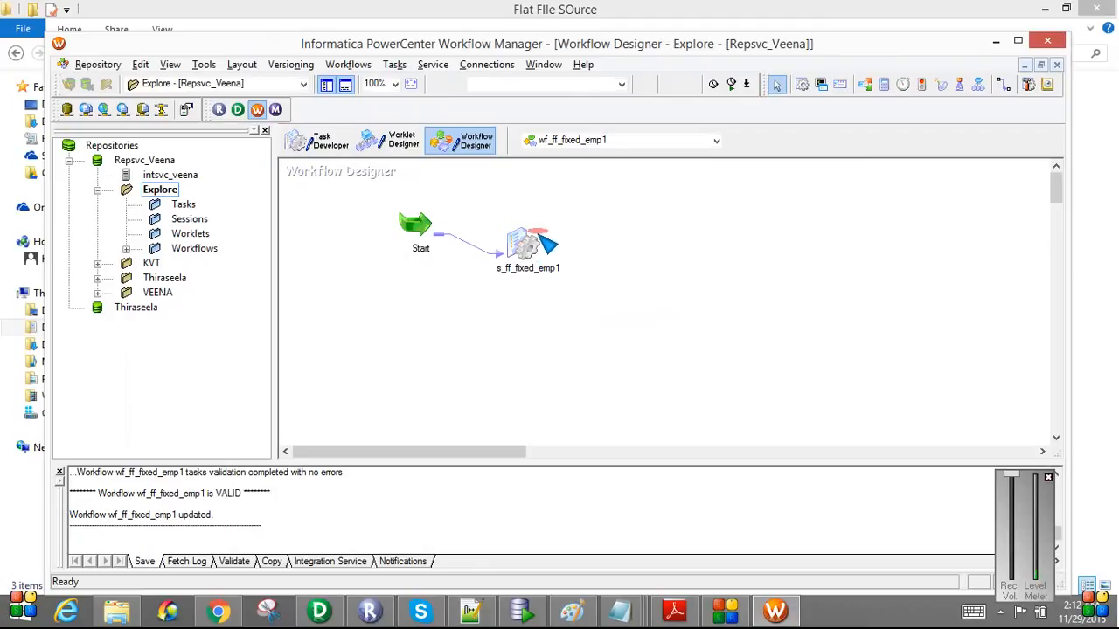
pyautogui.click(395, 63)
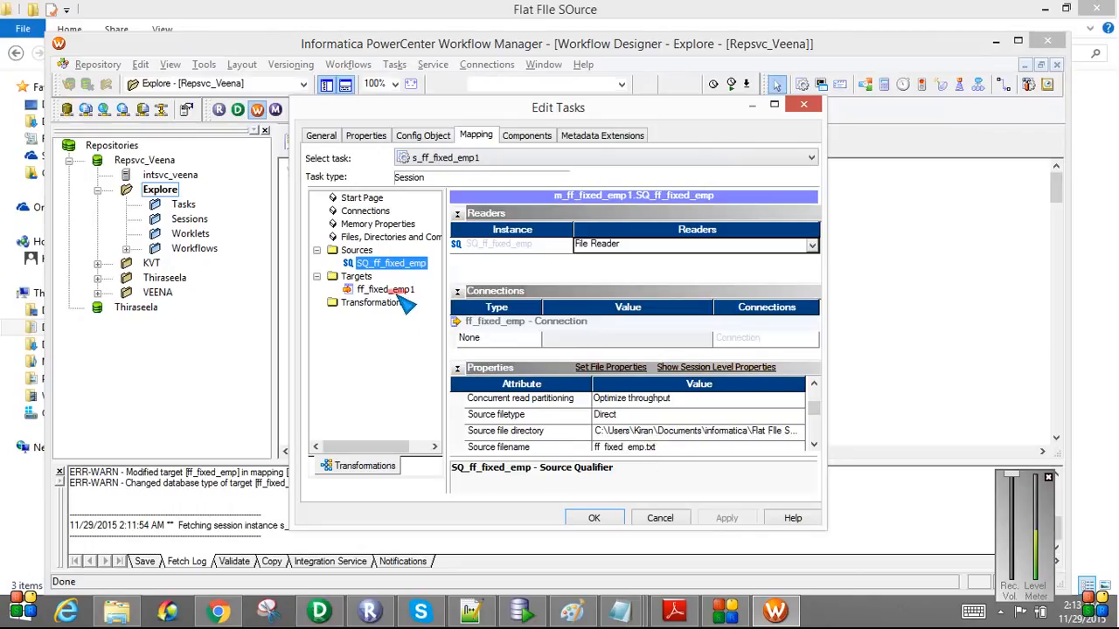
# Switch the target writer's relational connection from Oracle to Target_Table and confirm the session settings
pyautogui.click(385, 290)
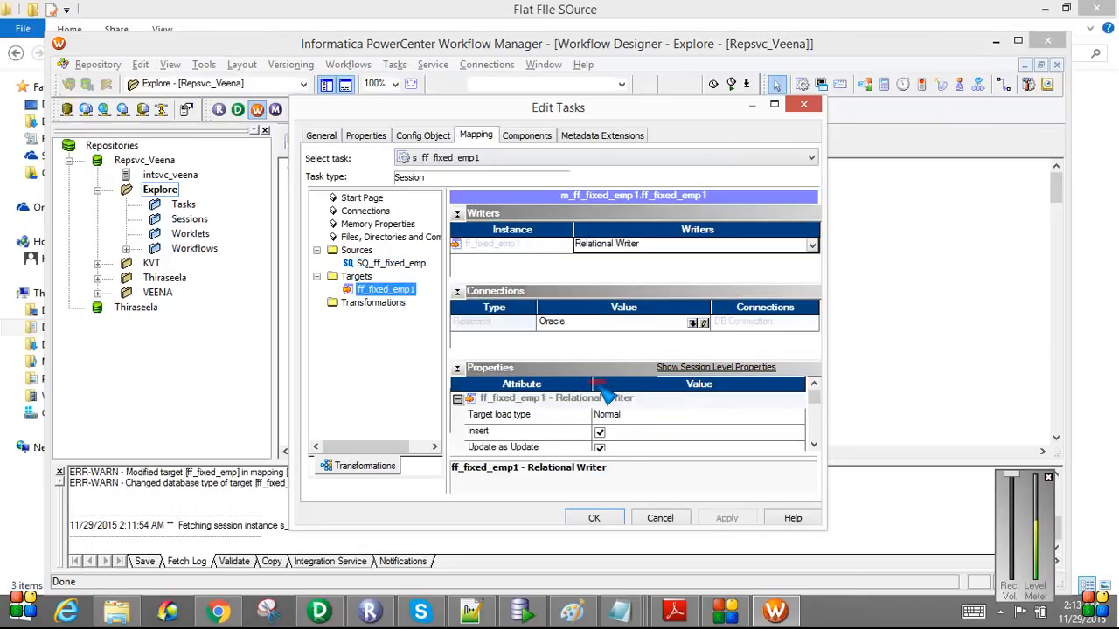
pyautogui.click(703, 322)
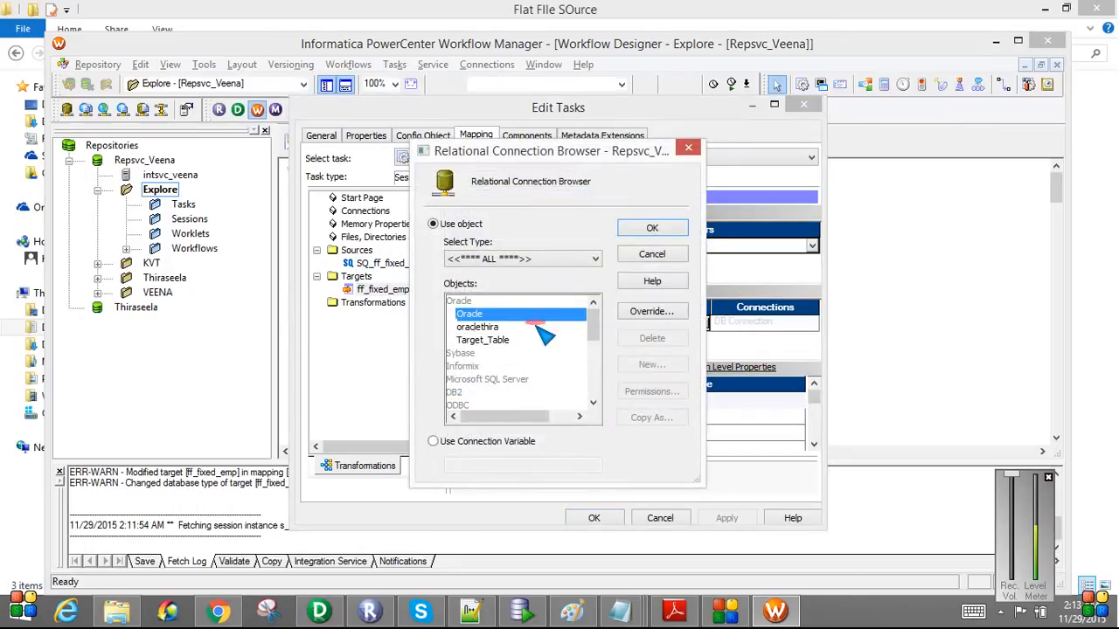
pyautogui.click(650, 227)
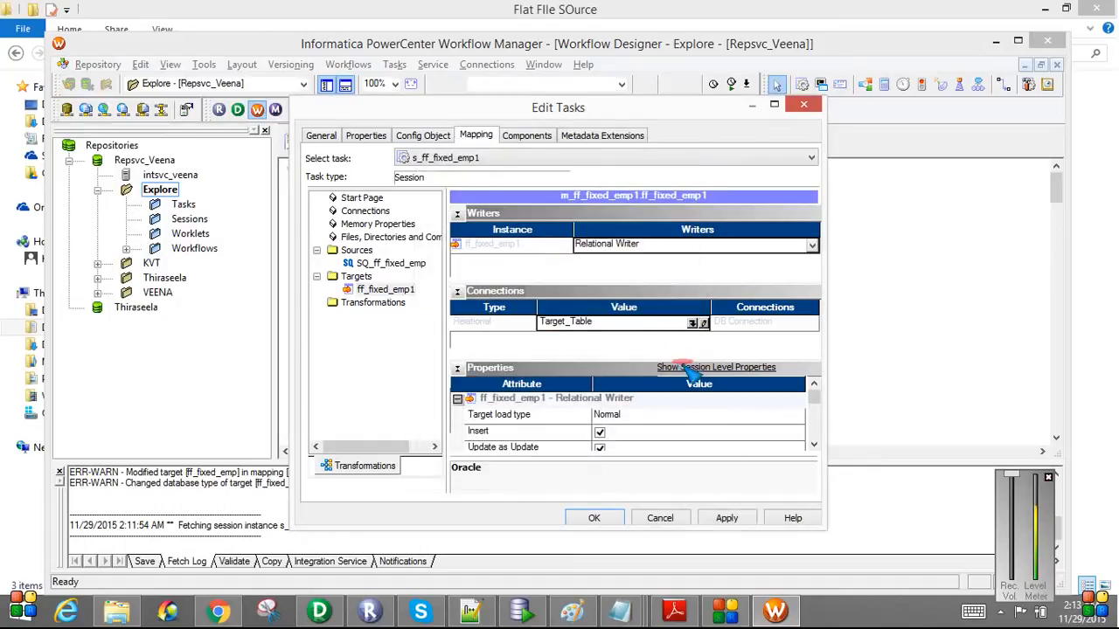
pyautogui.click(727, 517)
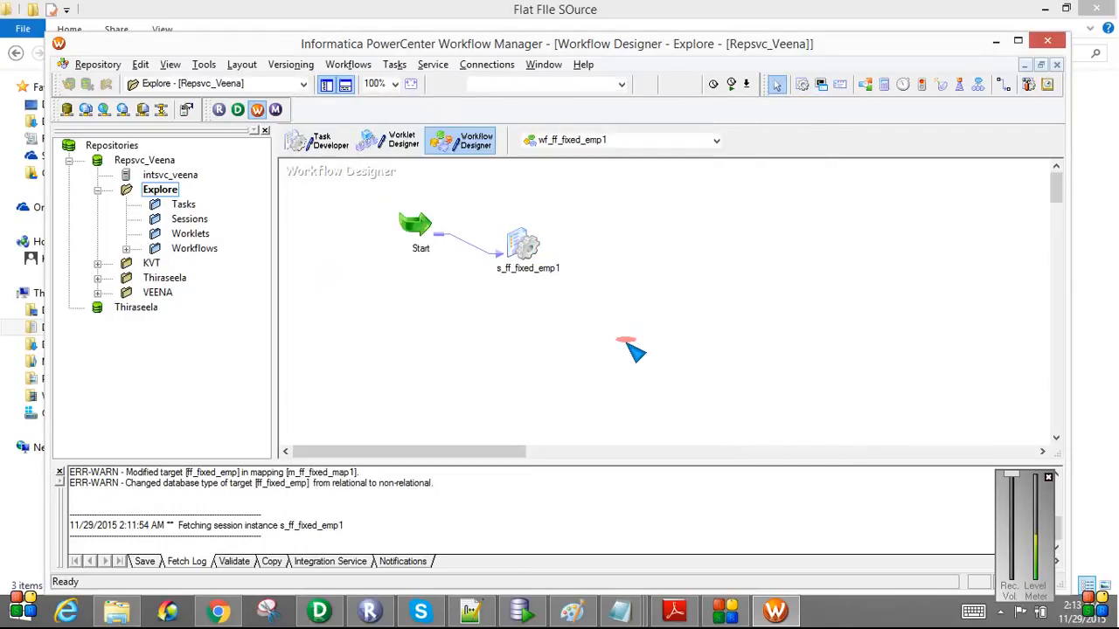
# View the latest s_ff_fixed_emp1 run's Source/Target Statistics showing only 3 rows applied, then move to SQL Developer
pyautogui.click(347, 63)
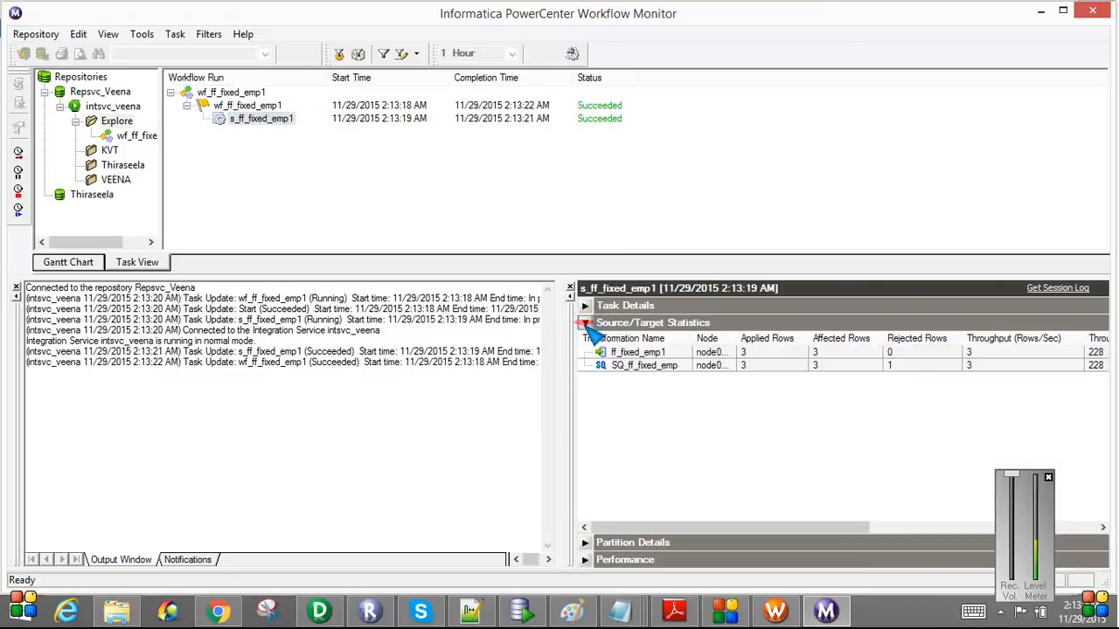
pyautogui.click(638, 352)
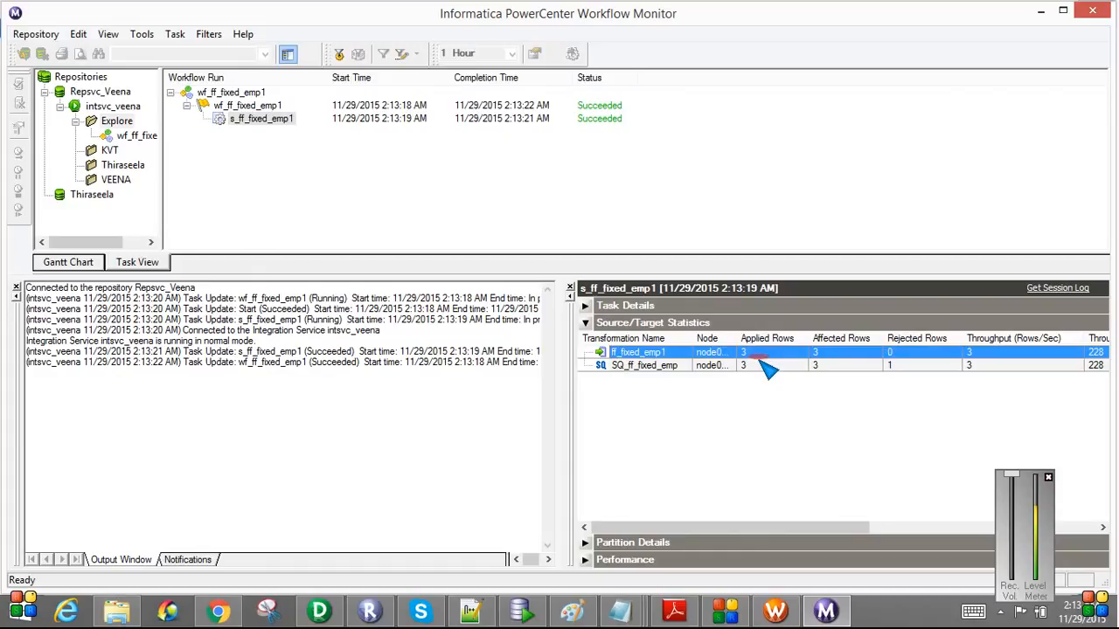
pyautogui.moveTo(819, 361)
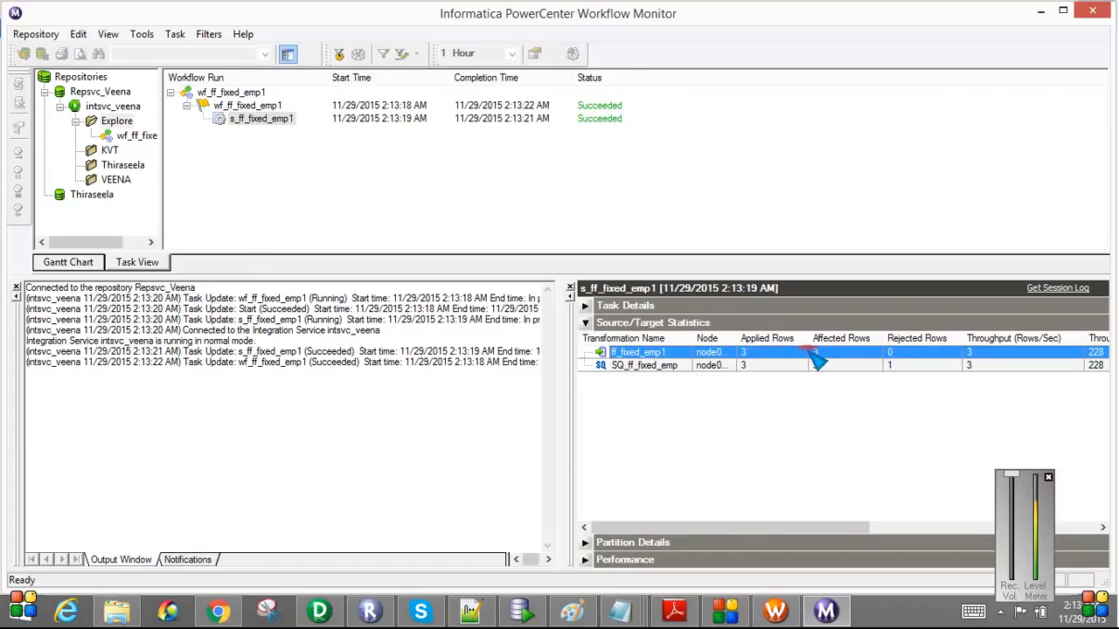
pyautogui.click(643, 366)
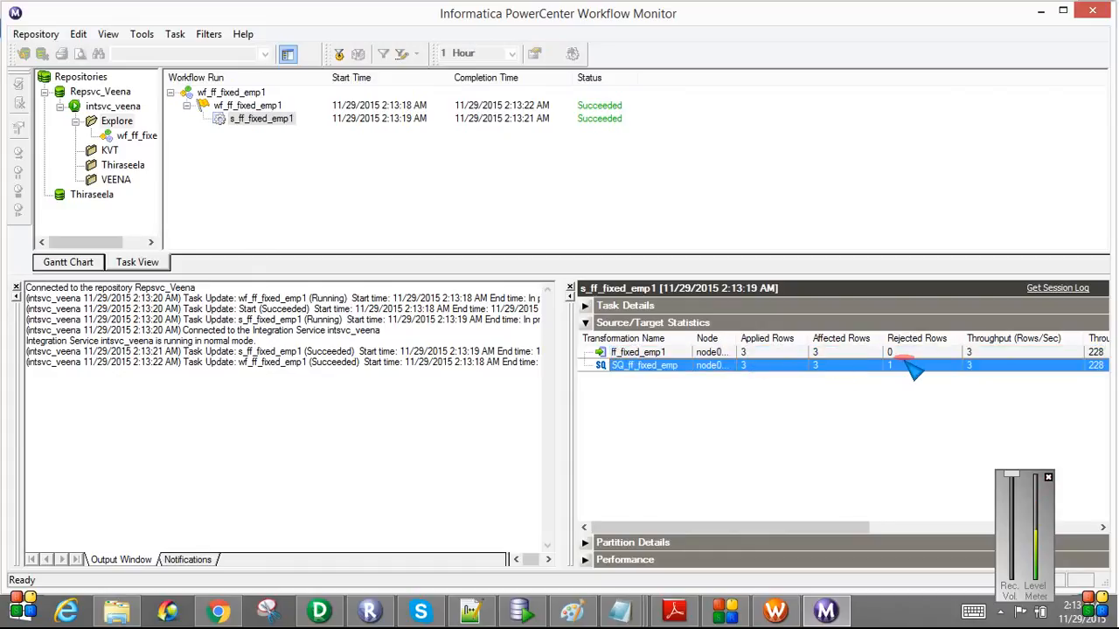
pyautogui.click(521, 612)
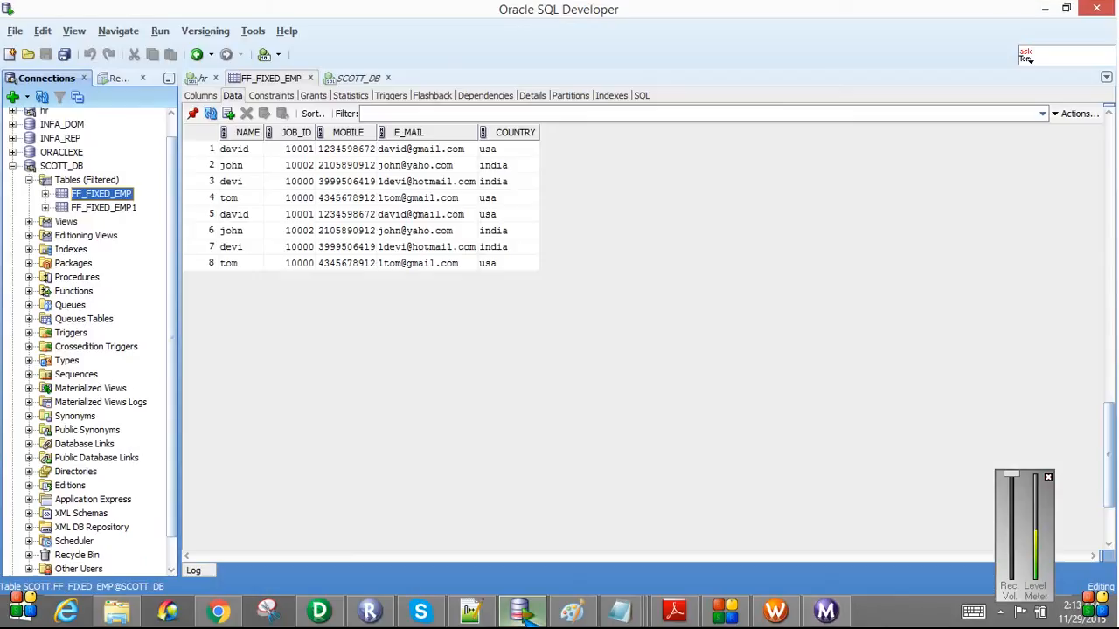
# Show FF_FIXED_EMP1's Data tab holding only david, devi and tom, with john missing
pyautogui.click(85, 179)
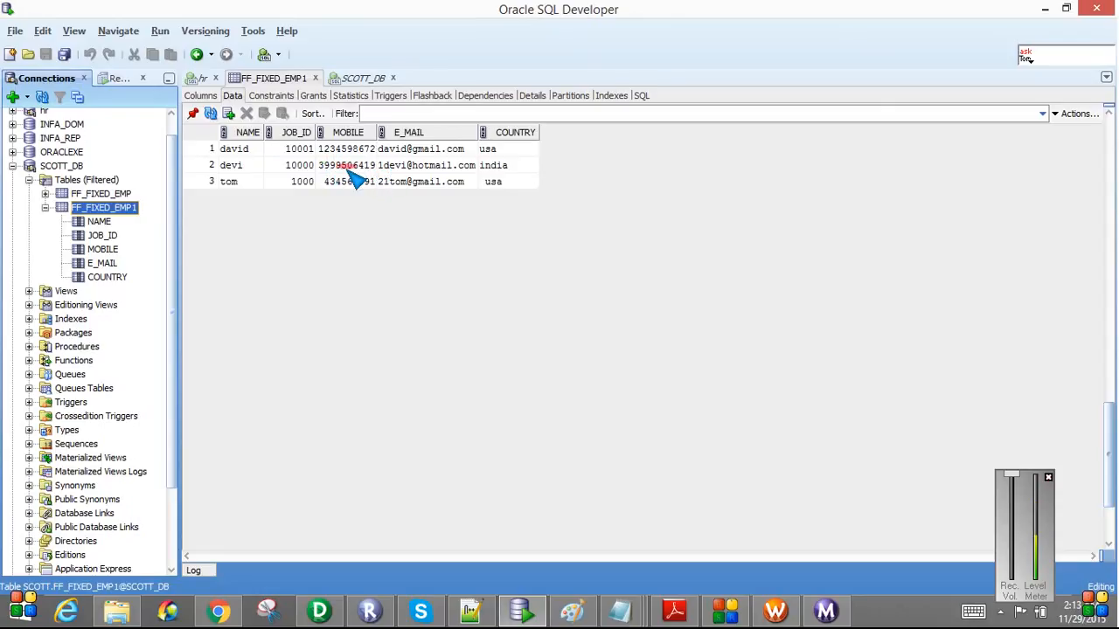
pyautogui.click(229, 180)
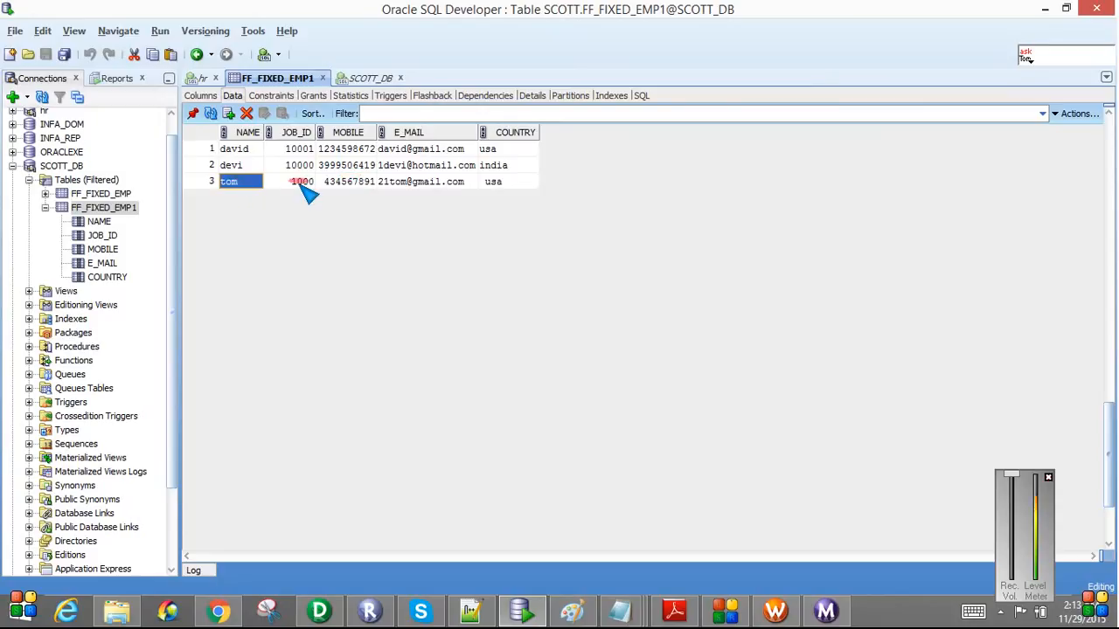
pyautogui.click(300, 180)
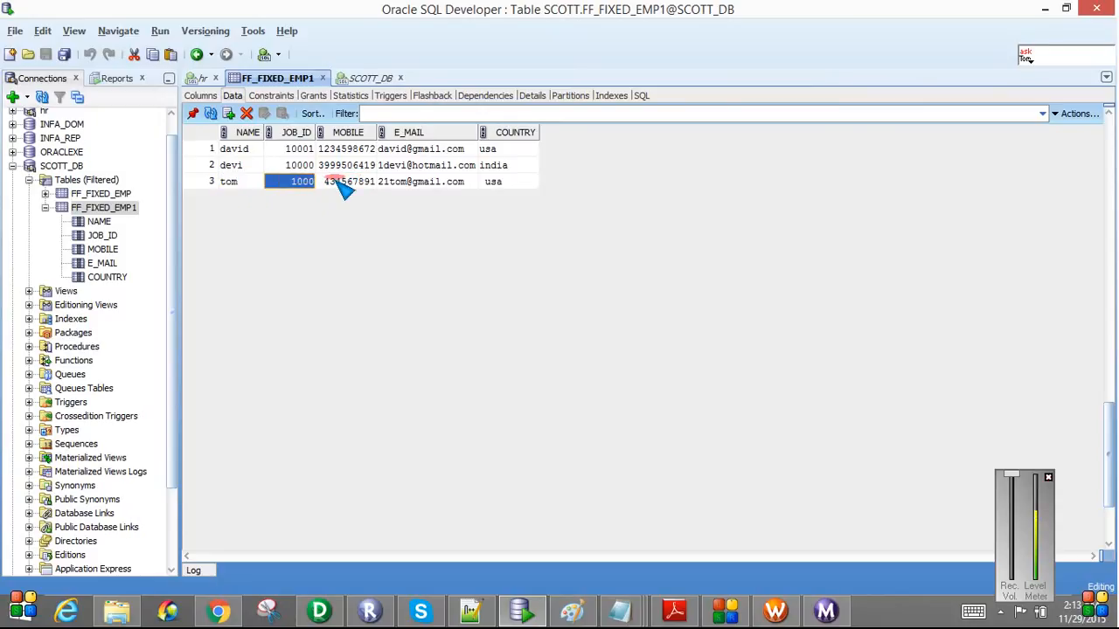
pyautogui.click(423, 180)
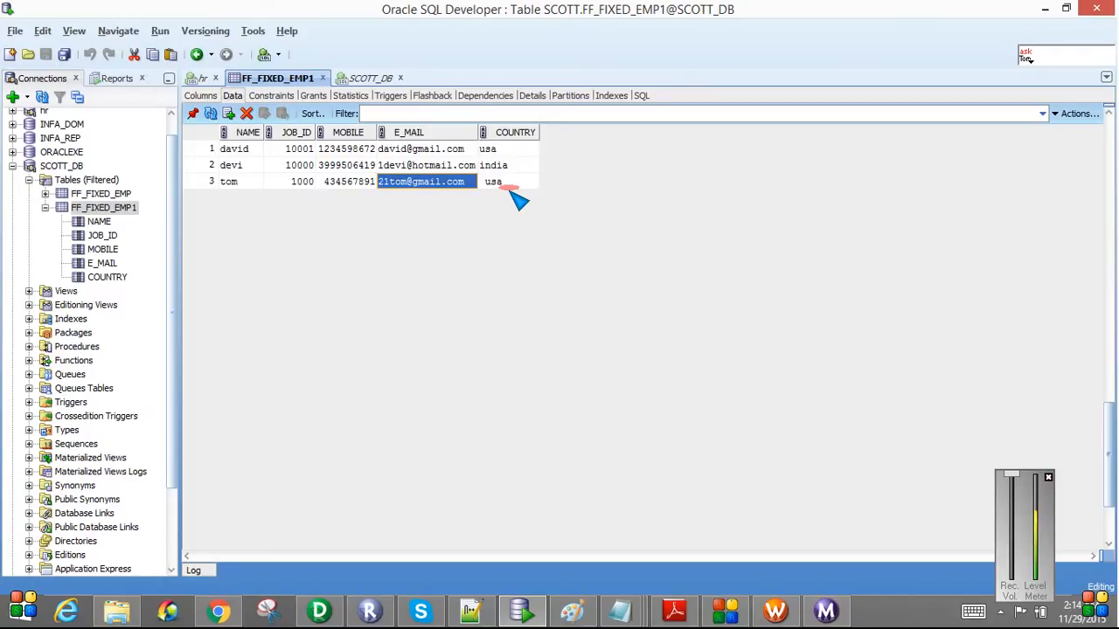
pyautogui.moveTo(673, 509)
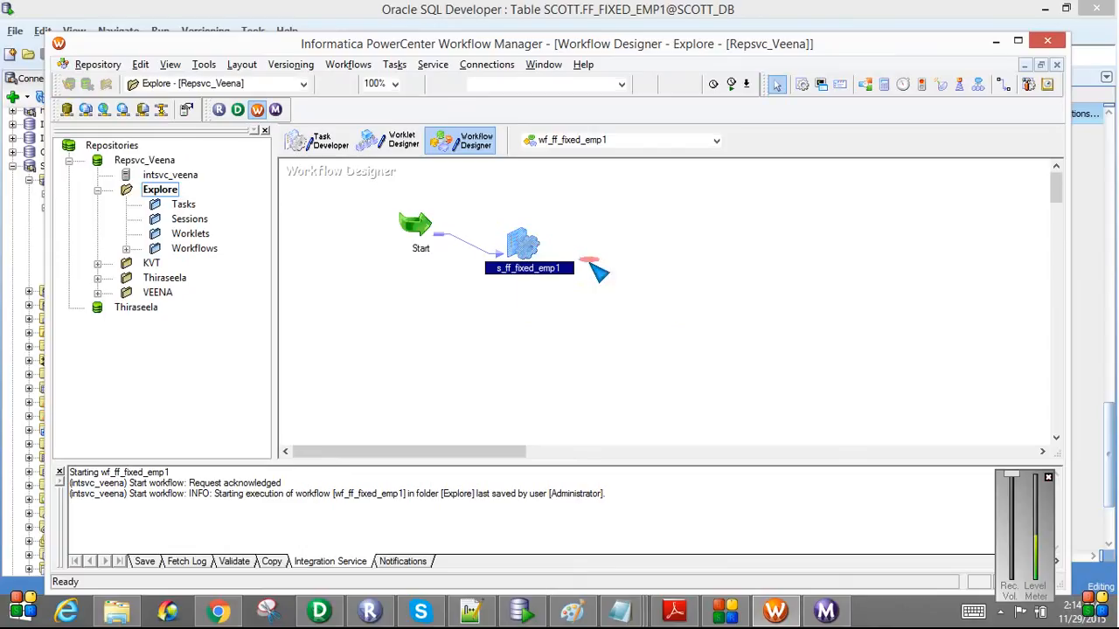
# Reach the advanced fixed-width settings of the session's flat file source via Edit > Mapping > Sources
pyautogui.rightClick(528, 268)
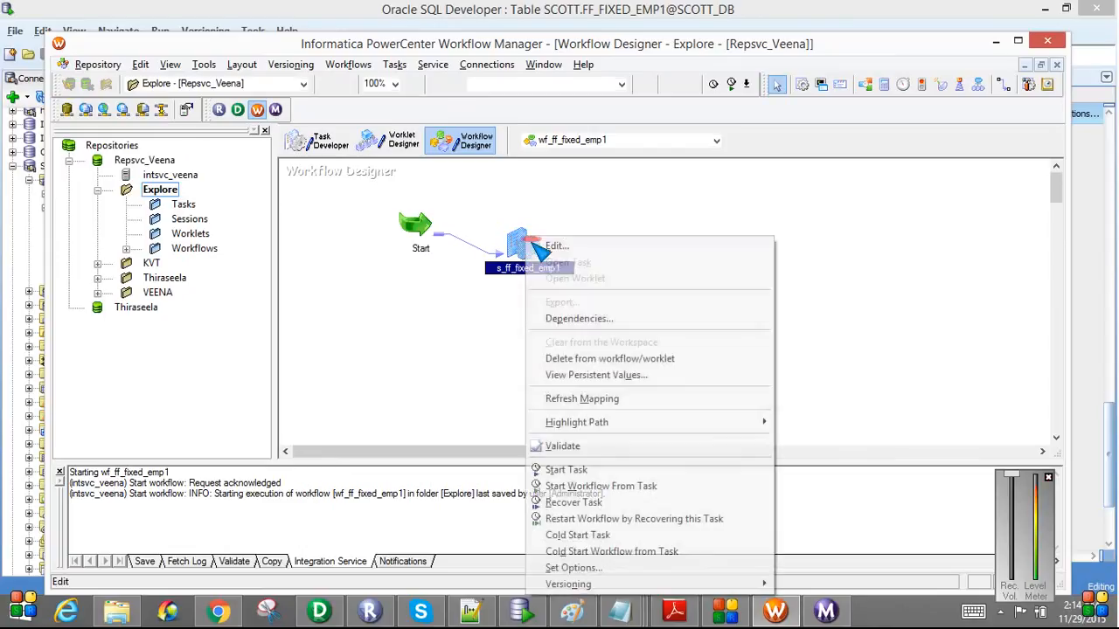
pyautogui.click(556, 245)
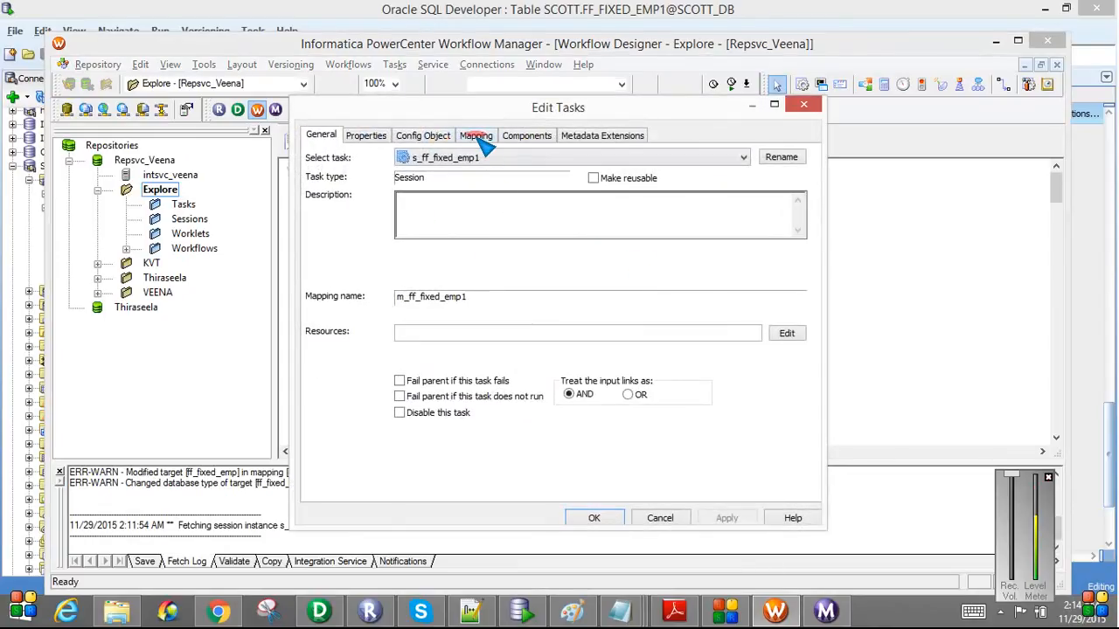
pyautogui.click(476, 136)
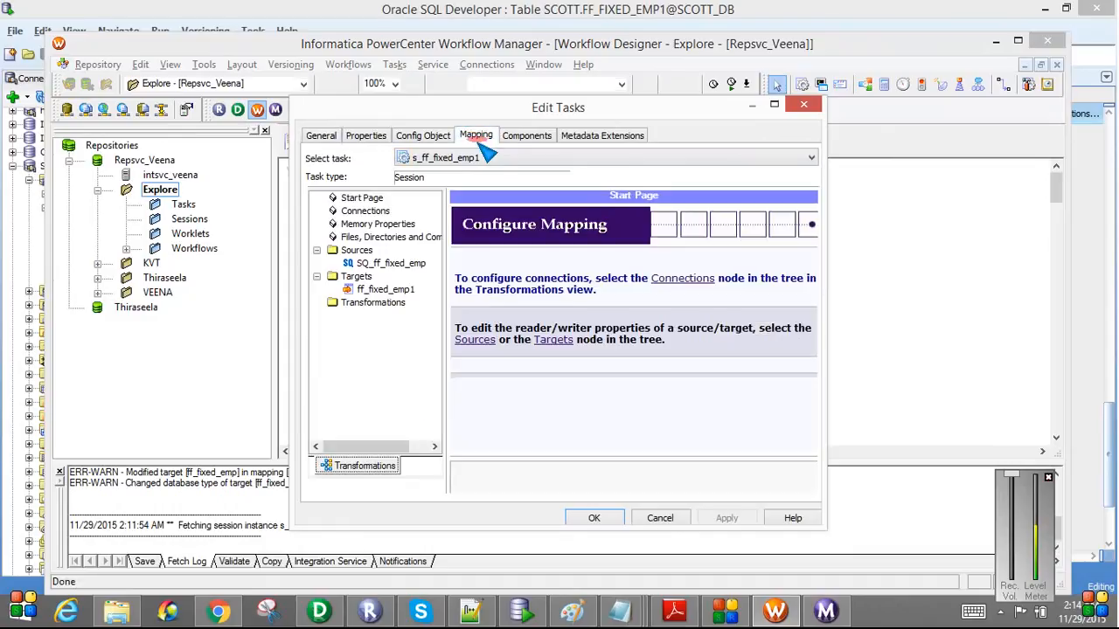
pyautogui.click(391, 263)
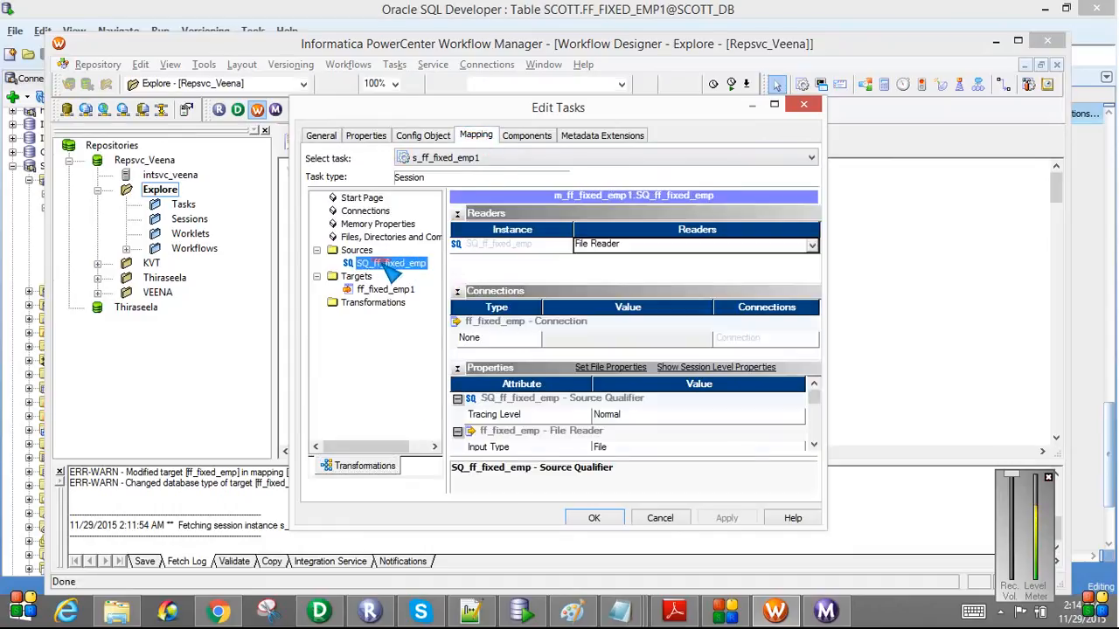
pyautogui.moveTo(610, 367)
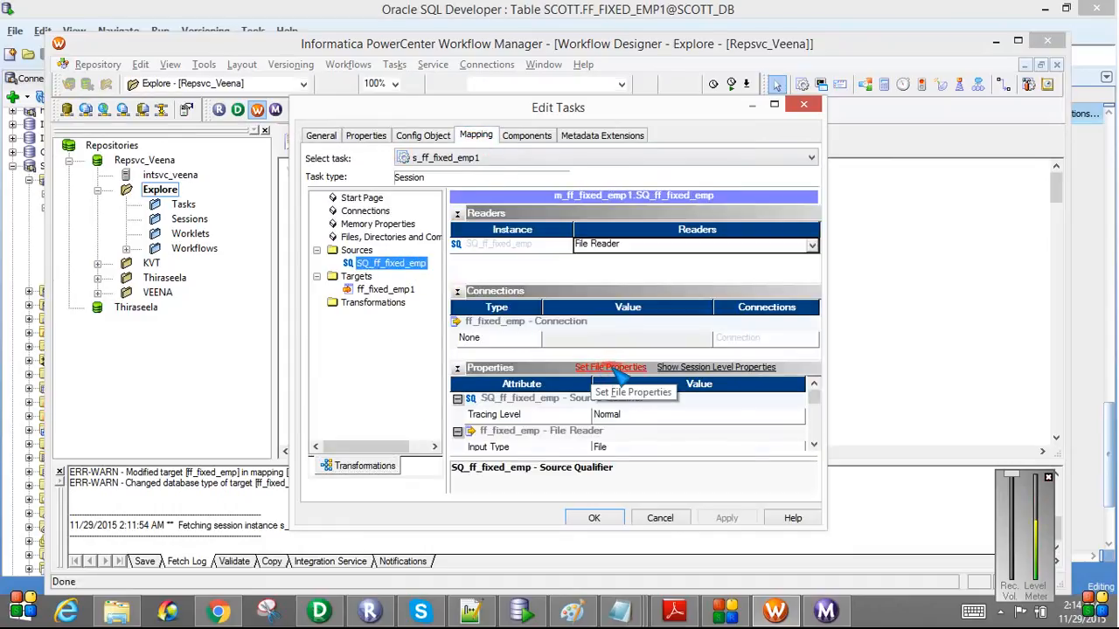
pyautogui.click(611, 367)
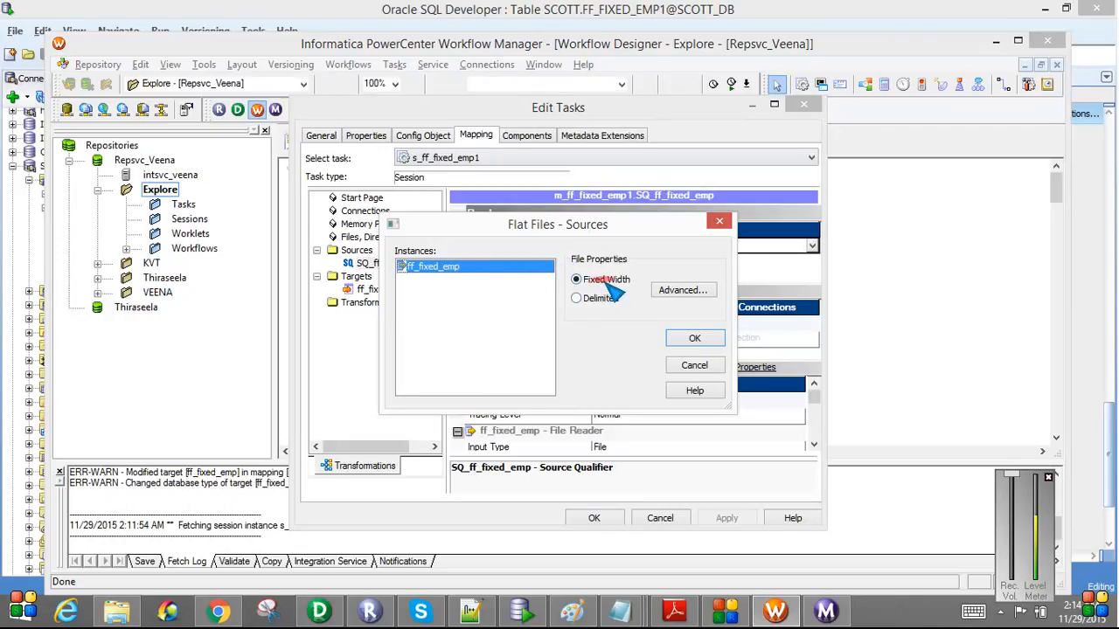
pyautogui.click(682, 290)
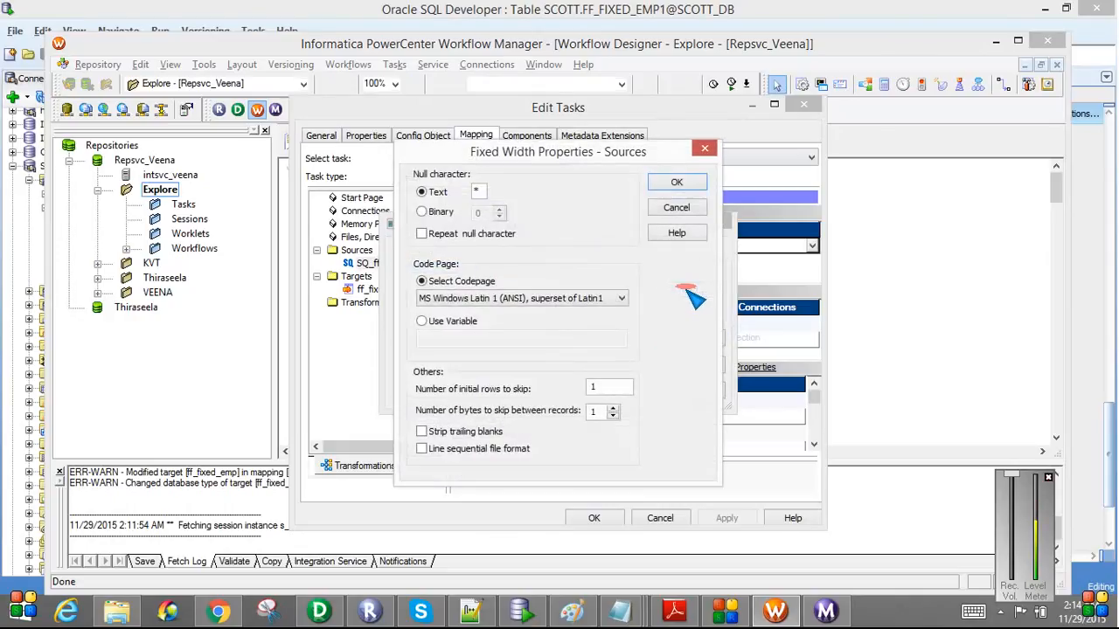
pyautogui.moveTo(546, 157)
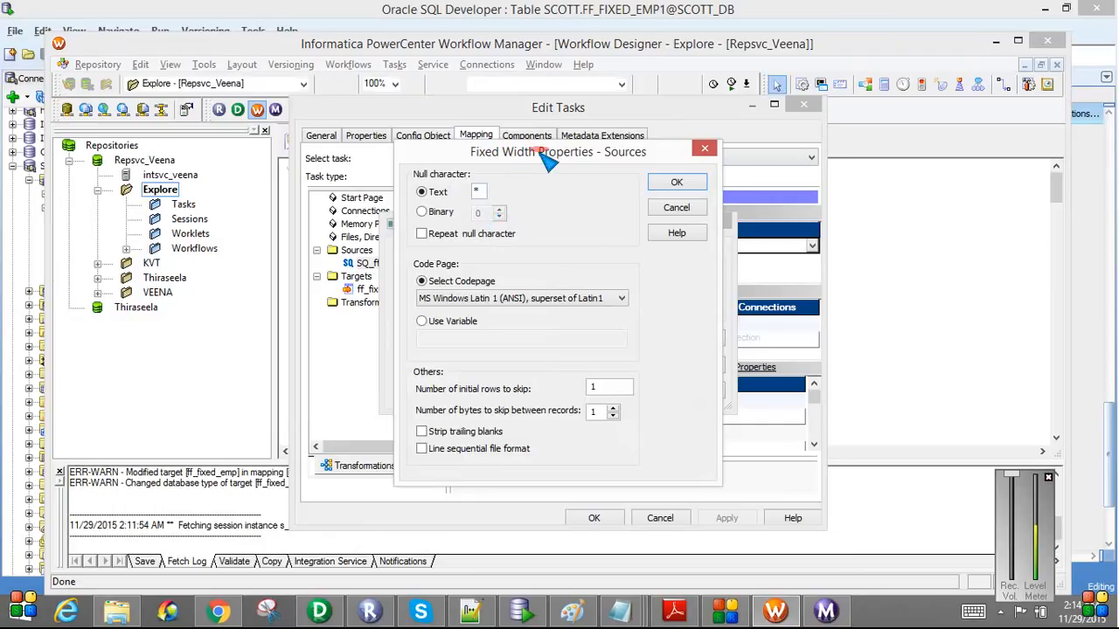
# Enable Line sequential file format for the source, confirm, and apply the session changes
pyautogui.moveTo(560, 151); pyautogui.dragTo(570, 107)
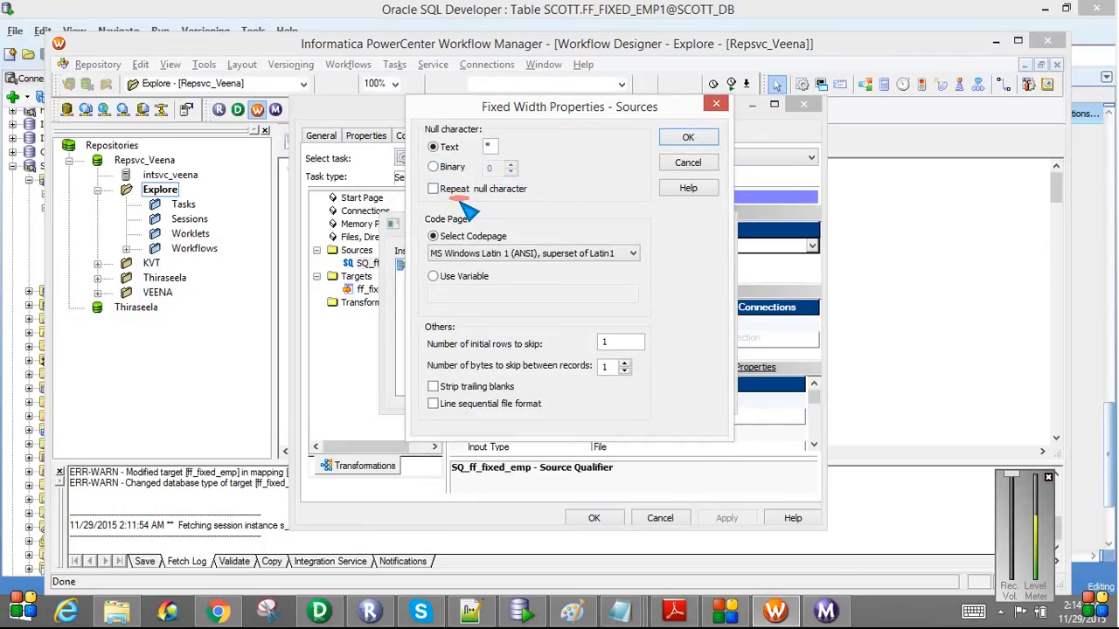
pyautogui.moveTo(433, 402)
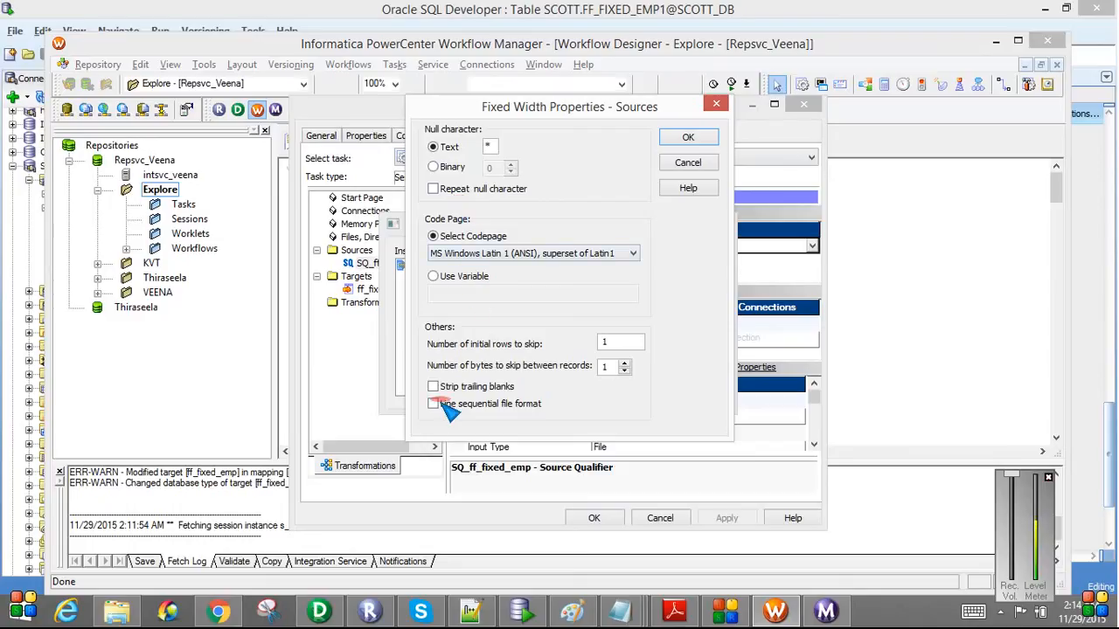
pyautogui.click(434, 402)
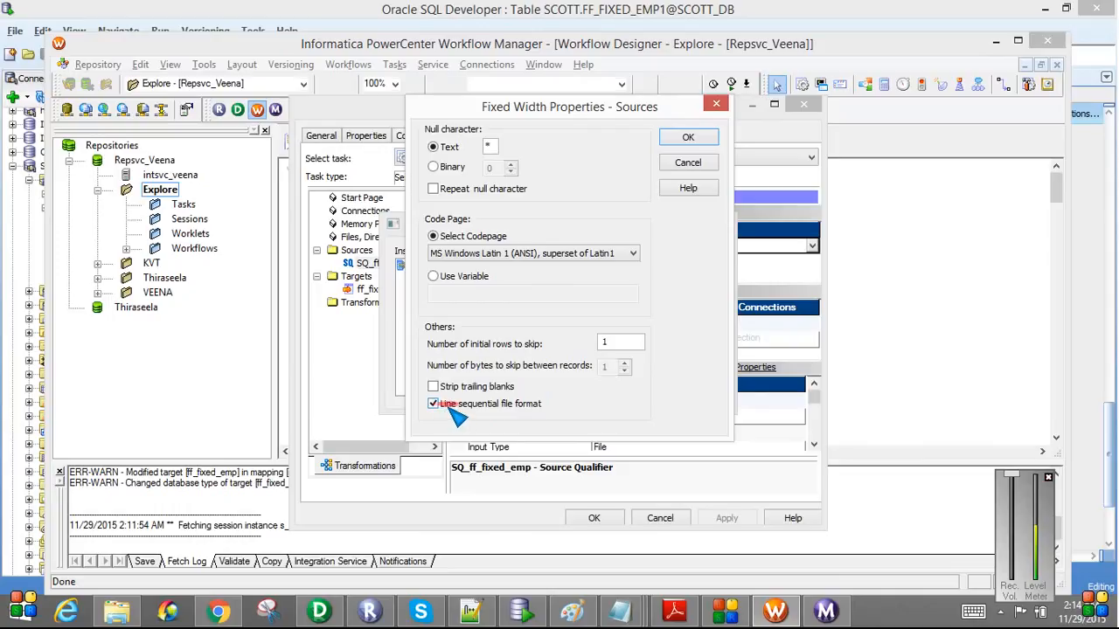
pyautogui.moveTo(521, 417)
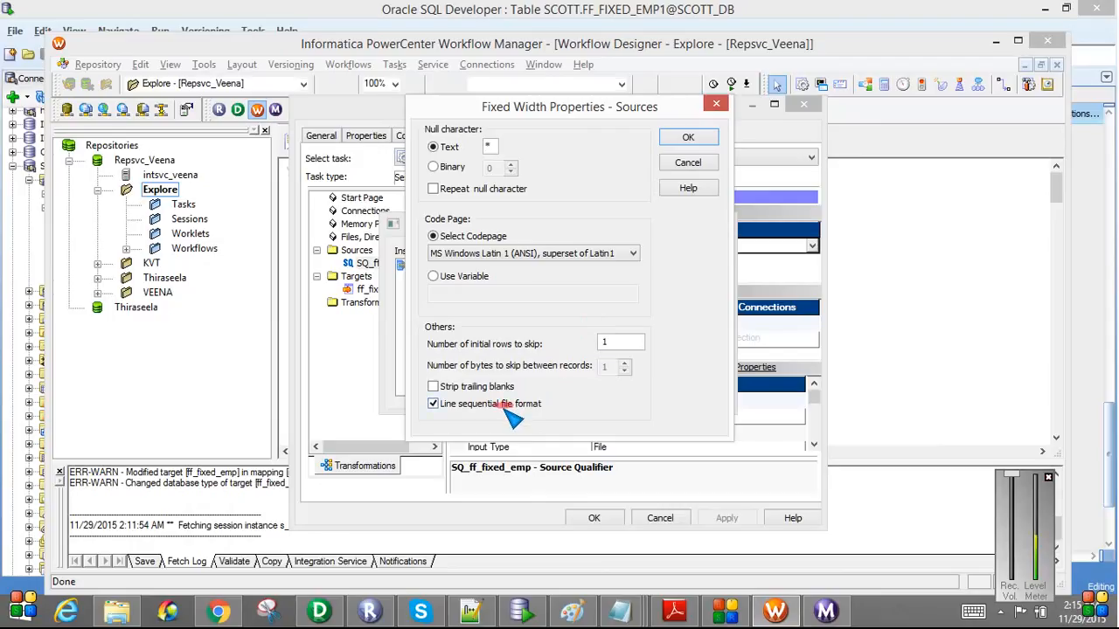
pyautogui.moveTo(481, 417)
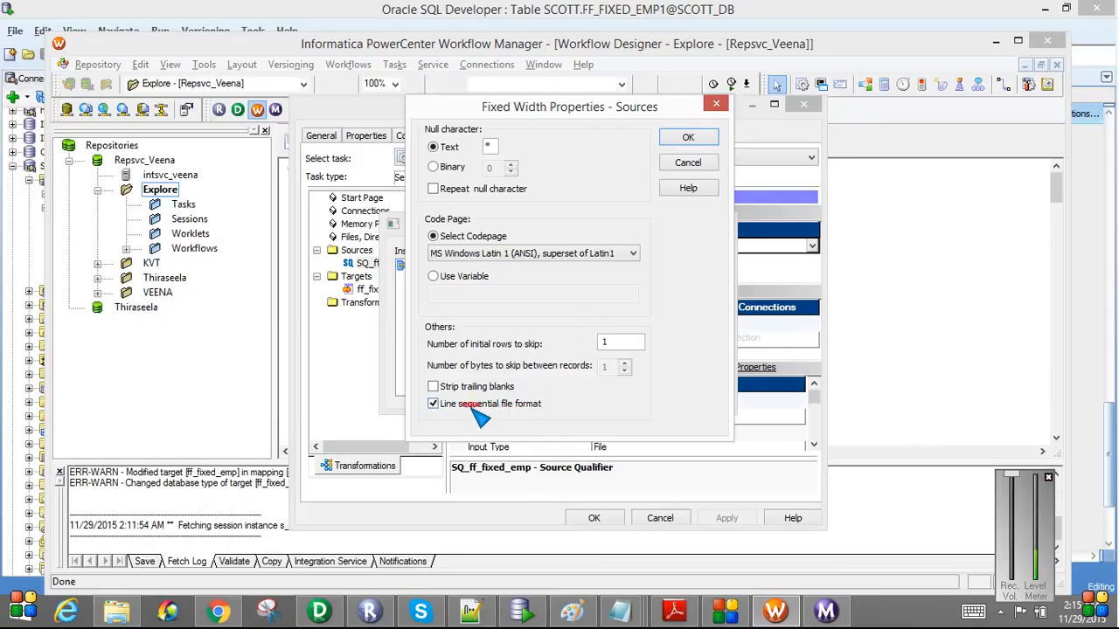
pyautogui.moveTo(655, 297)
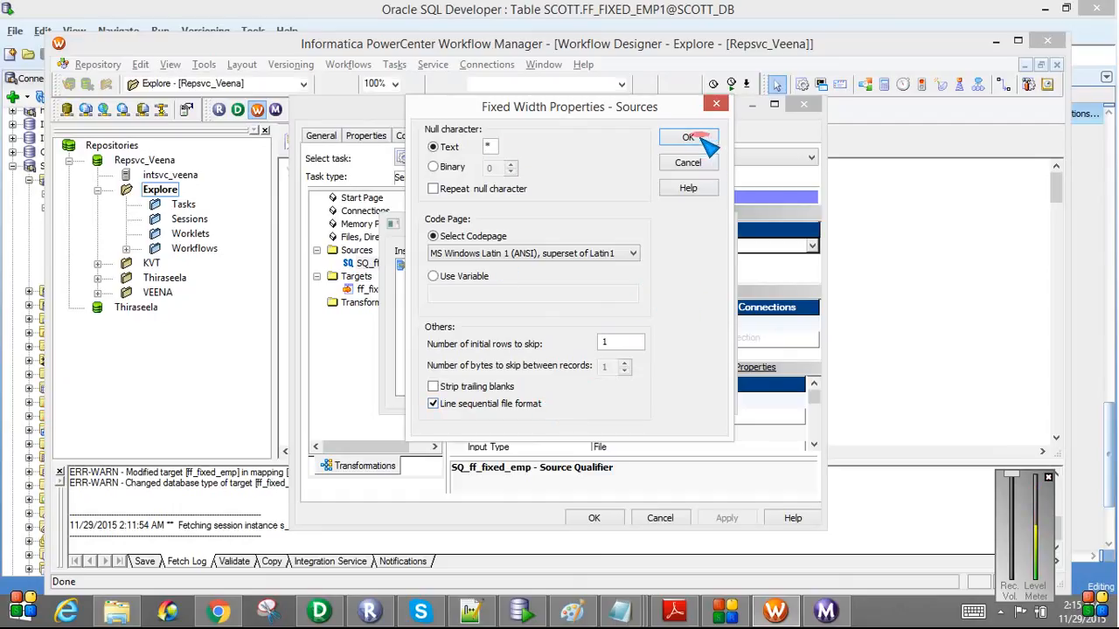
pyautogui.click(689, 136)
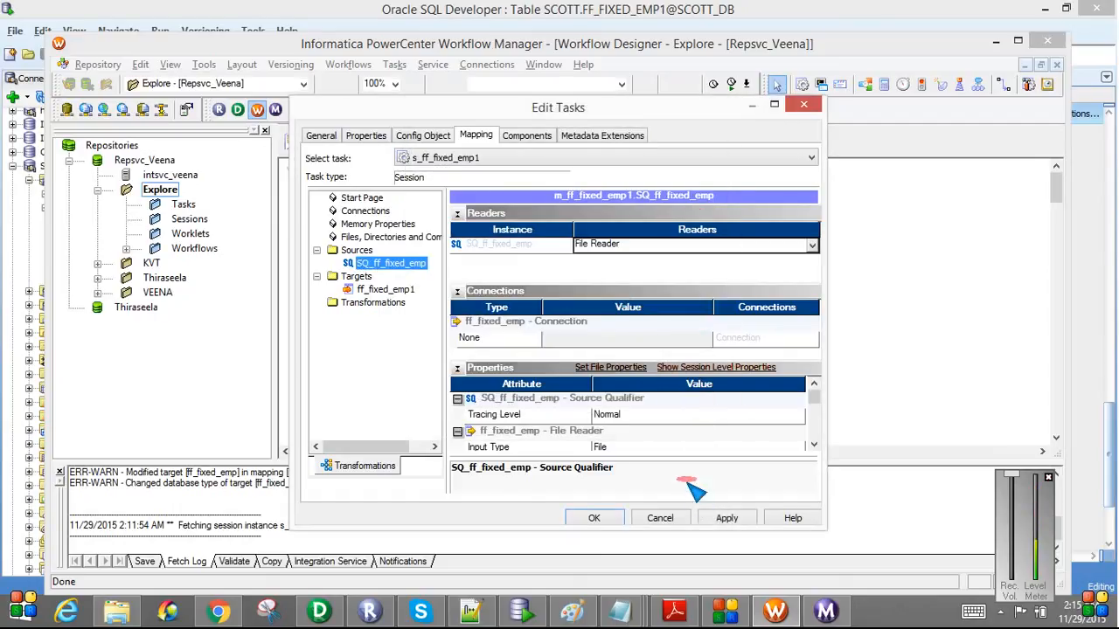
pyautogui.click(594, 518)
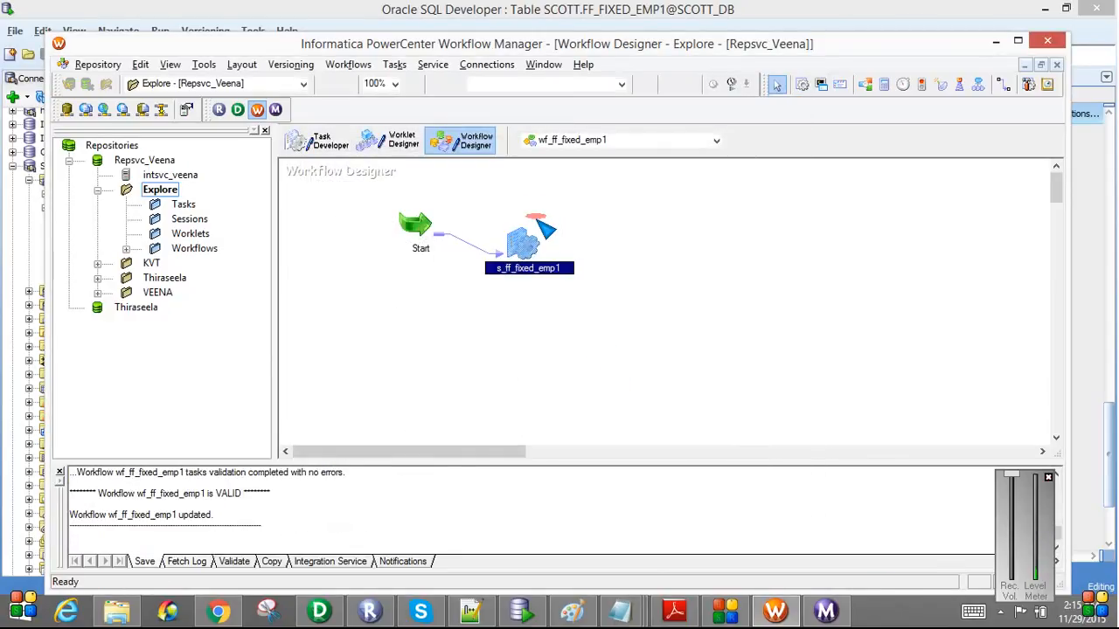
# Rerun the workflow and read the new s_ff_fixed_emp1 run's statistics showing 4 rows applied
pyautogui.click(348, 63)
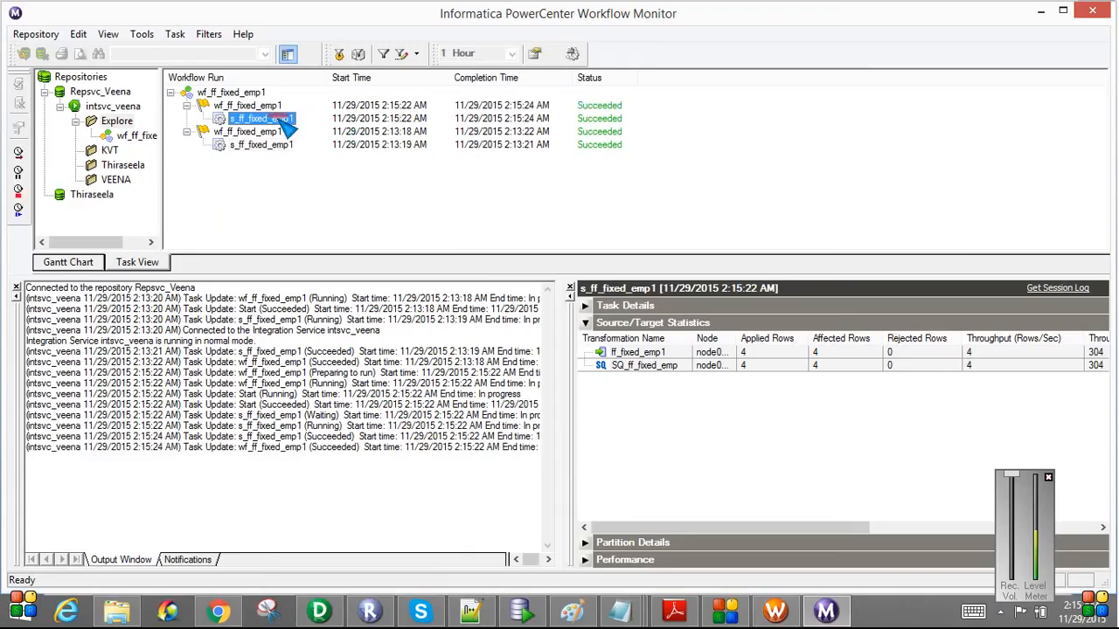
pyautogui.click(638, 351)
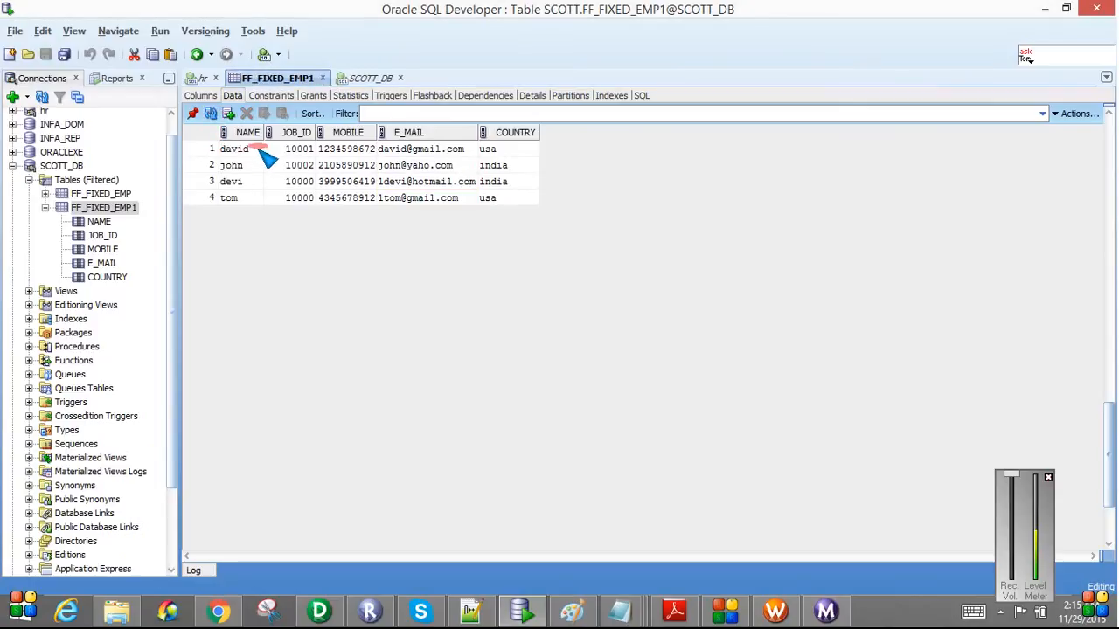
pyautogui.moveTo(266, 210)
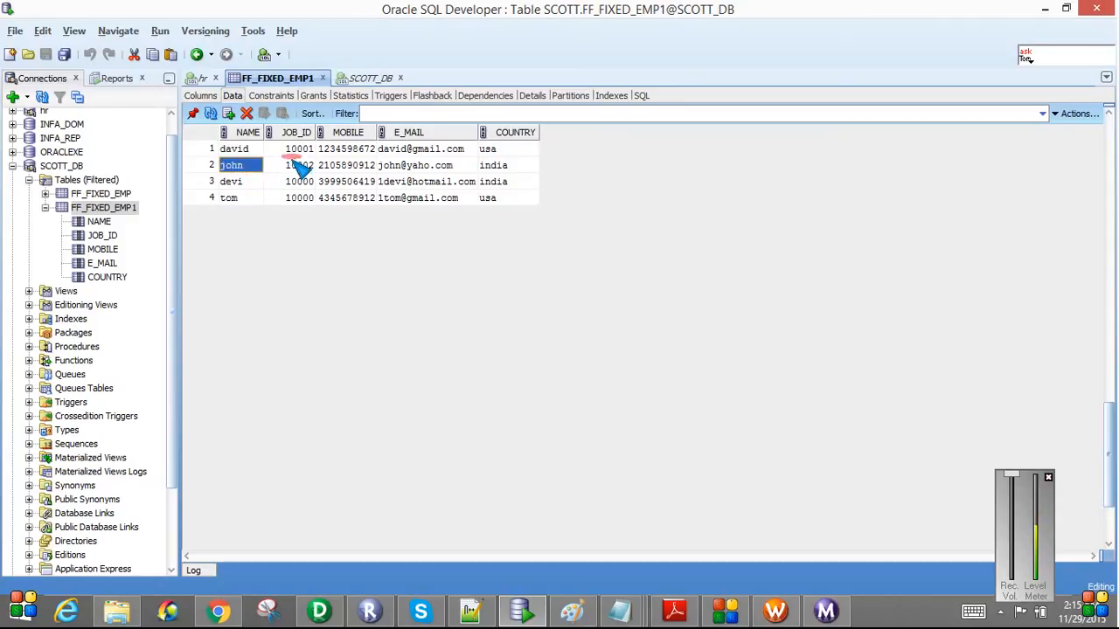
# Show the Data tab of SCOTT.FF_FIXED_EMP1 with all four rows loaded
pyautogui.click(299, 198)
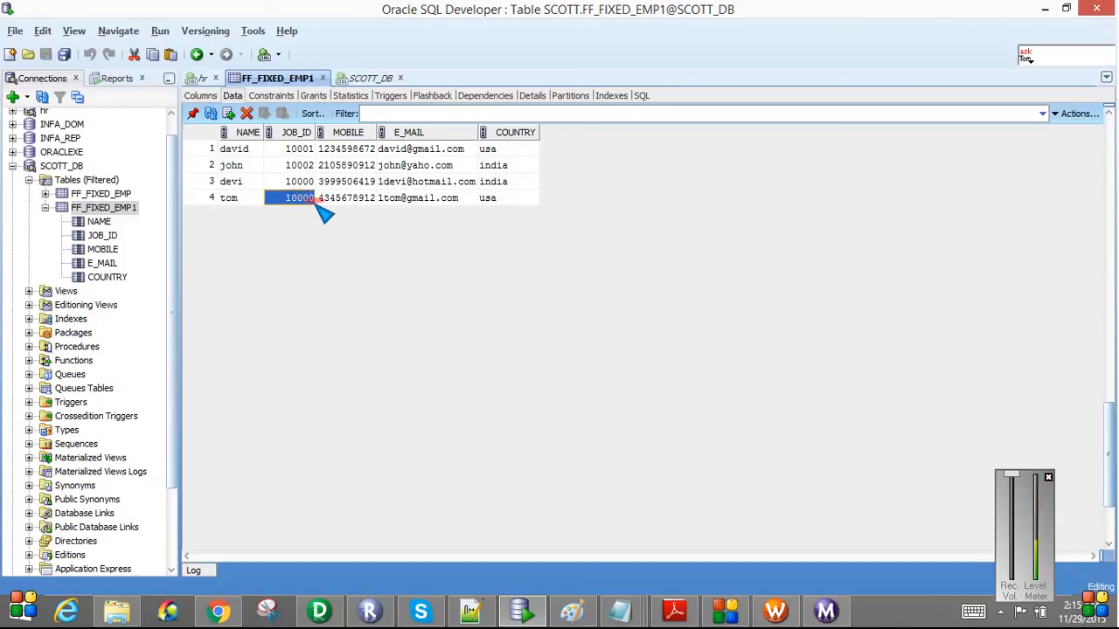
pyautogui.click(347, 149)
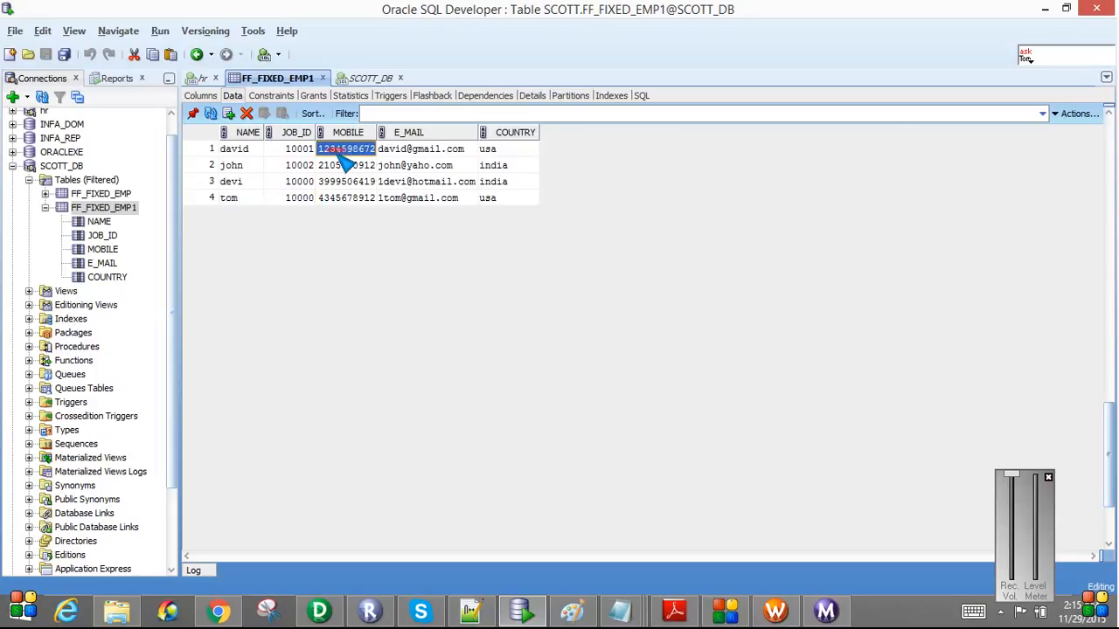
pyautogui.click(347, 197)
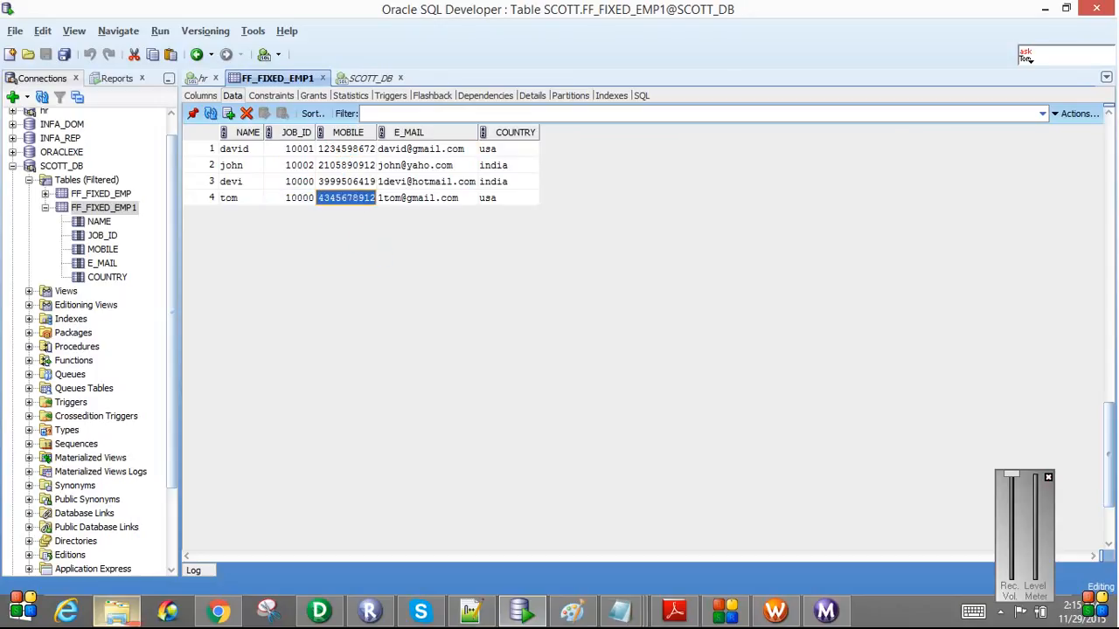
pyautogui.click(619, 611)
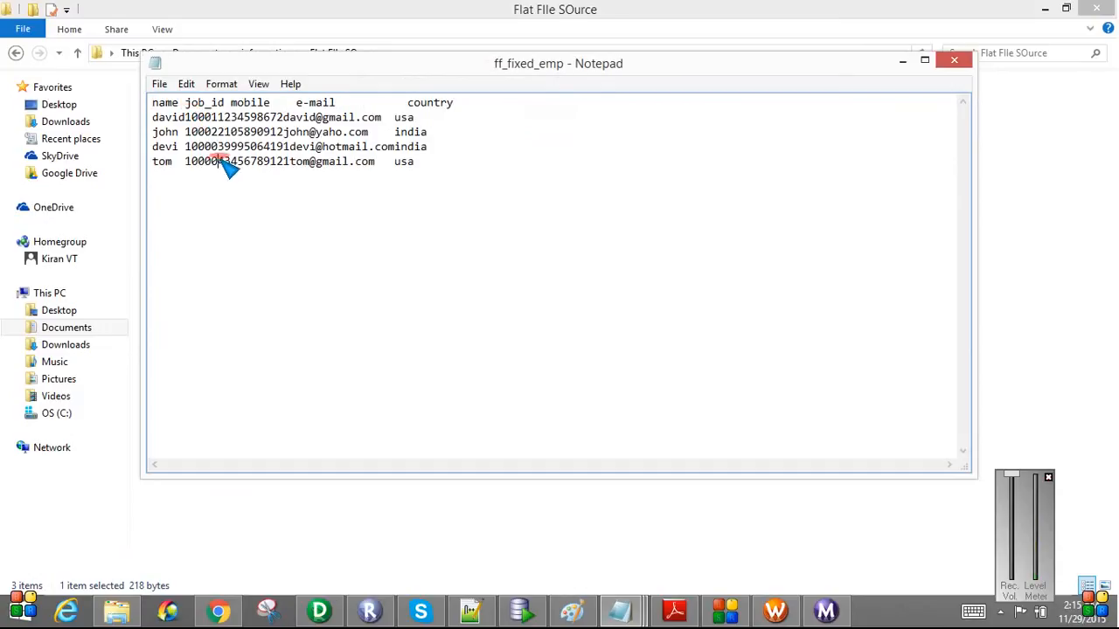
# Compare the rows against ff_fixed_emp opened in Notepad, then close Notepad
pyautogui.doubleClick(200, 117)
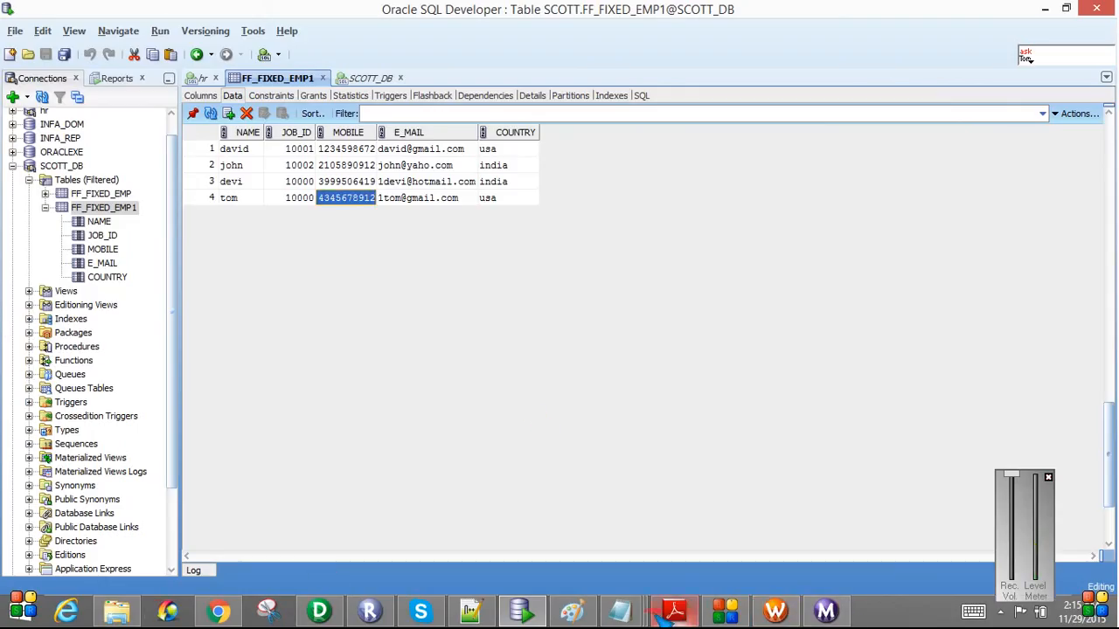
pyautogui.click(621, 610)
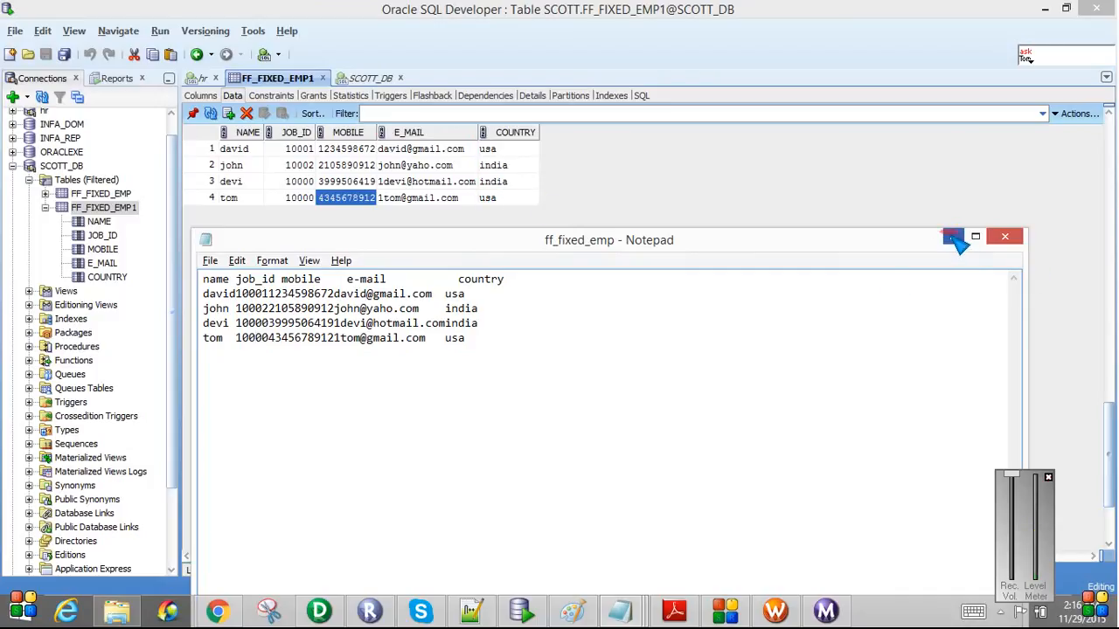
pyautogui.click(1004, 236)
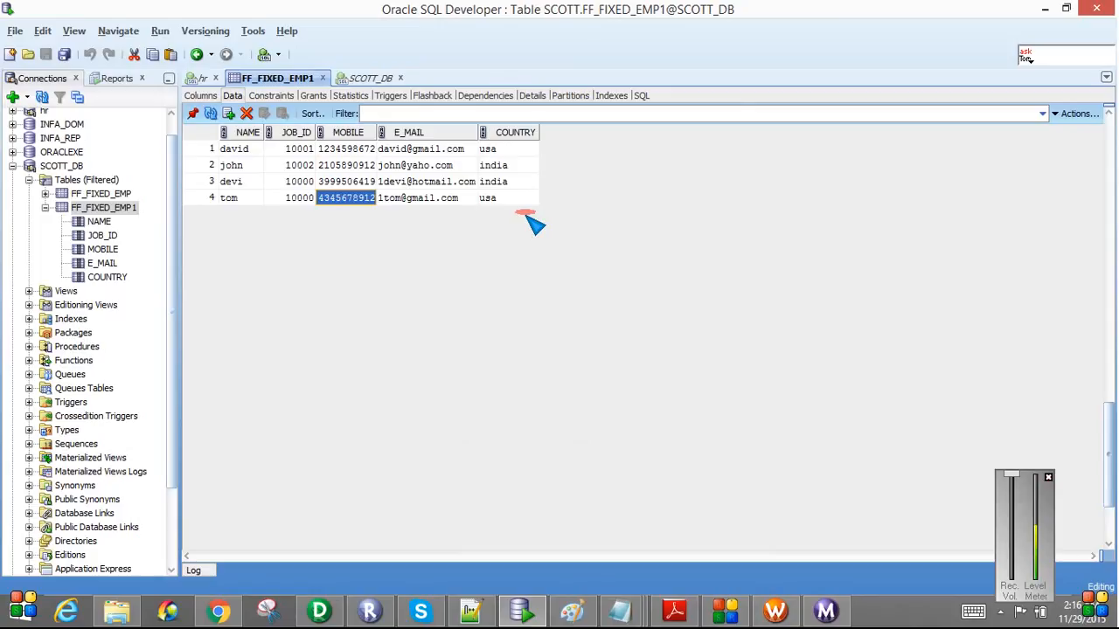
pyautogui.moveTo(318, 591)
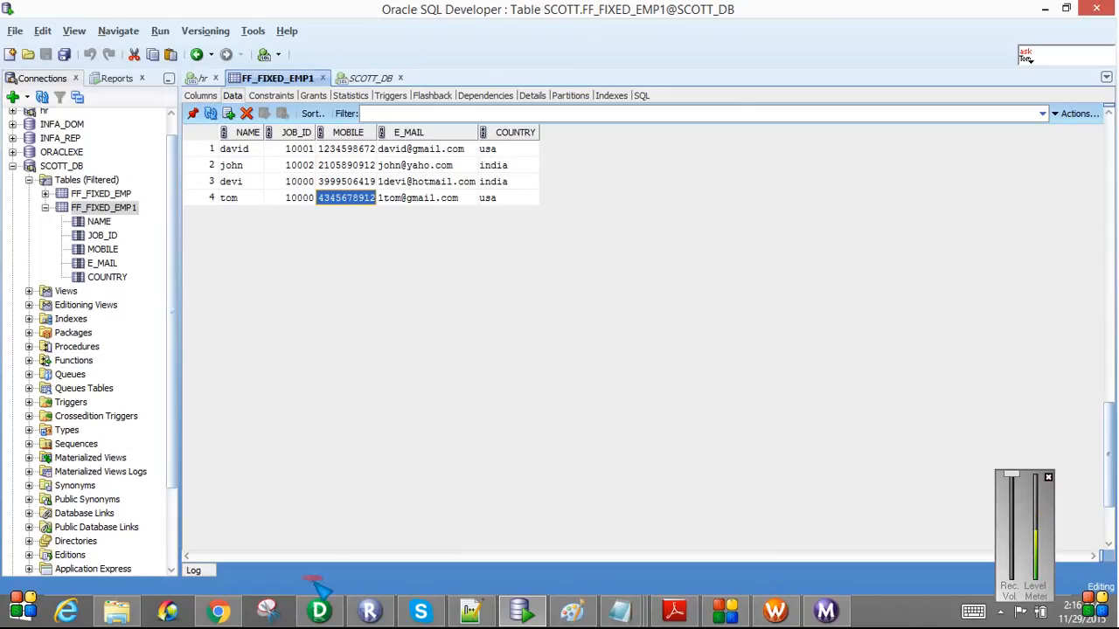
# Review the ff_fixed_emp text file from the flat file sources folder and close it
pyautogui.click(318, 610)
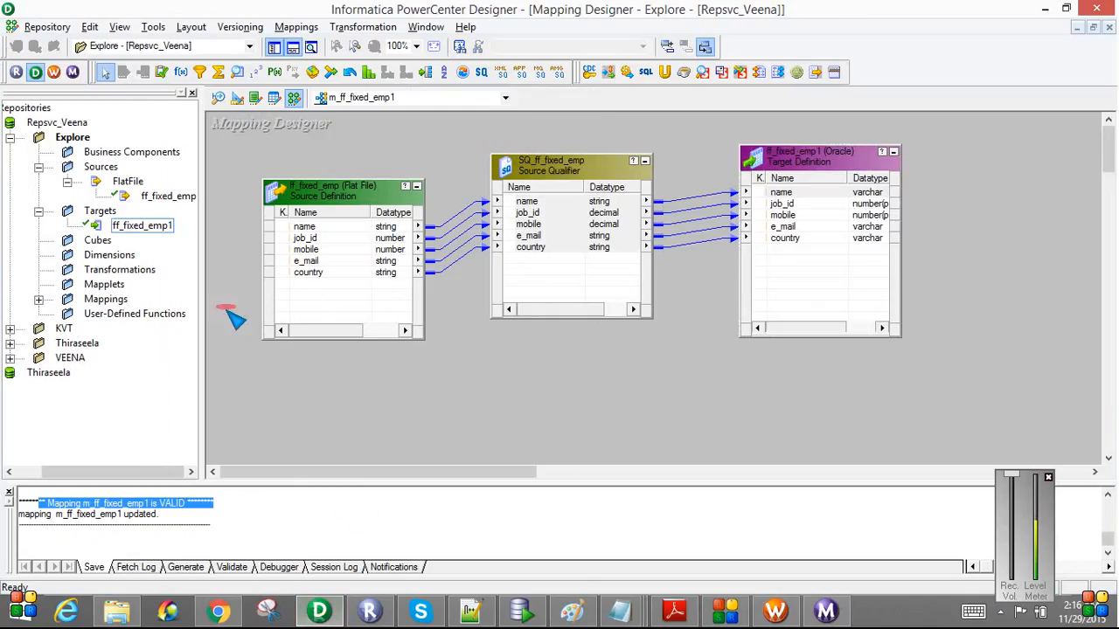
pyautogui.click(116, 610)
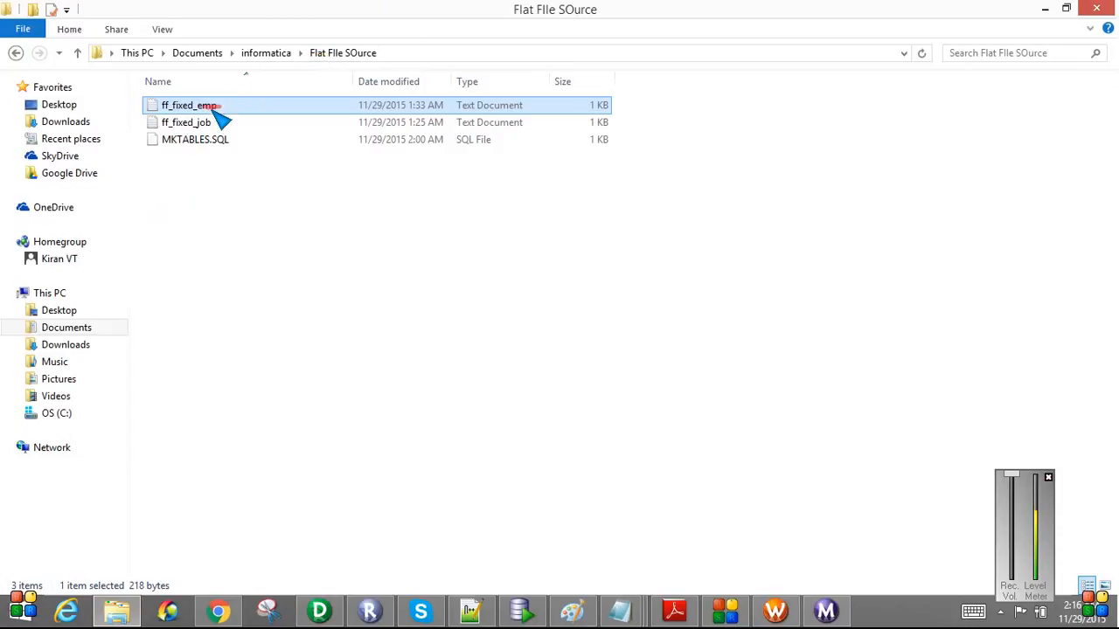
pyautogui.doubleClick(189, 105)
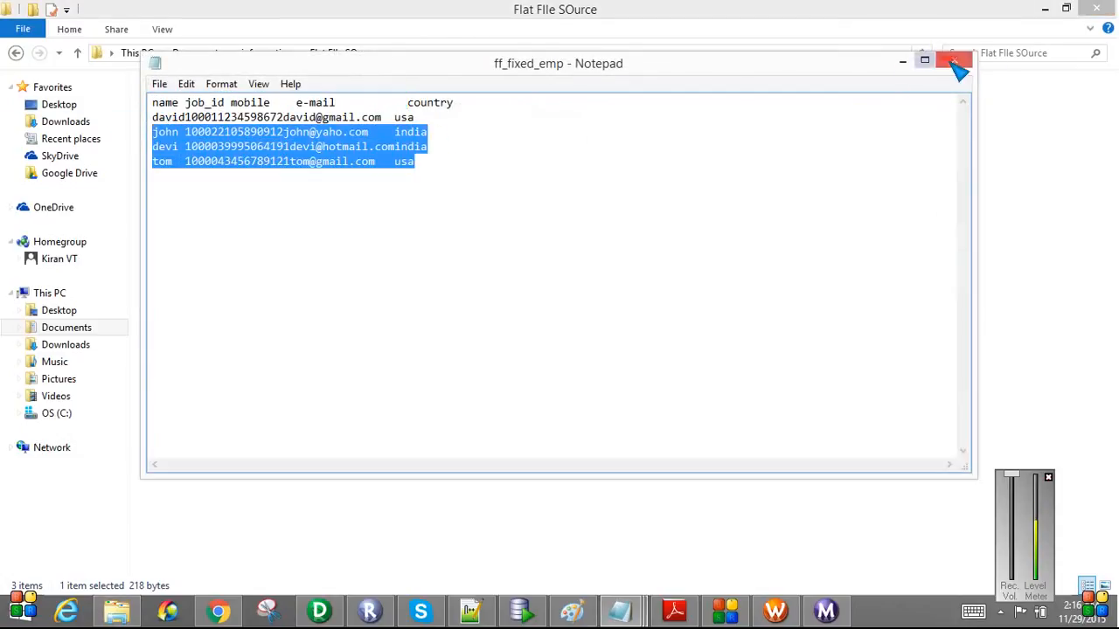
pyautogui.click(954, 61)
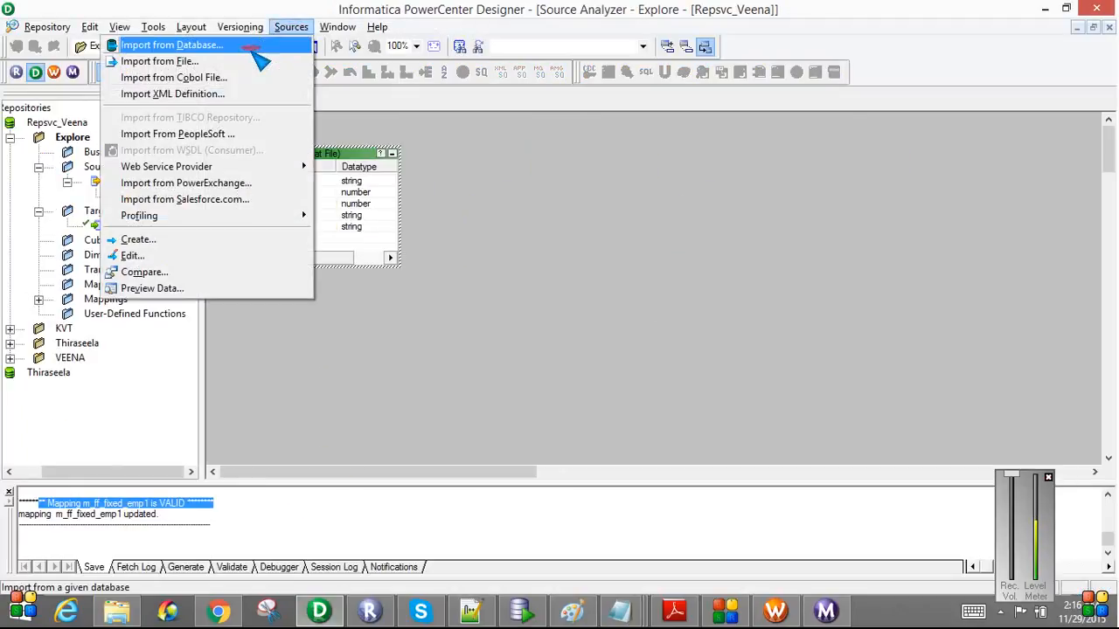
# Start a flat file source import, find no items, and cancel it
pyautogui.click(159, 59)
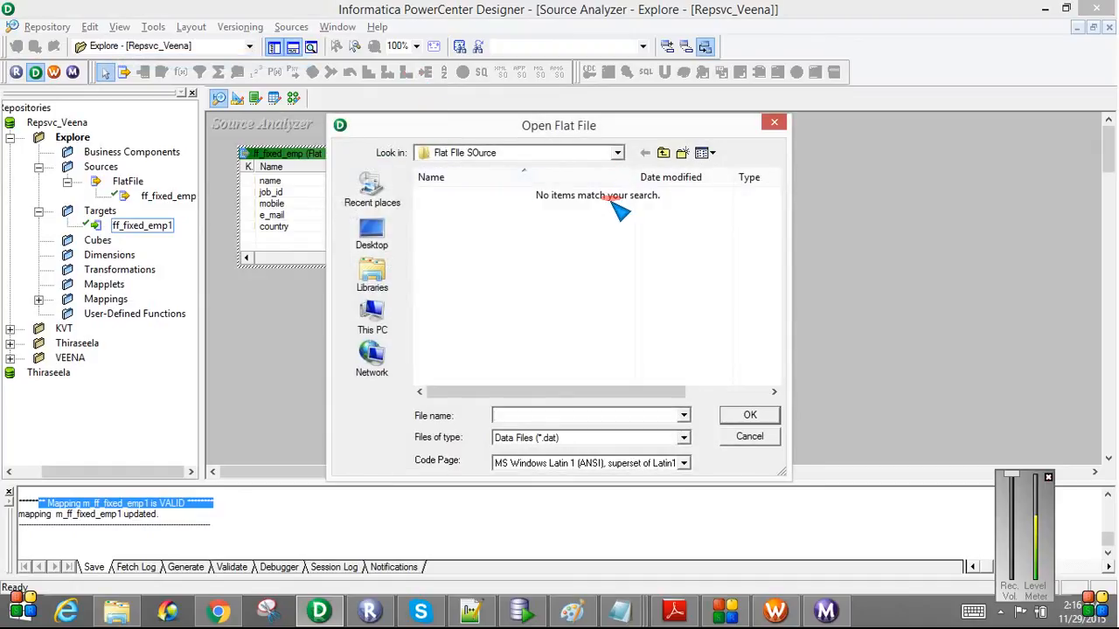
pyautogui.click(748, 437)
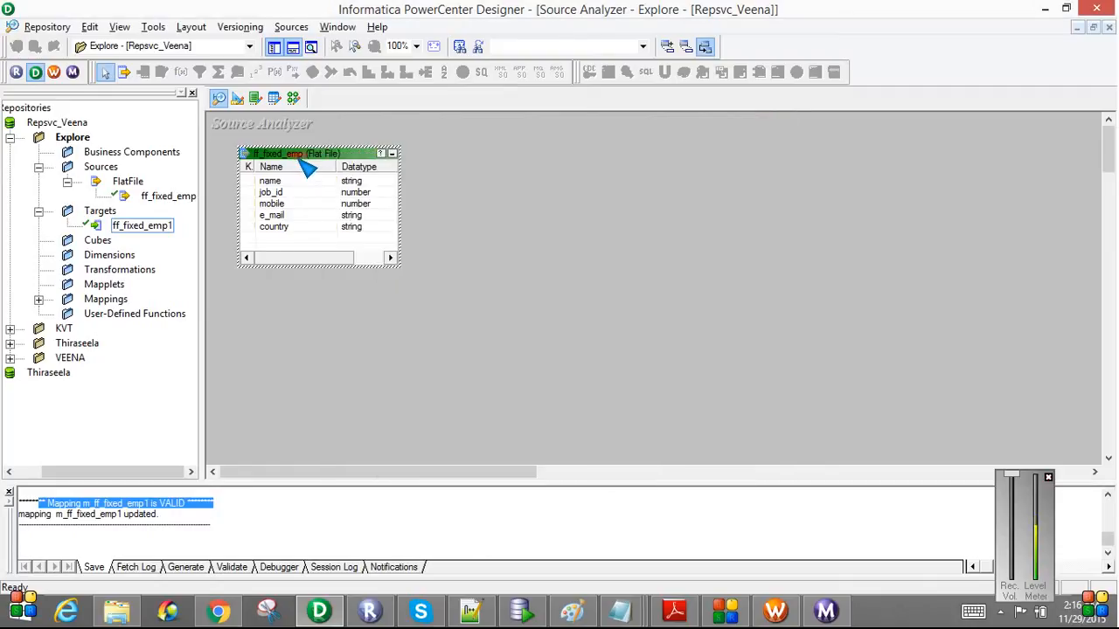
pyautogui.moveTo(300, 195)
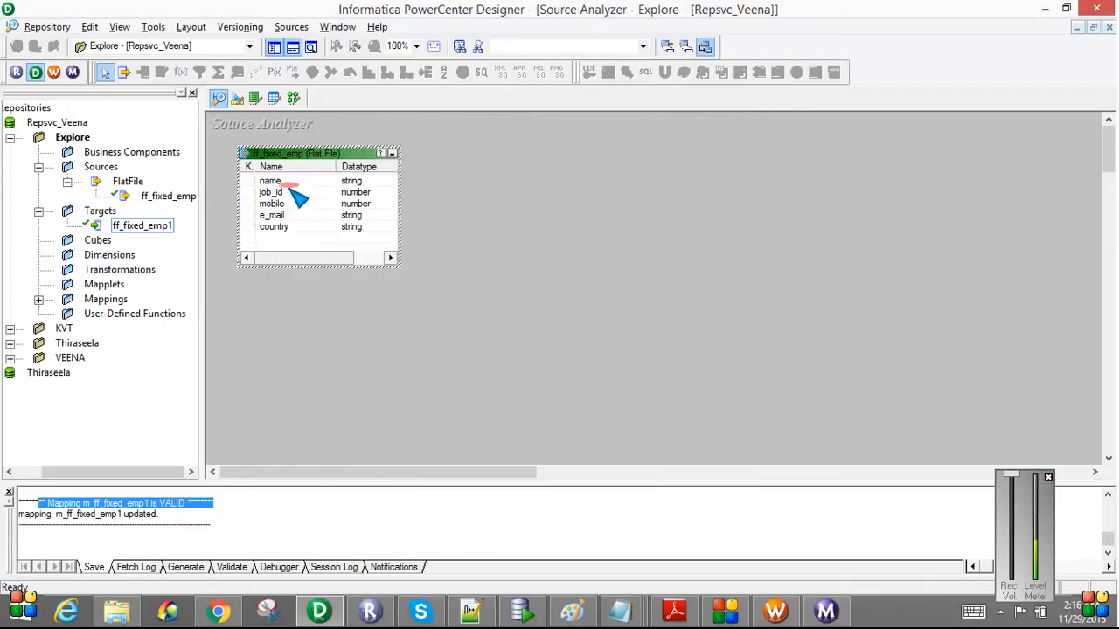
pyautogui.moveTo(317, 203)
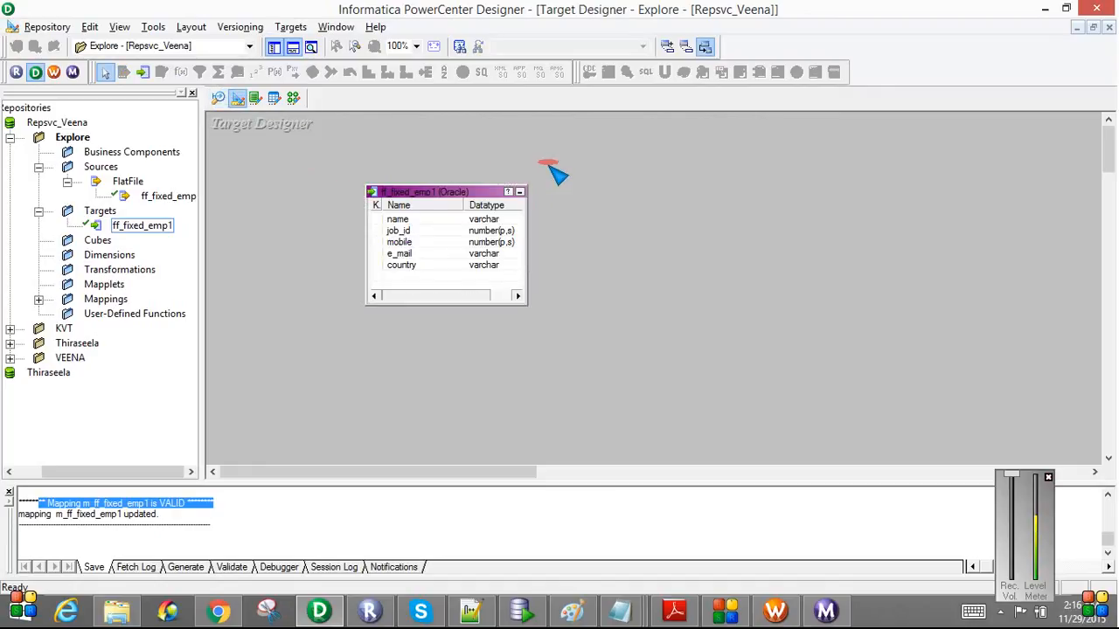
pyautogui.moveTo(451, 231)
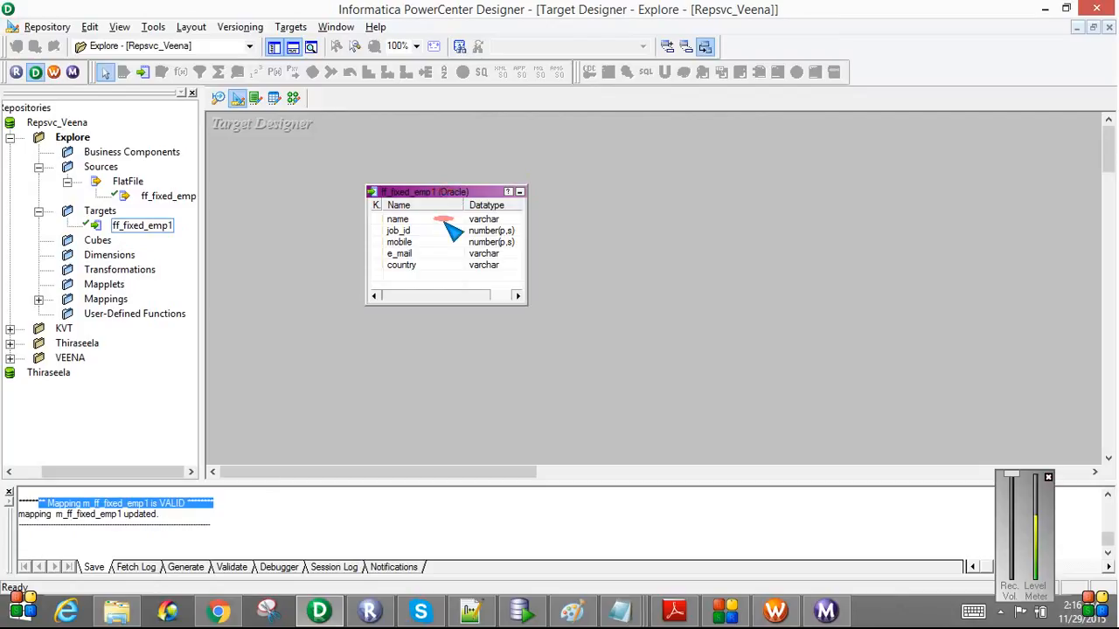
pyautogui.moveTo(324, 166)
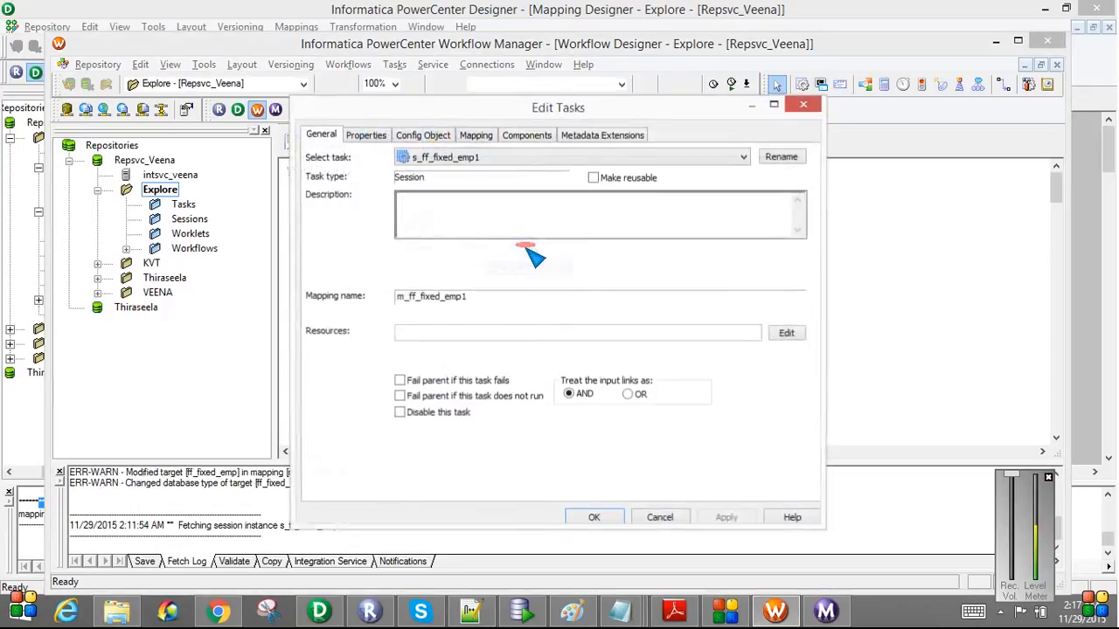
# Review the source filename ff_fixed_emp.txt and its fixed-width advanced settings skipping one header row
pyautogui.click(475, 134)
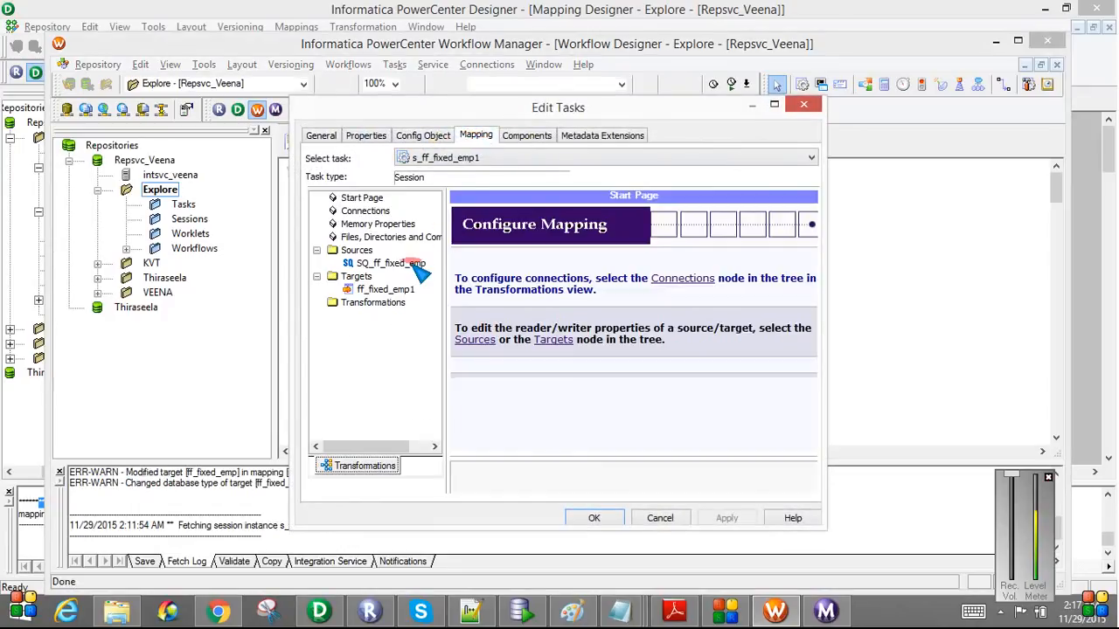
pyautogui.click(388, 262)
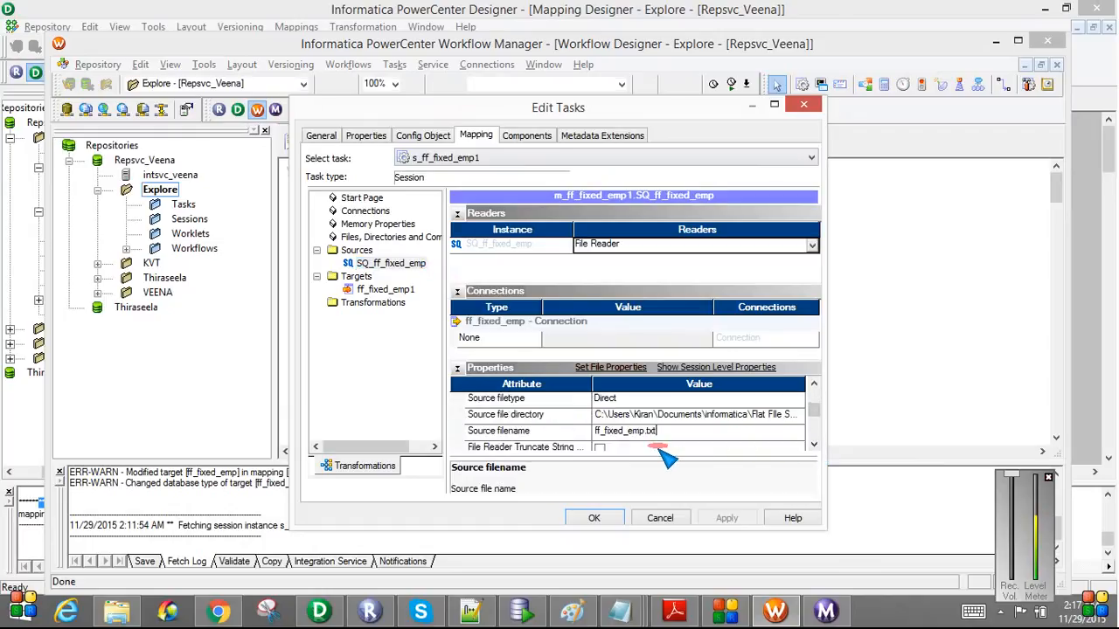
pyautogui.moveTo(665, 437)
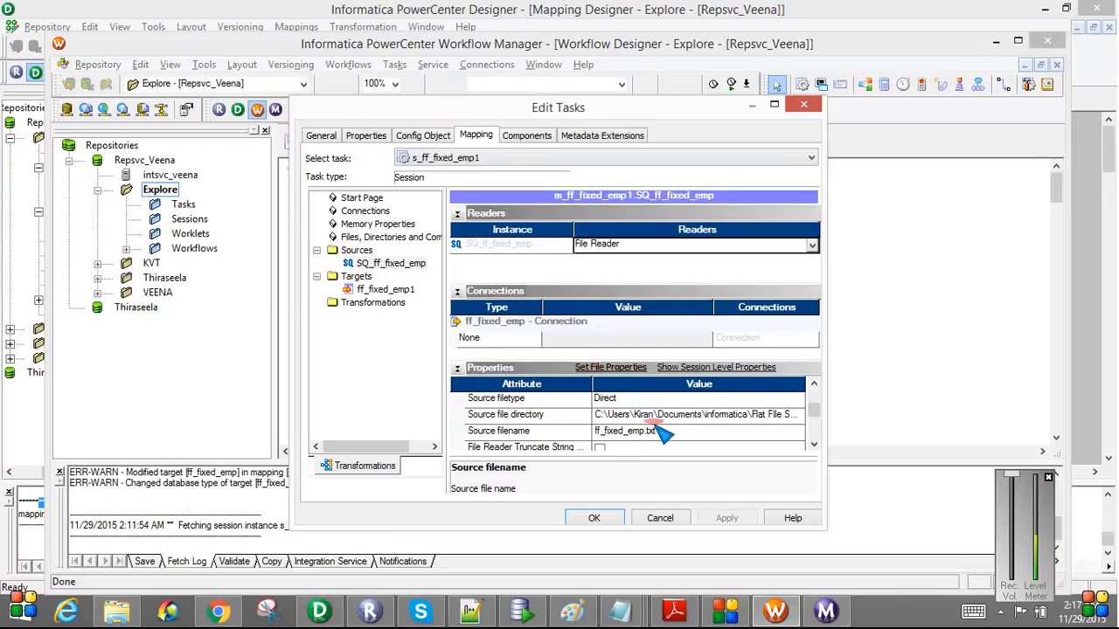
pyautogui.click(610, 367)
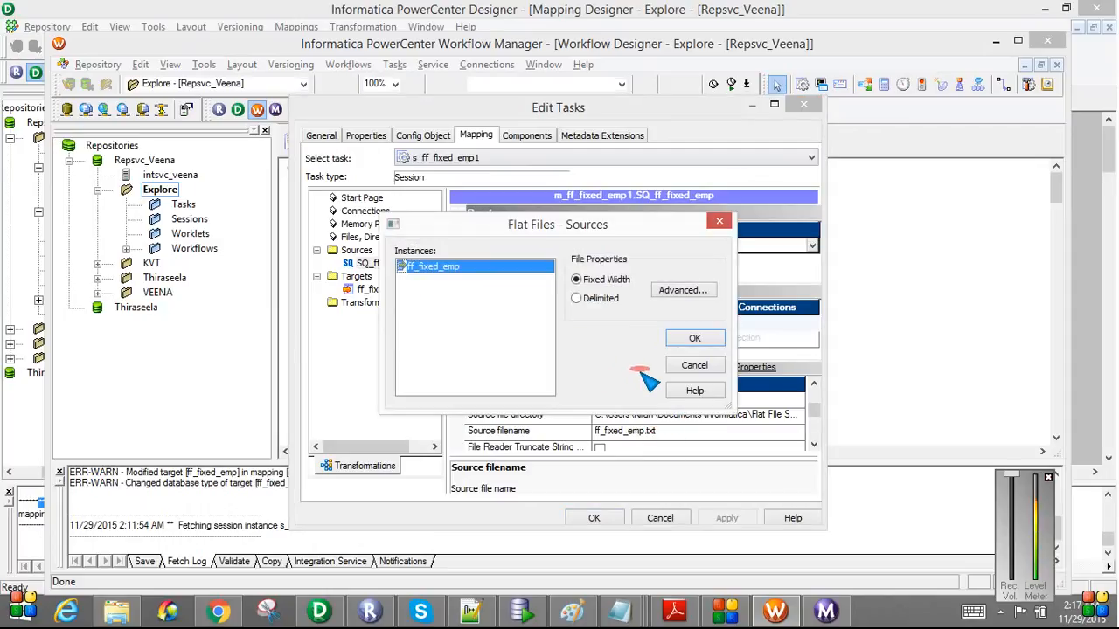
pyautogui.click(682, 290)
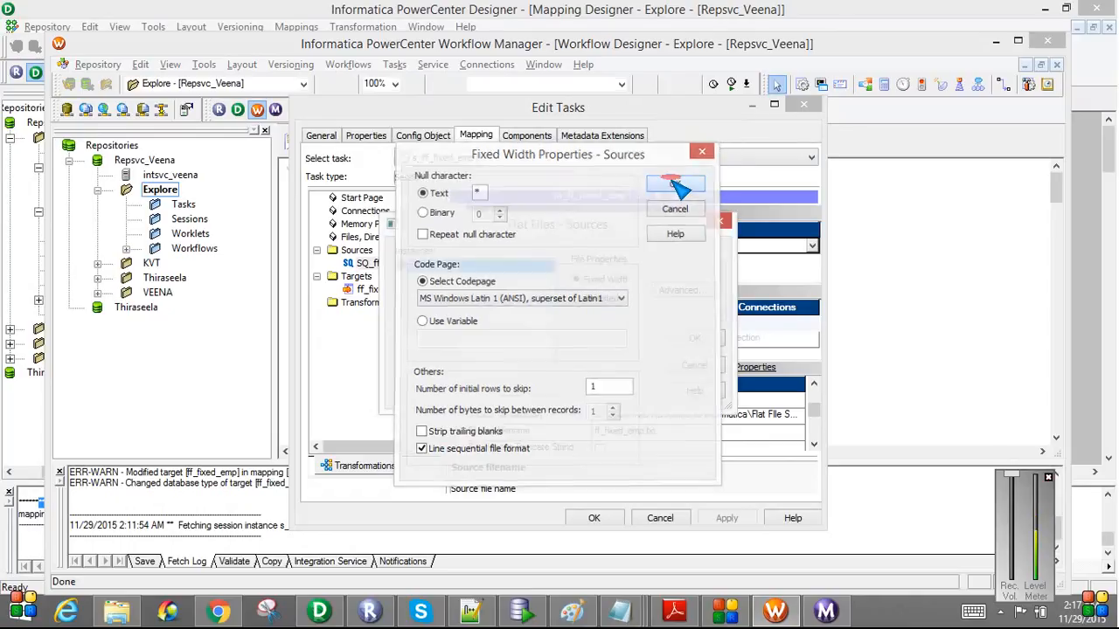
pyautogui.click(674, 185)
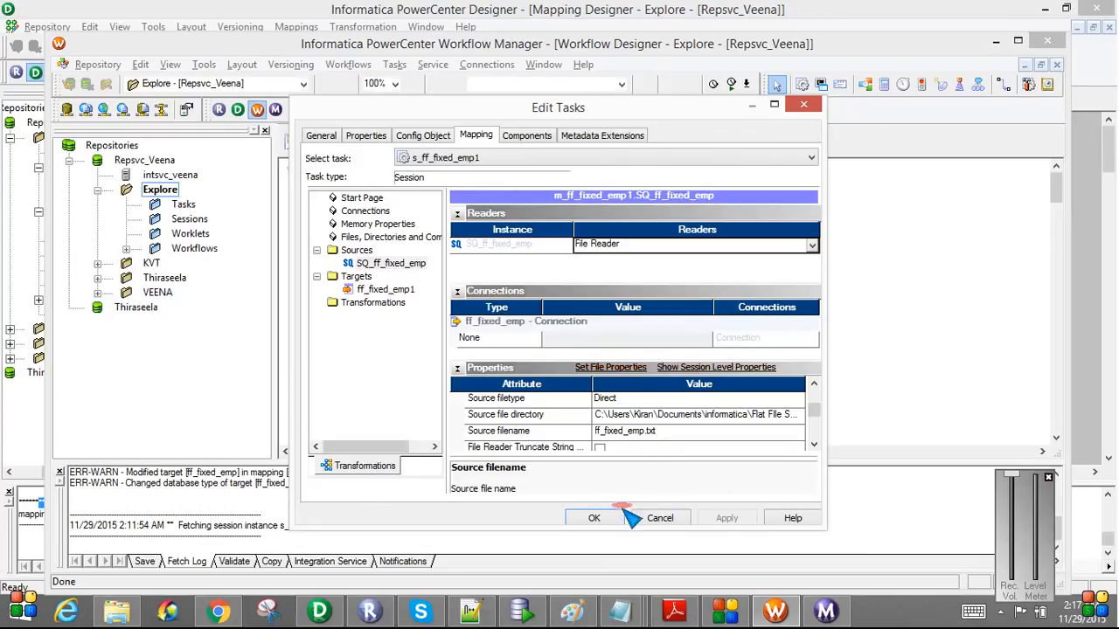
# Check the target writer's load properties and close the session task settings
pyautogui.click(384, 289)
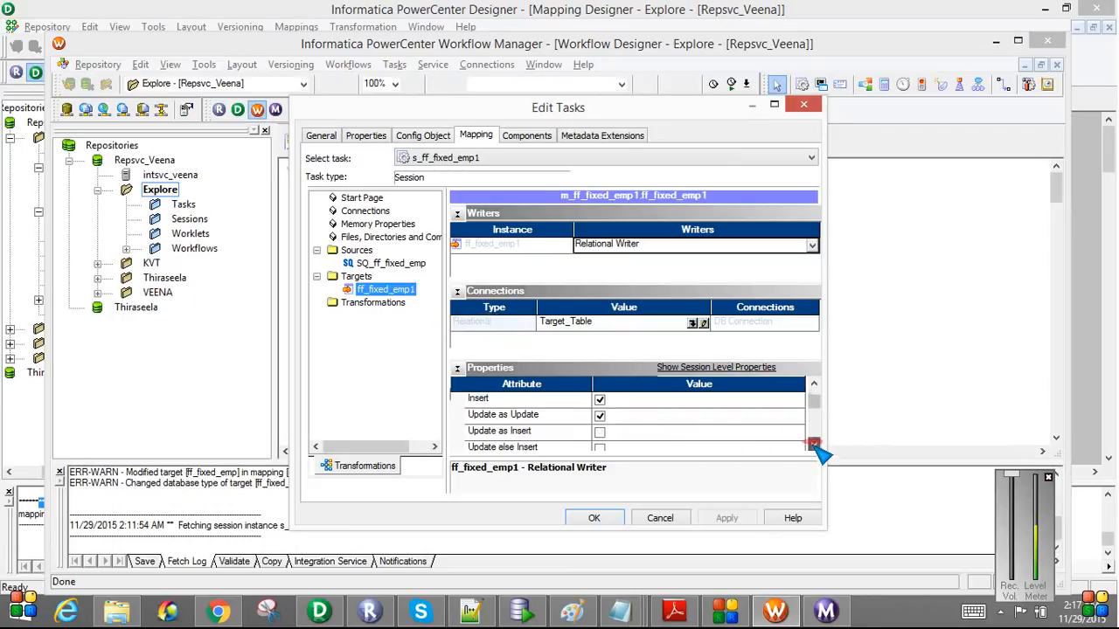
pyautogui.scroll(-3)
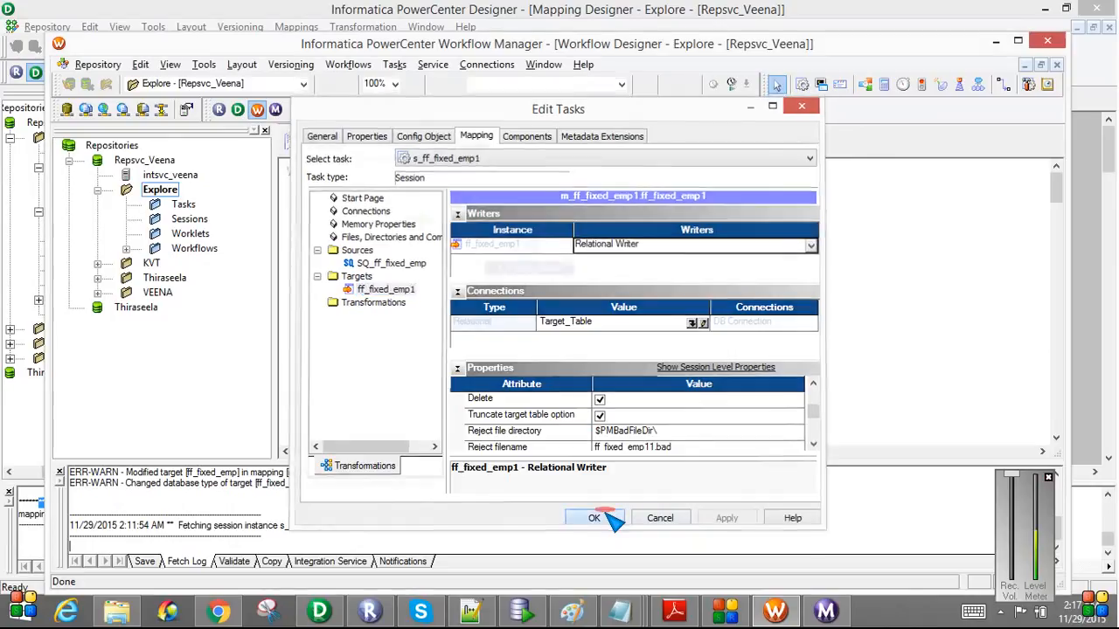
pyautogui.click(594, 517)
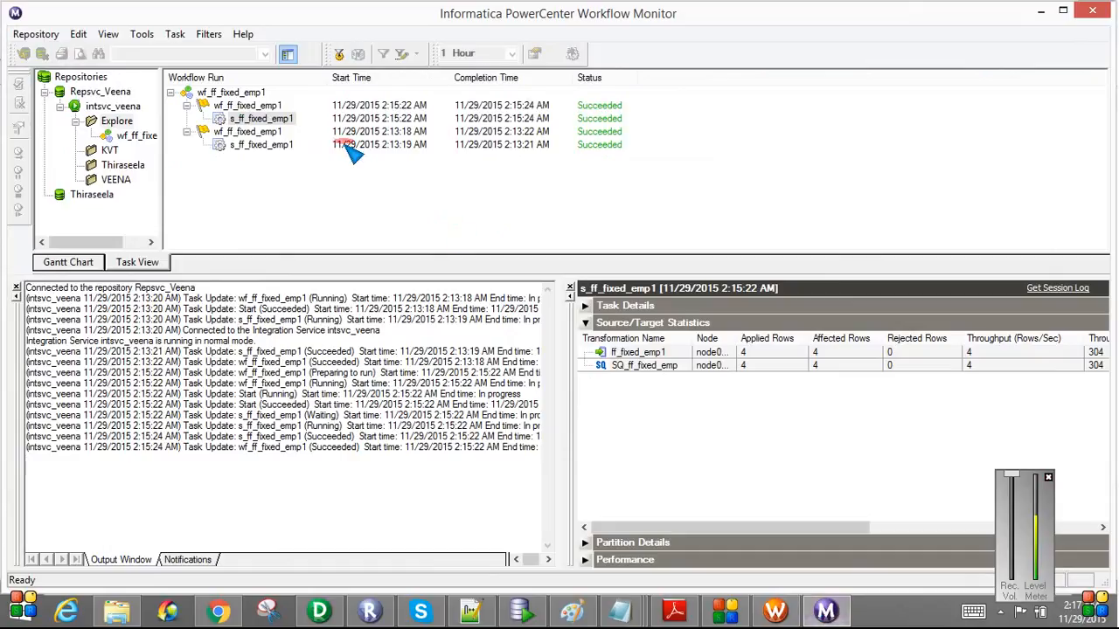
pyautogui.click(261, 118)
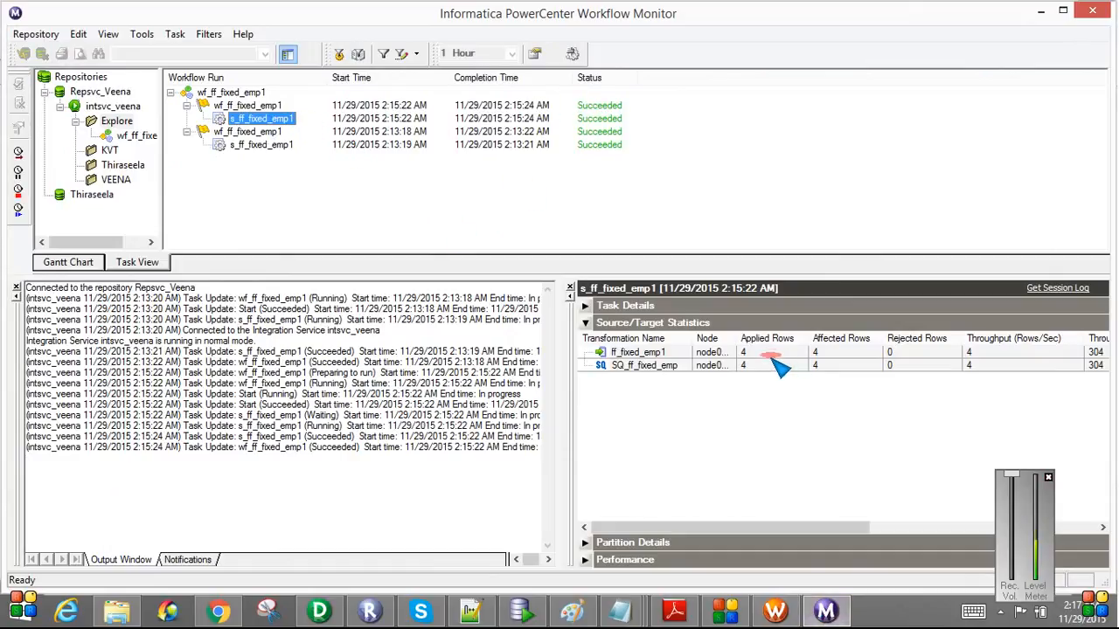
pyautogui.click(638, 351)
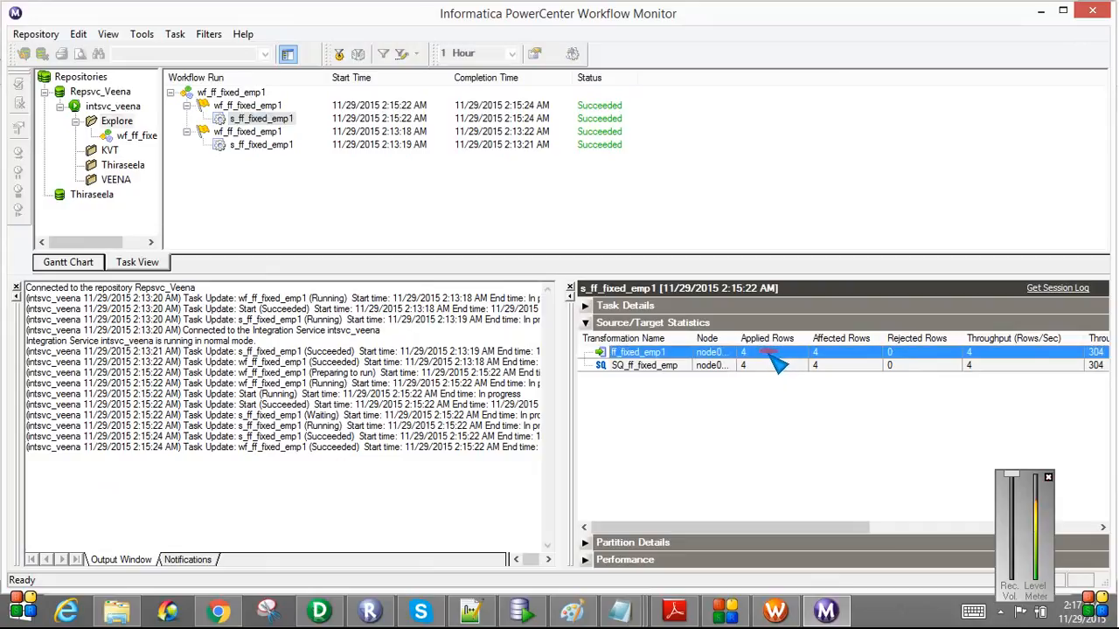
pyautogui.click(643, 366)
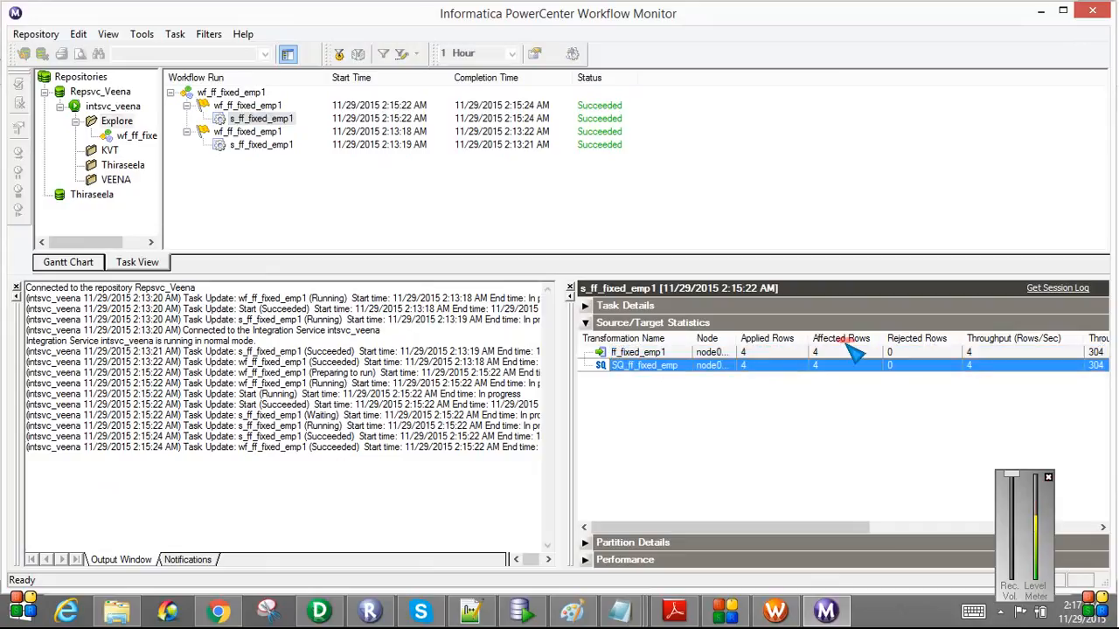
pyautogui.click(638, 351)
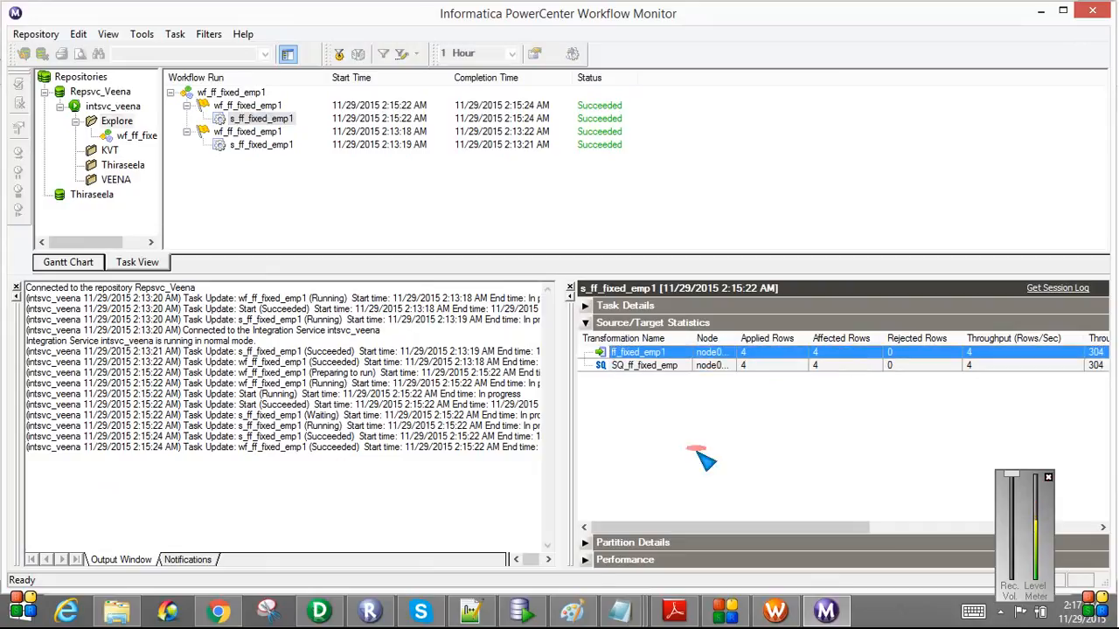